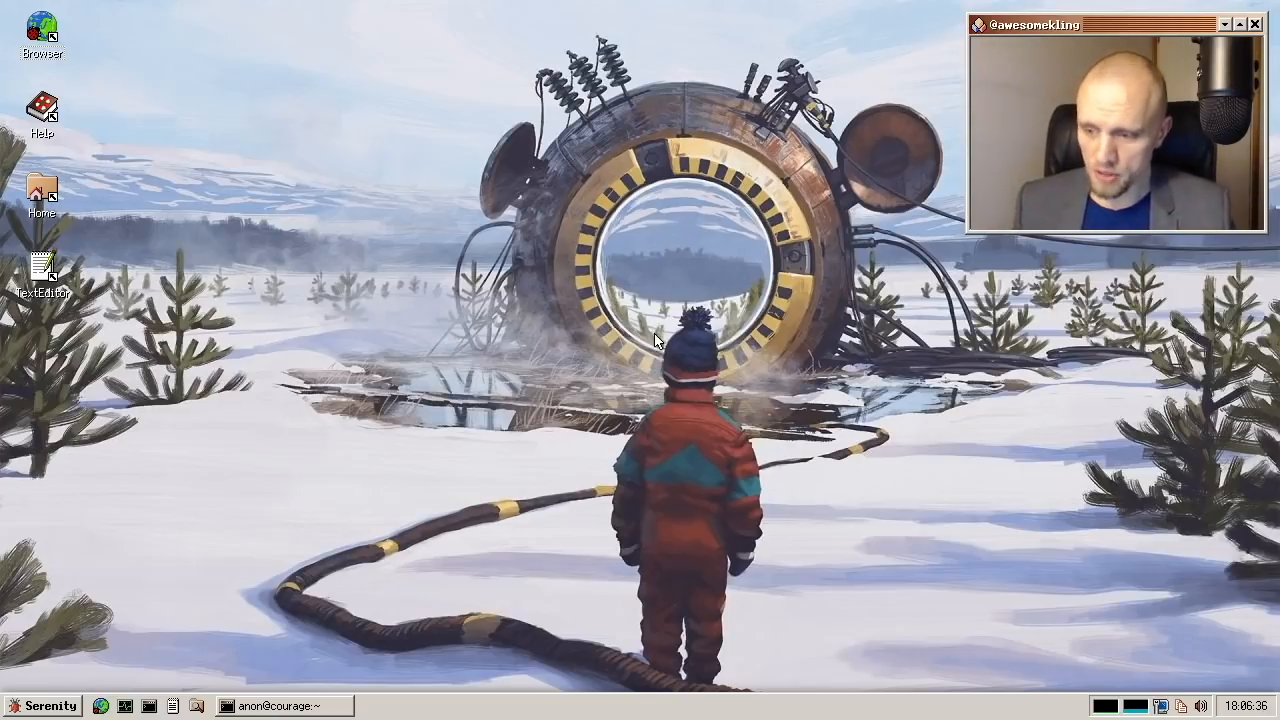
mouse_move(835, 230)
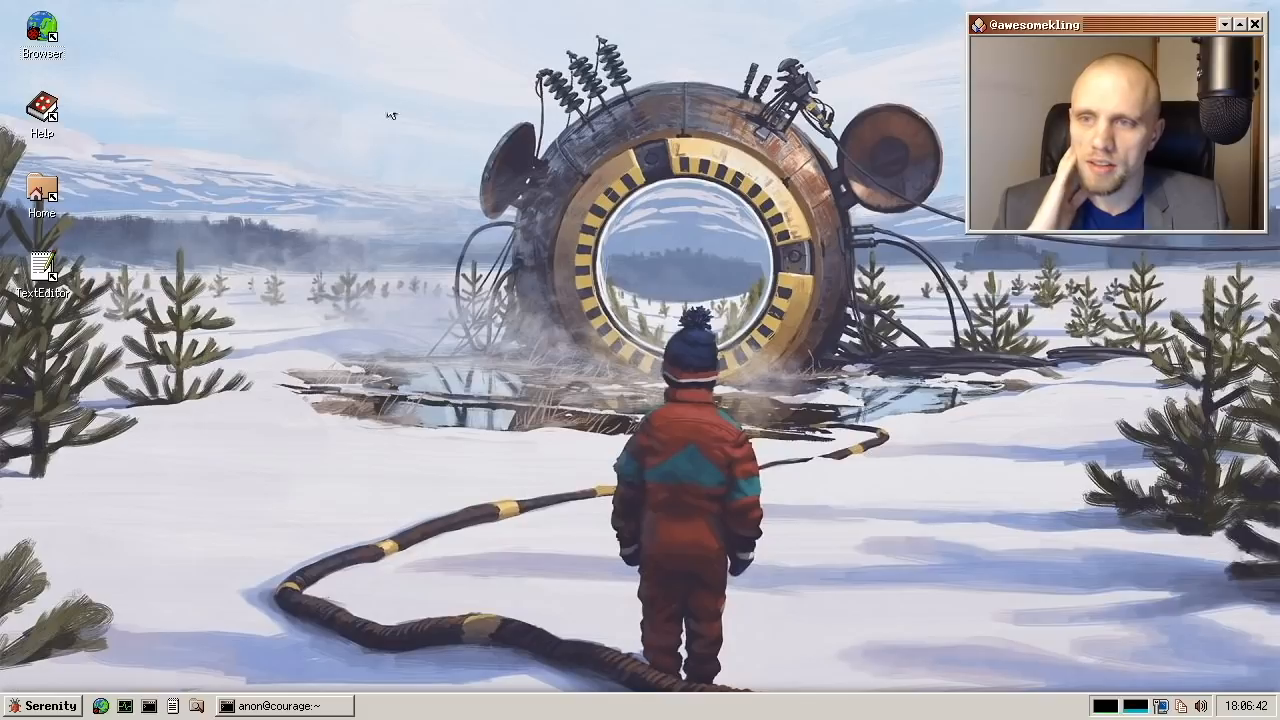
mouse_move(695, 66)
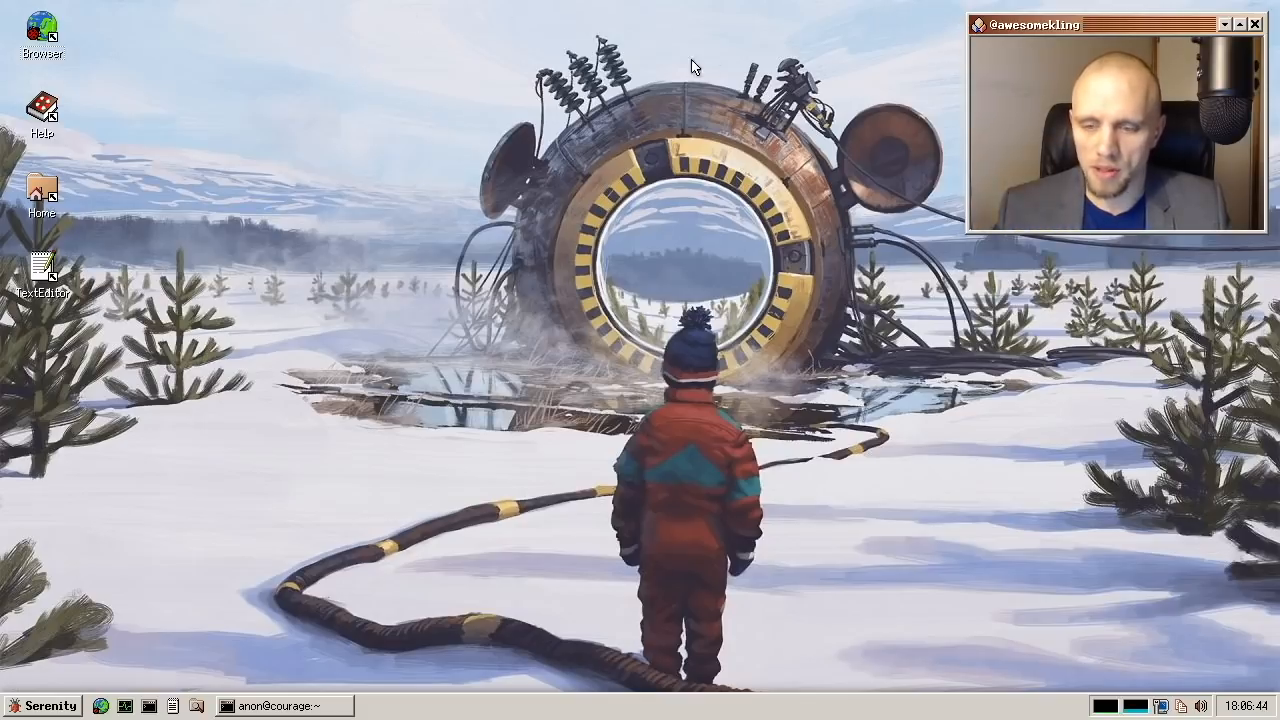
mouse_move(630, 708)
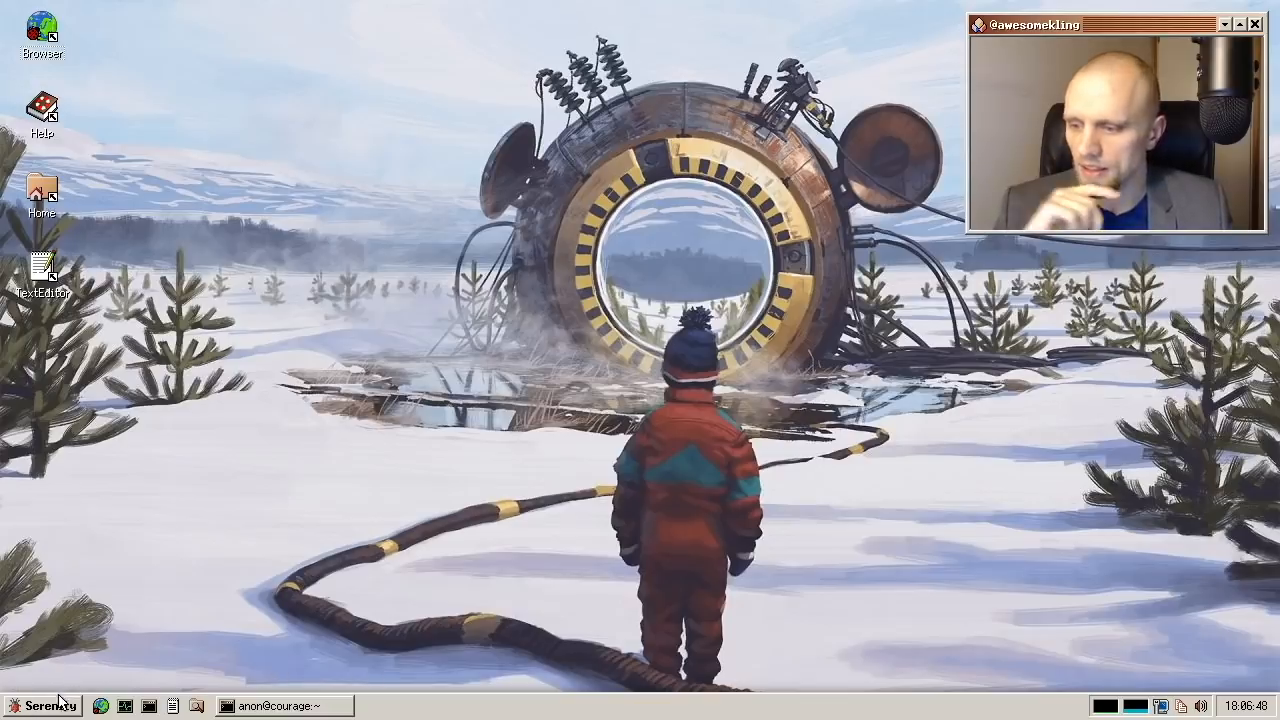
- Bring the terminal window back up and open File Manager on the home folder
click(42, 705)
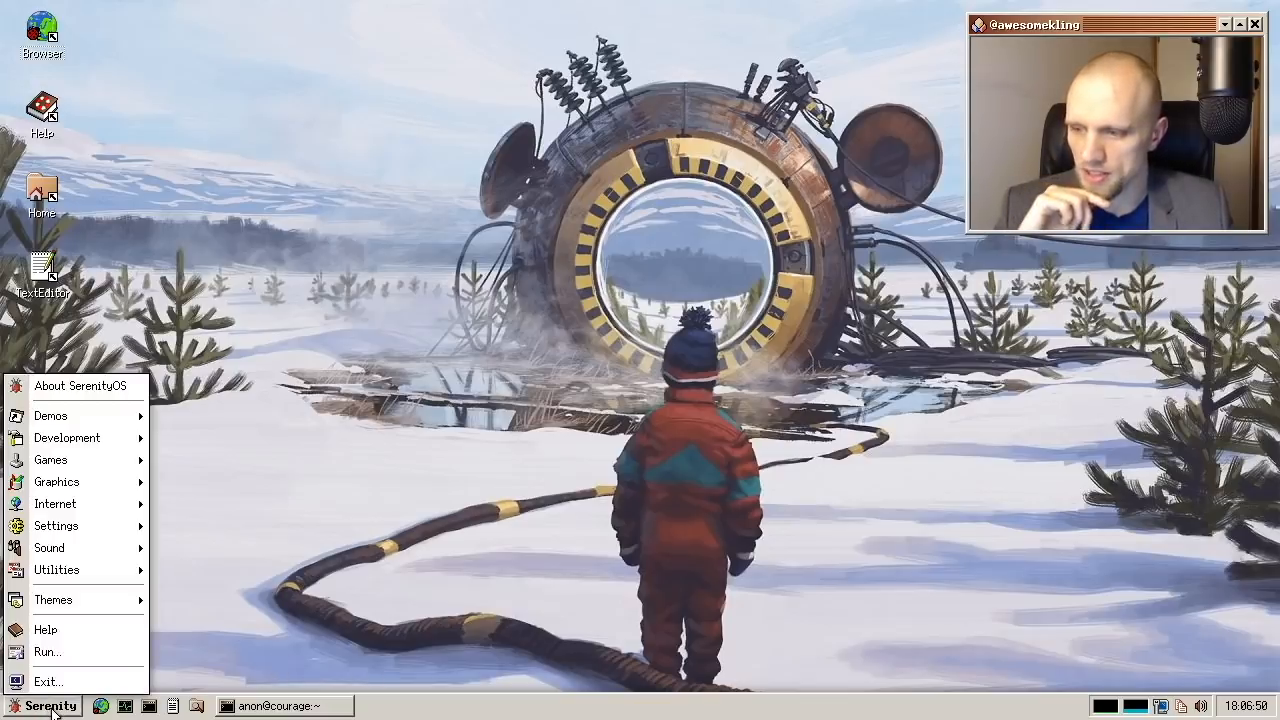
click(50, 415)
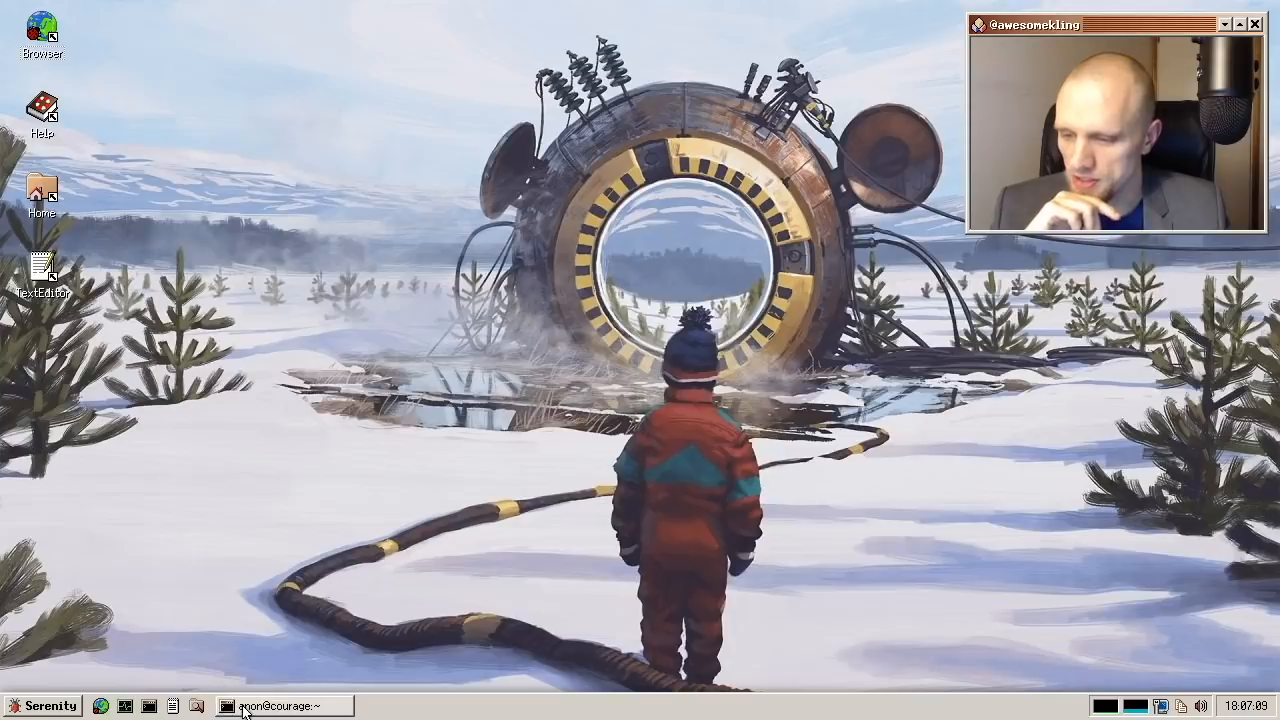
click(146, 181)
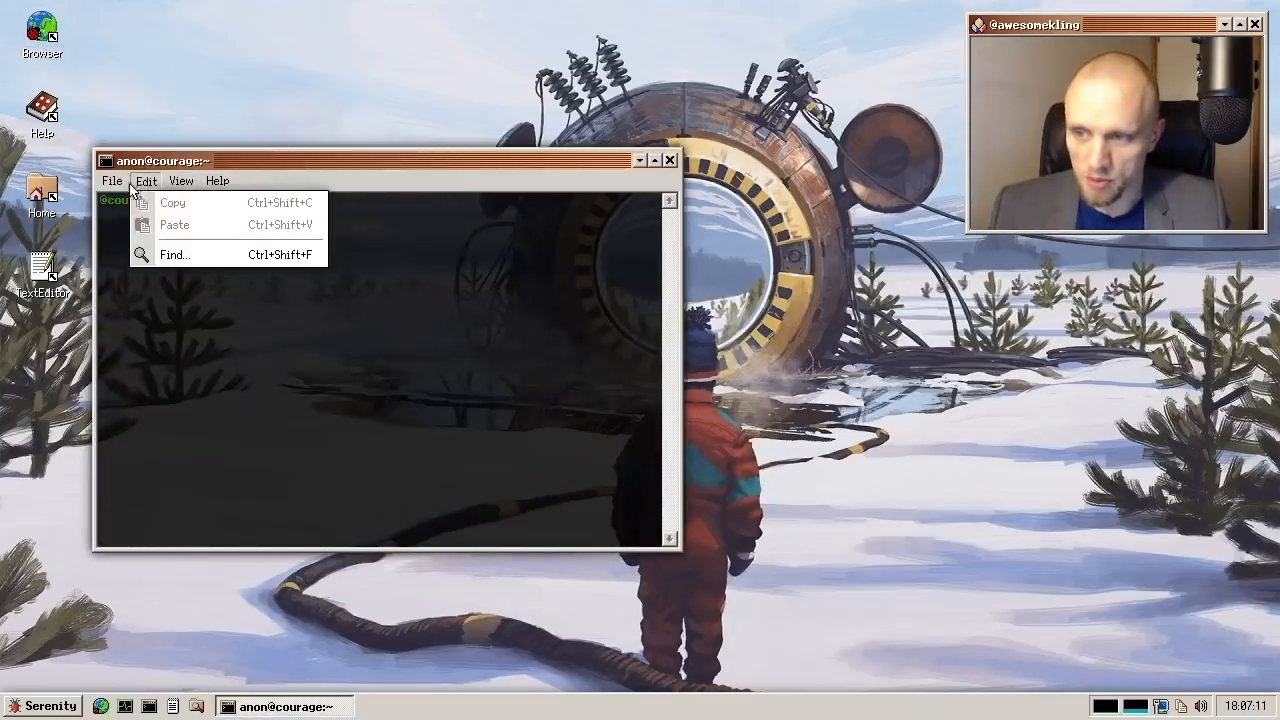
click(111, 181)
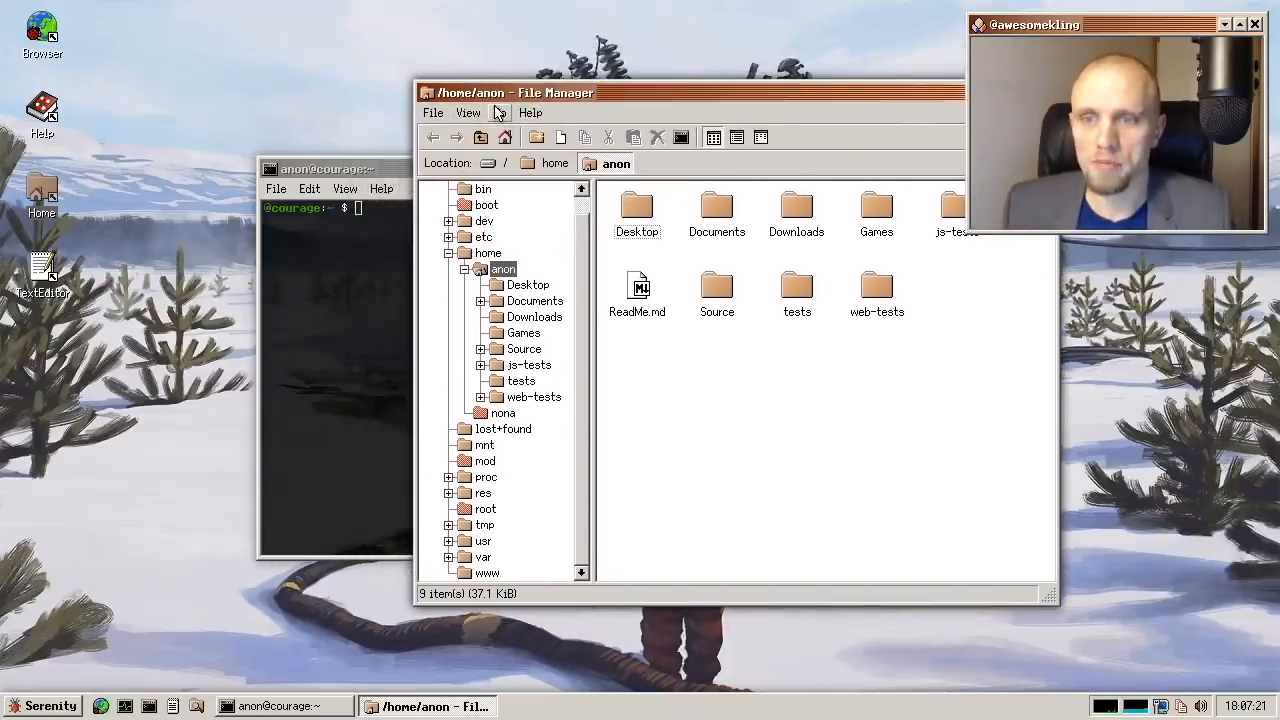
- Show the home folder in columns view, then close File Manager
click(468, 112)
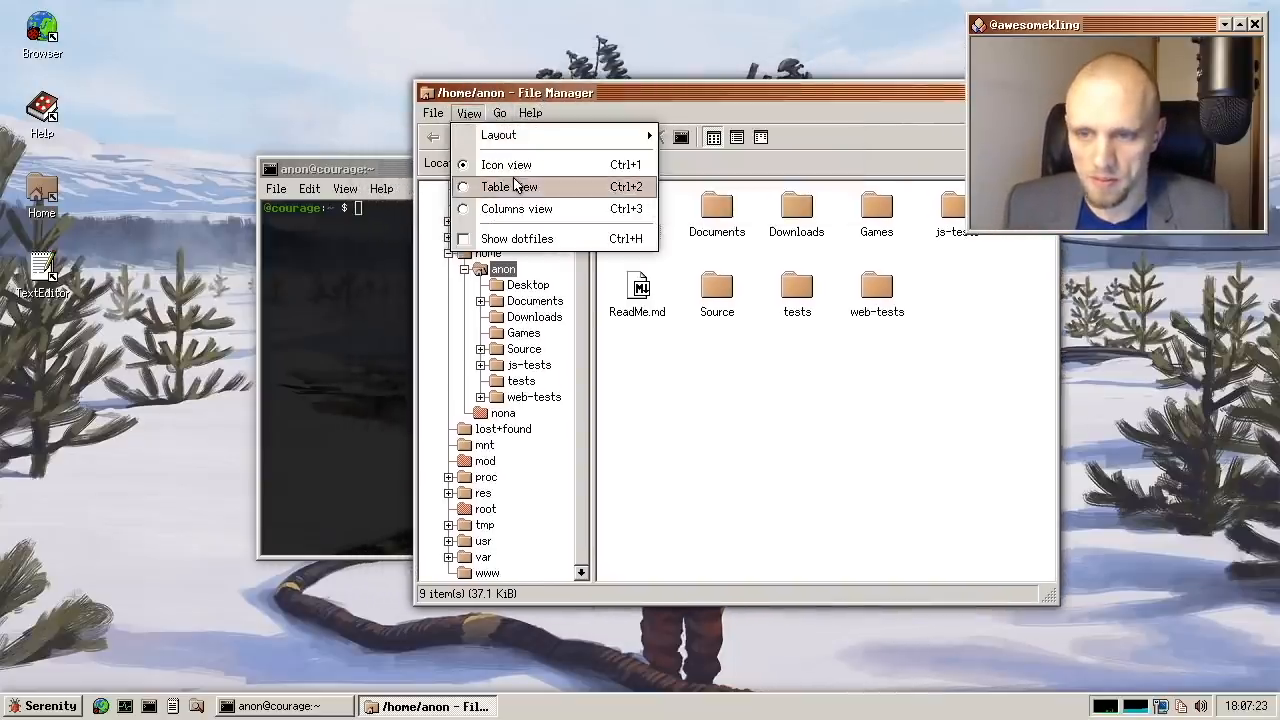
mouse_move(530, 195)
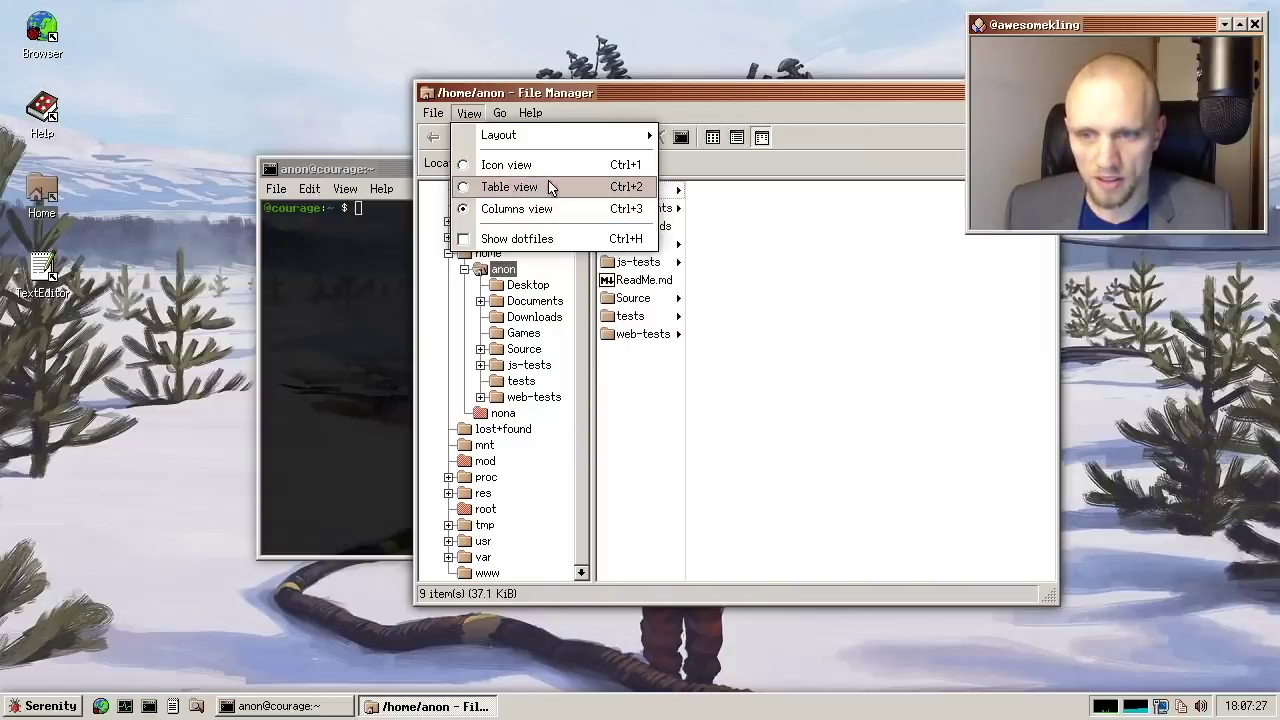
click(509, 187)
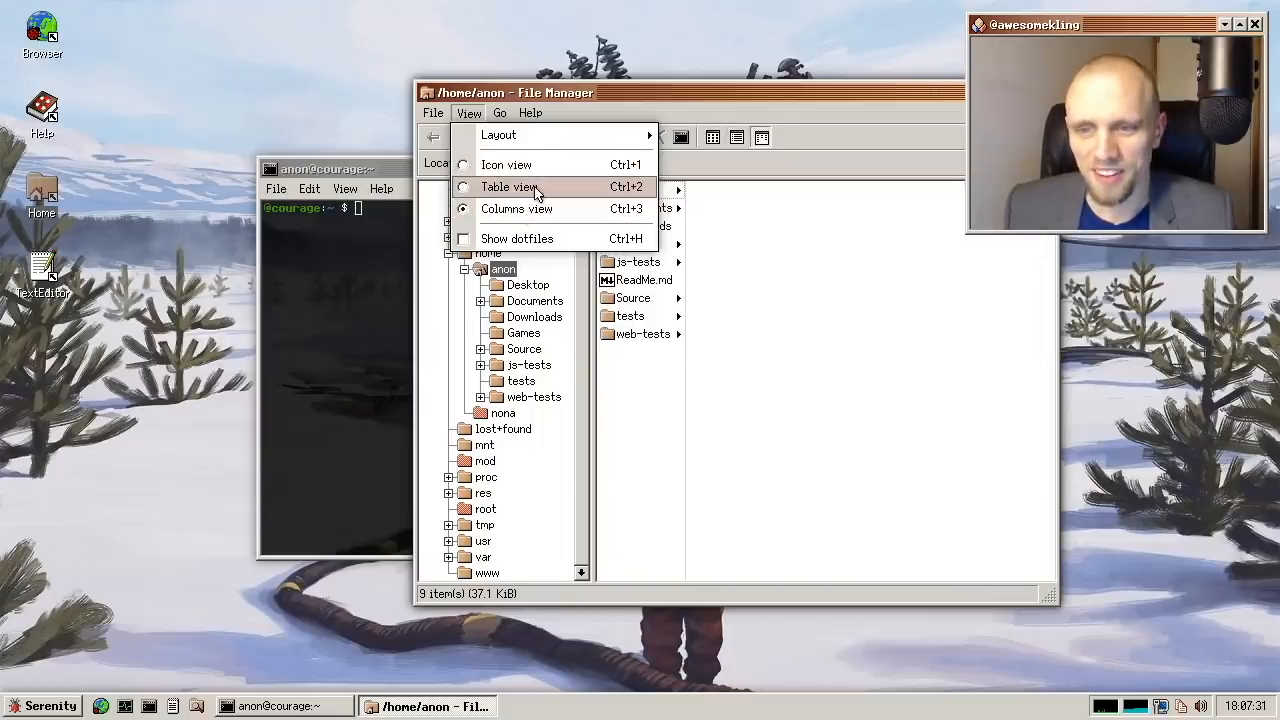
mouse_move(516, 208)
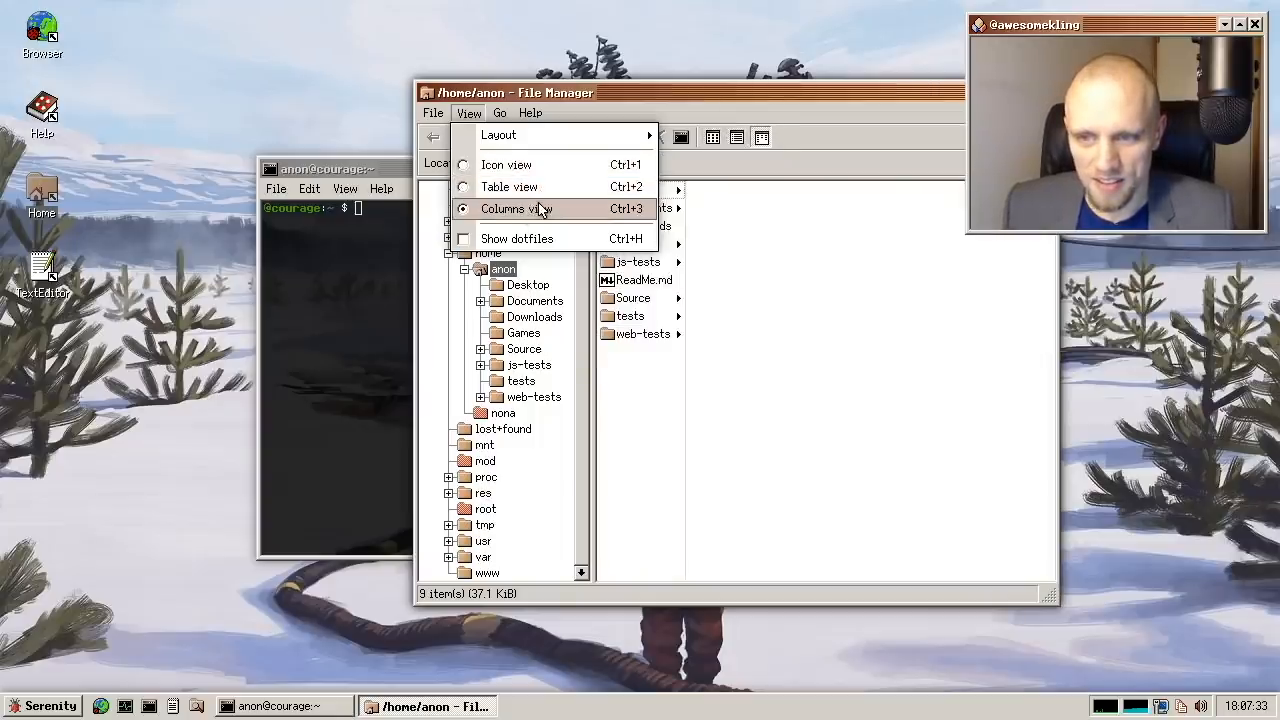
click(506, 164)
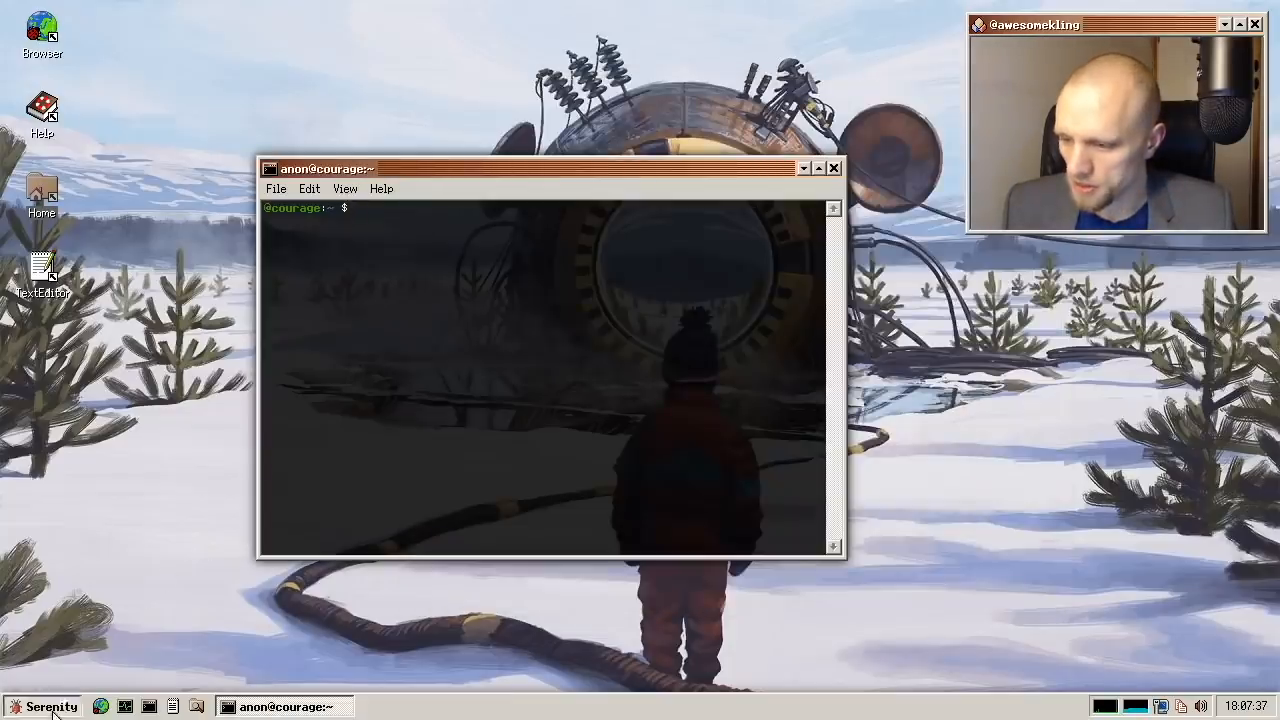
- Apply a different desktop theme, move the terminal up-left, and hide then restore its menu bar
click(44, 706)
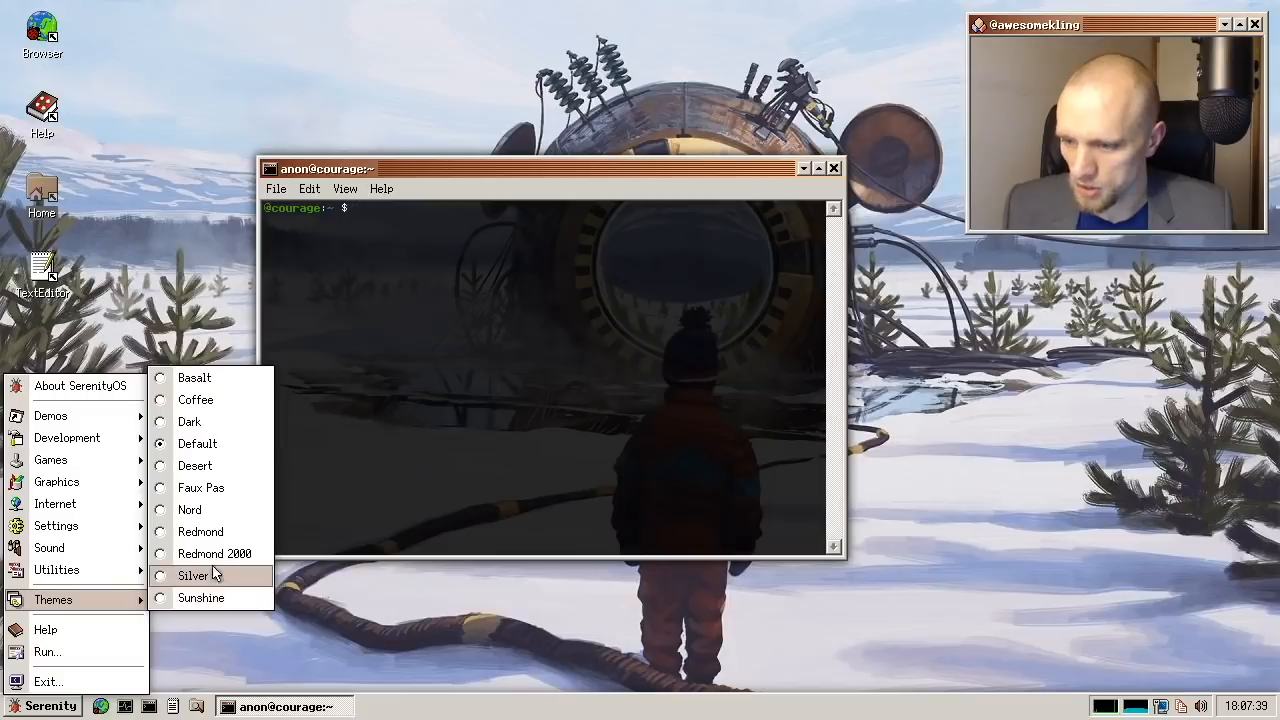
click(200, 531)
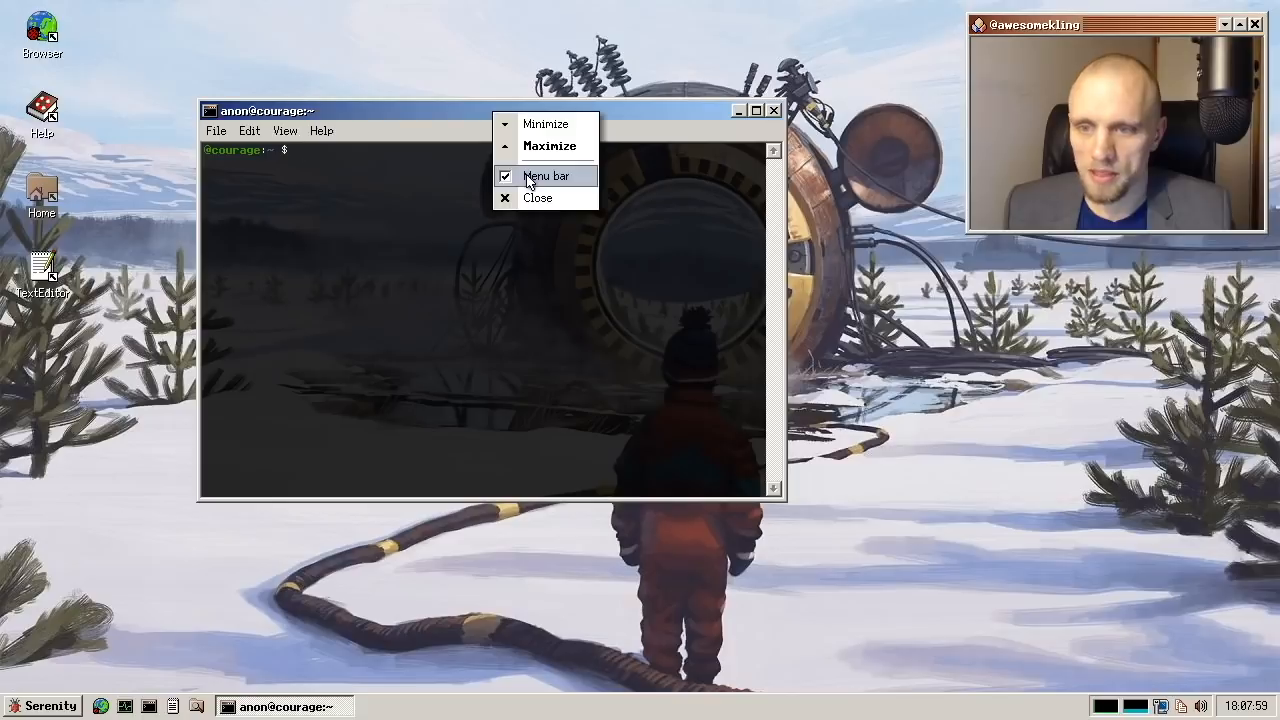
click(546, 176)
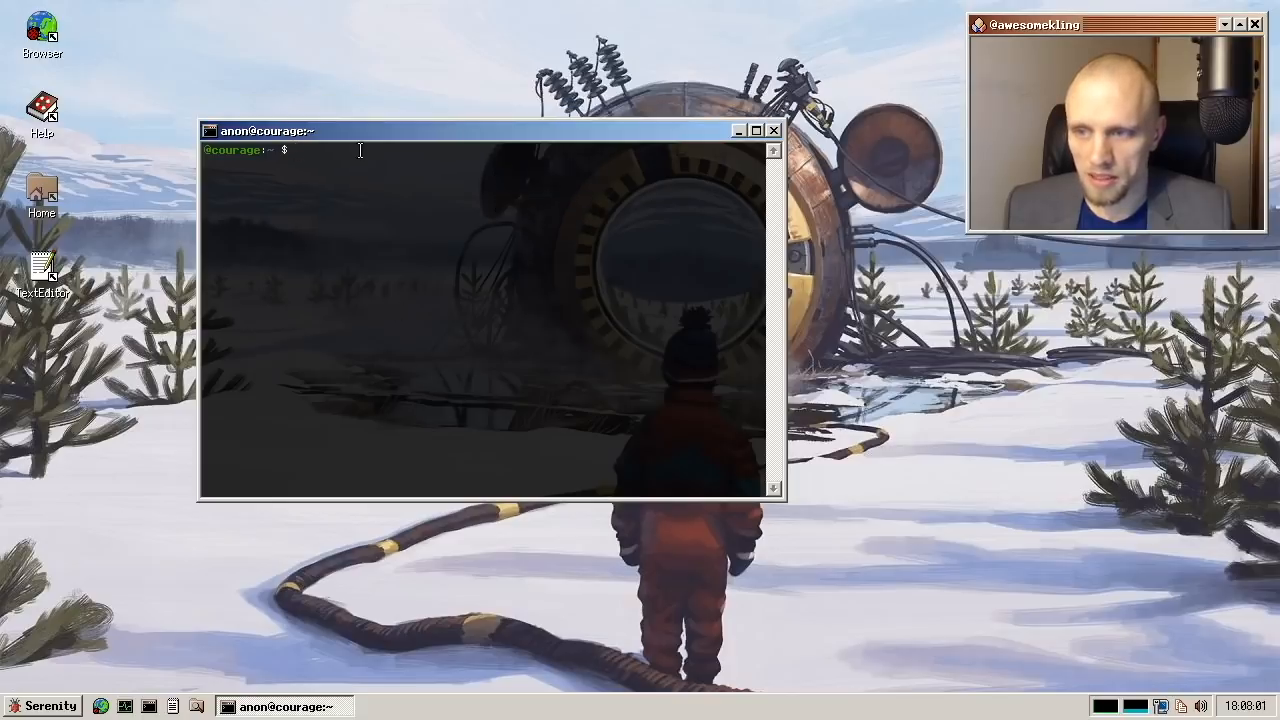
drag(480, 130, 420, 65)
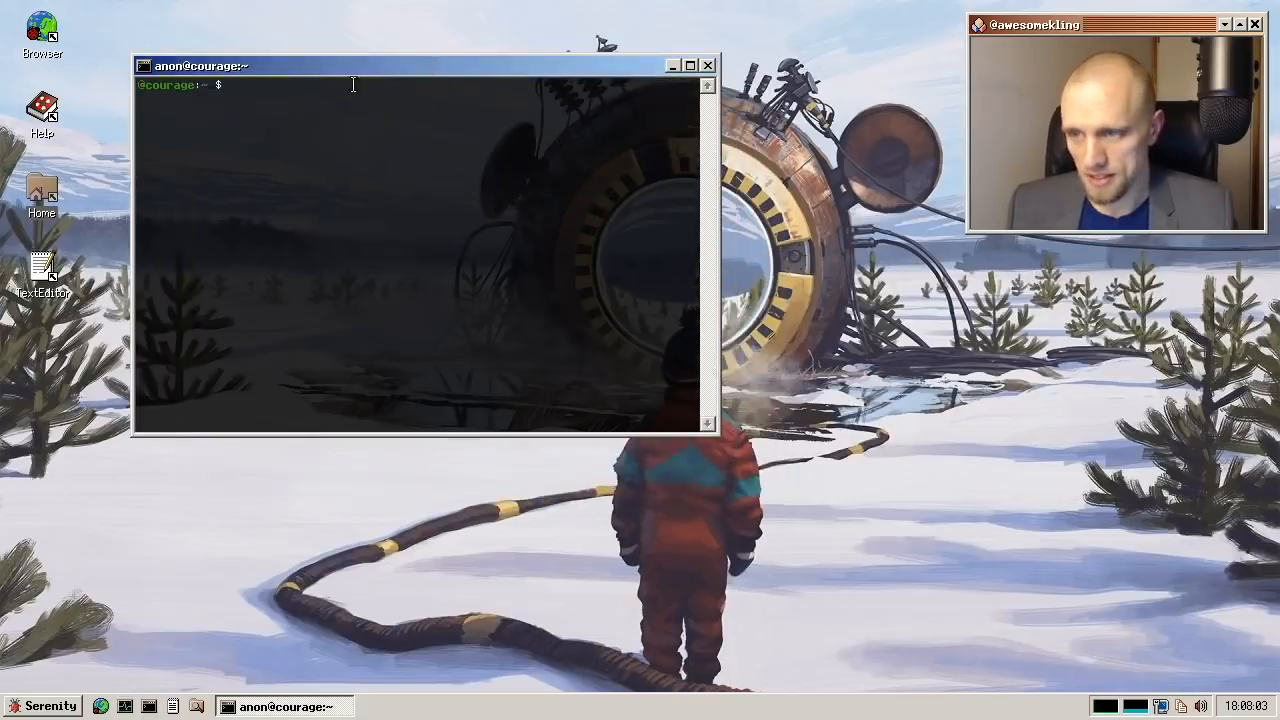
right_click(200, 66)
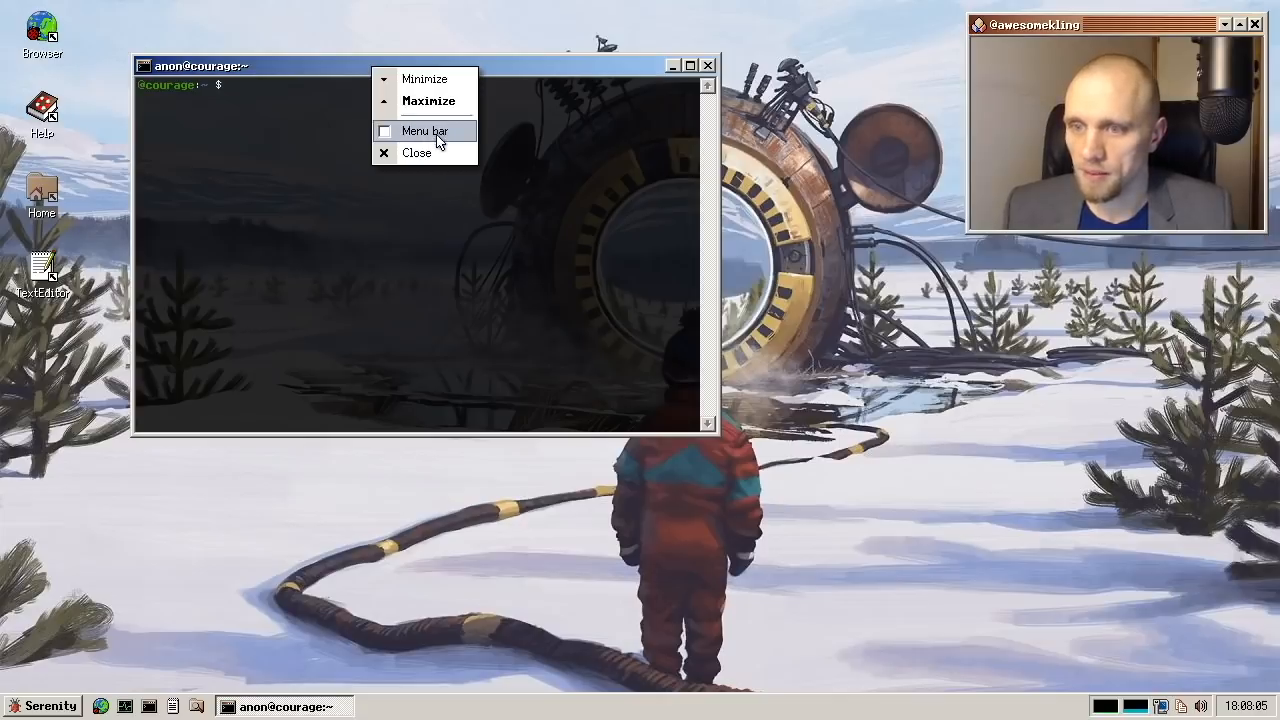
click(424, 131)
text(tips)
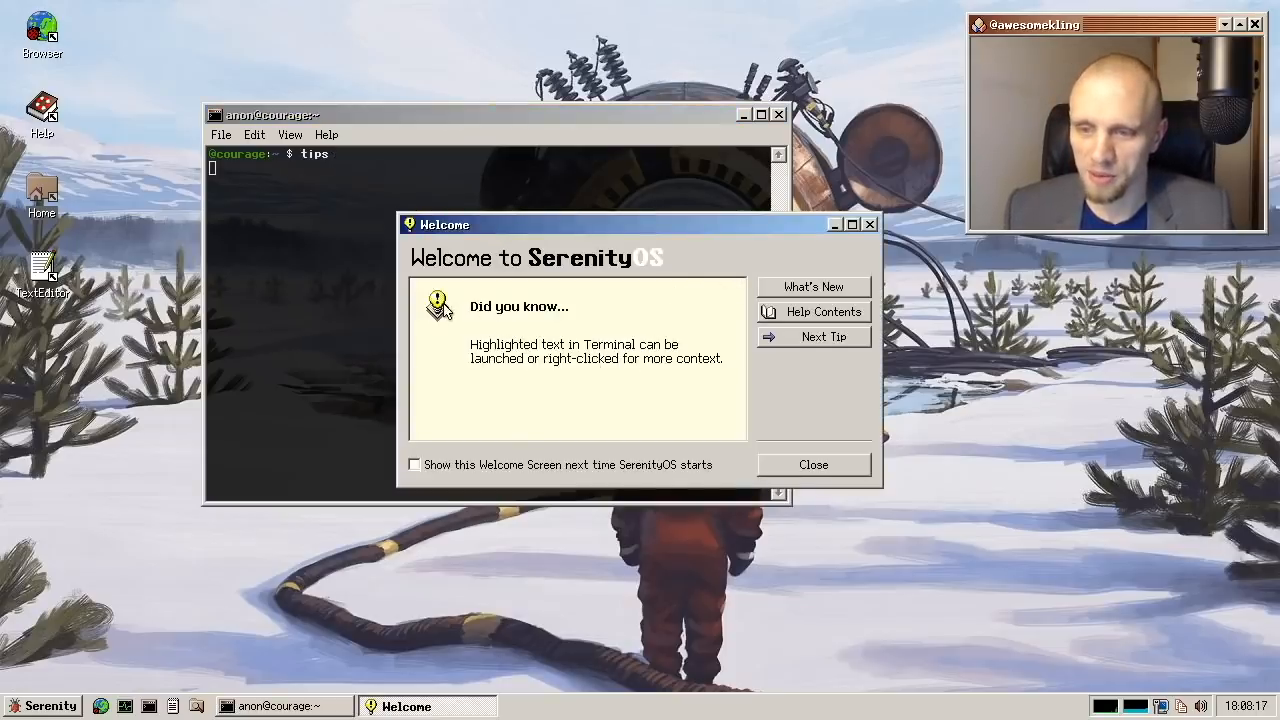
mouse_move(592, 368)
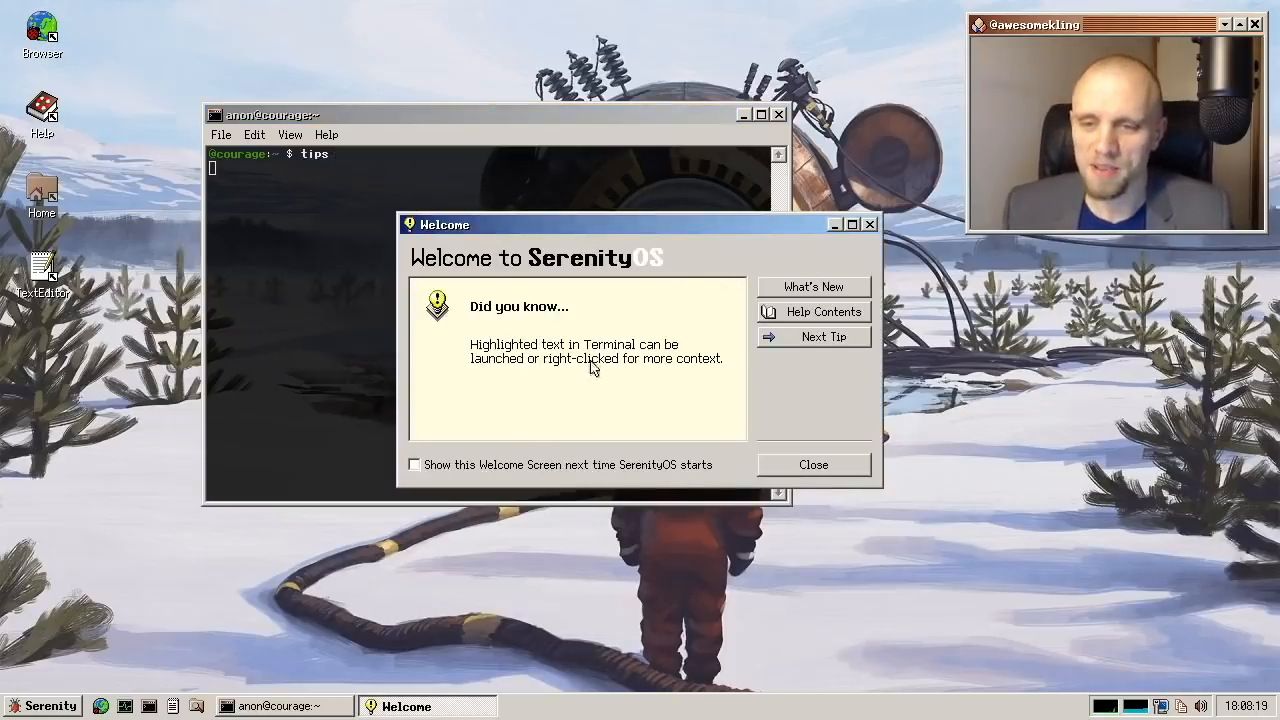
mouse_move(817, 420)
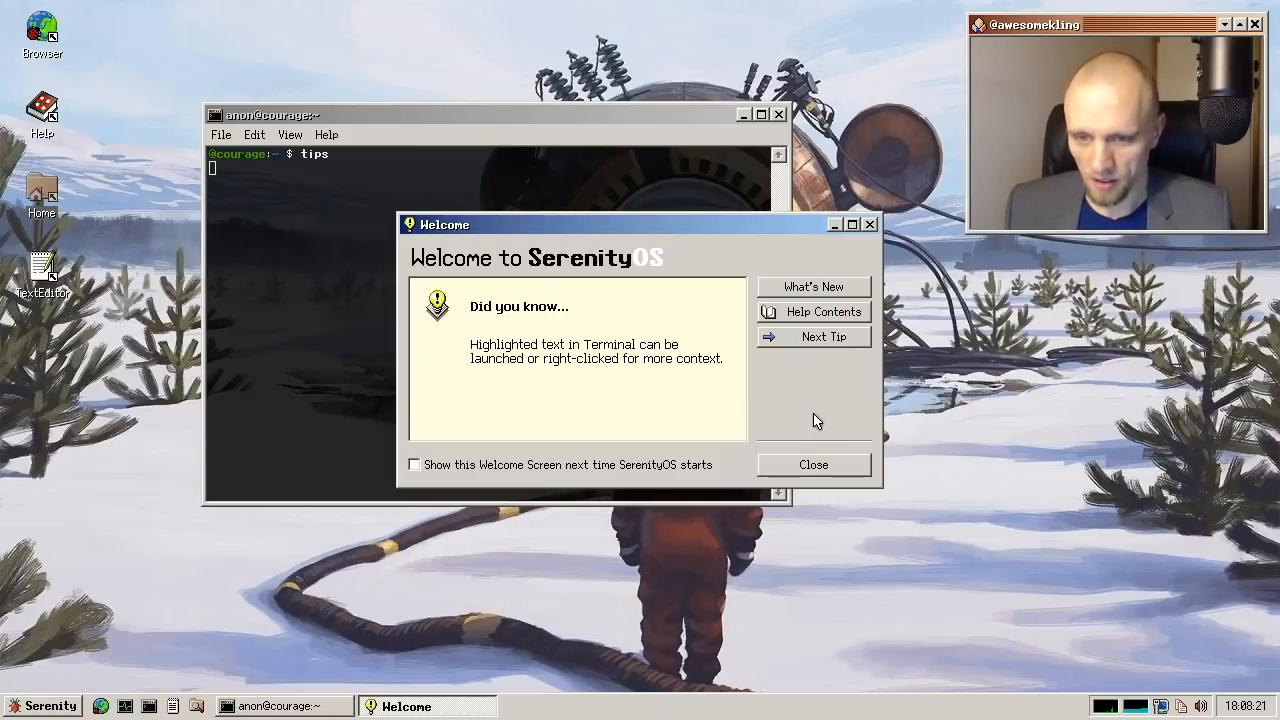
mouse_move(757, 196)
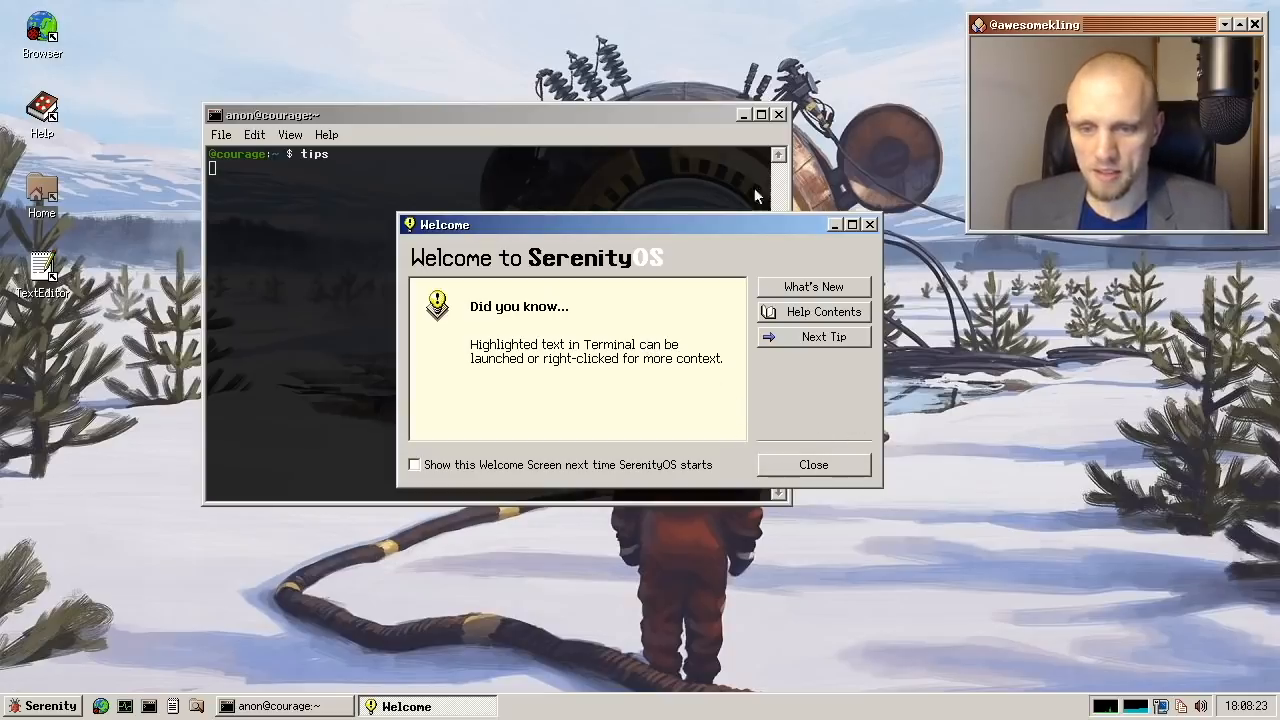
mouse_move(632, 372)
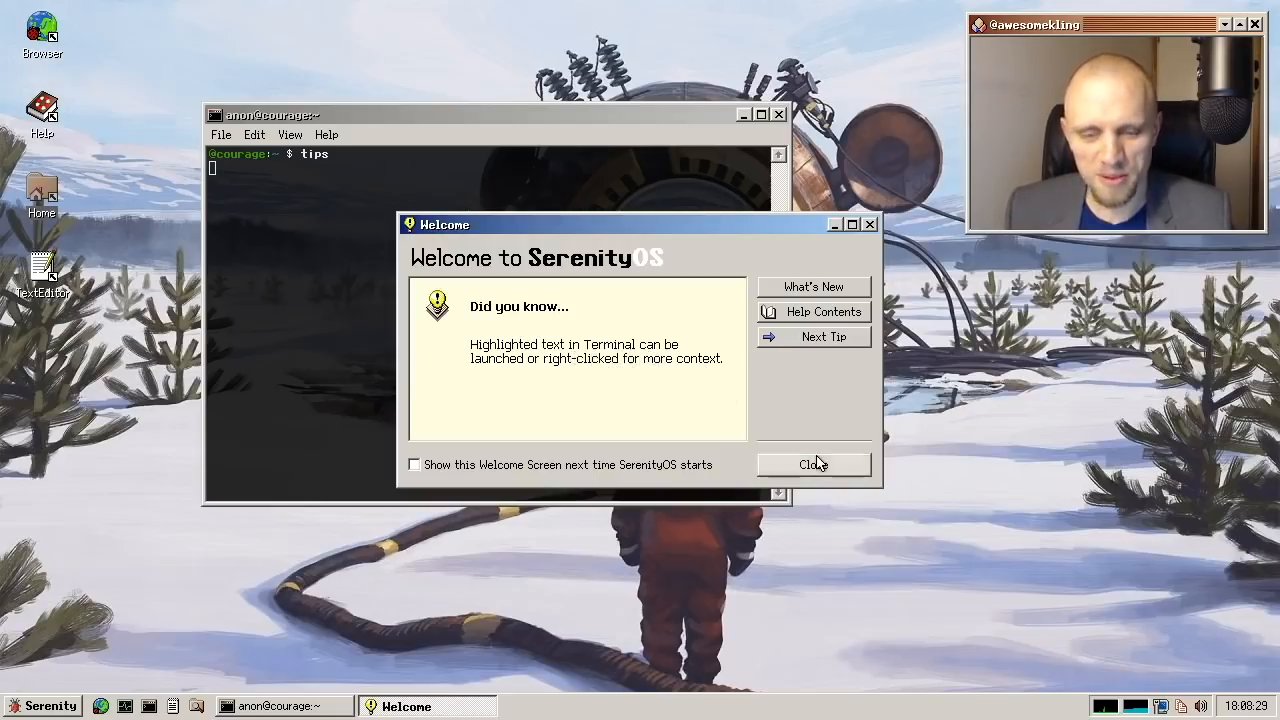
mouse_move(688, 365)
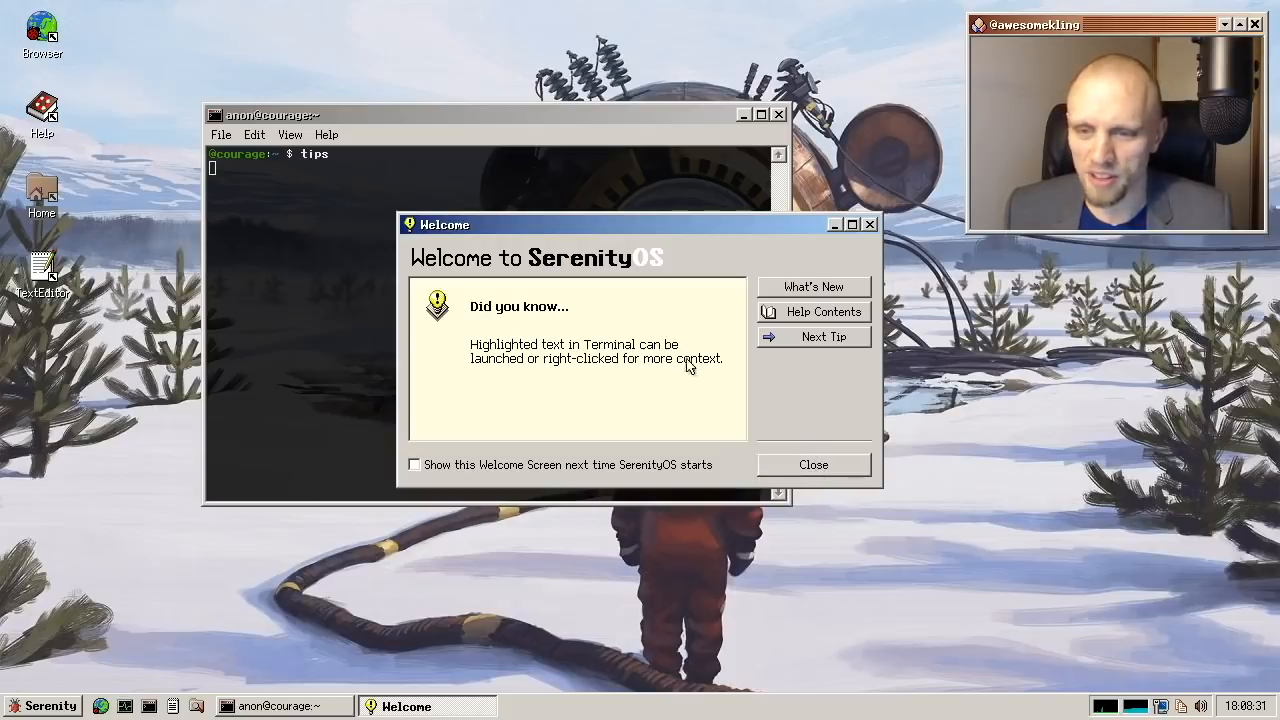
mouse_move(615, 248)
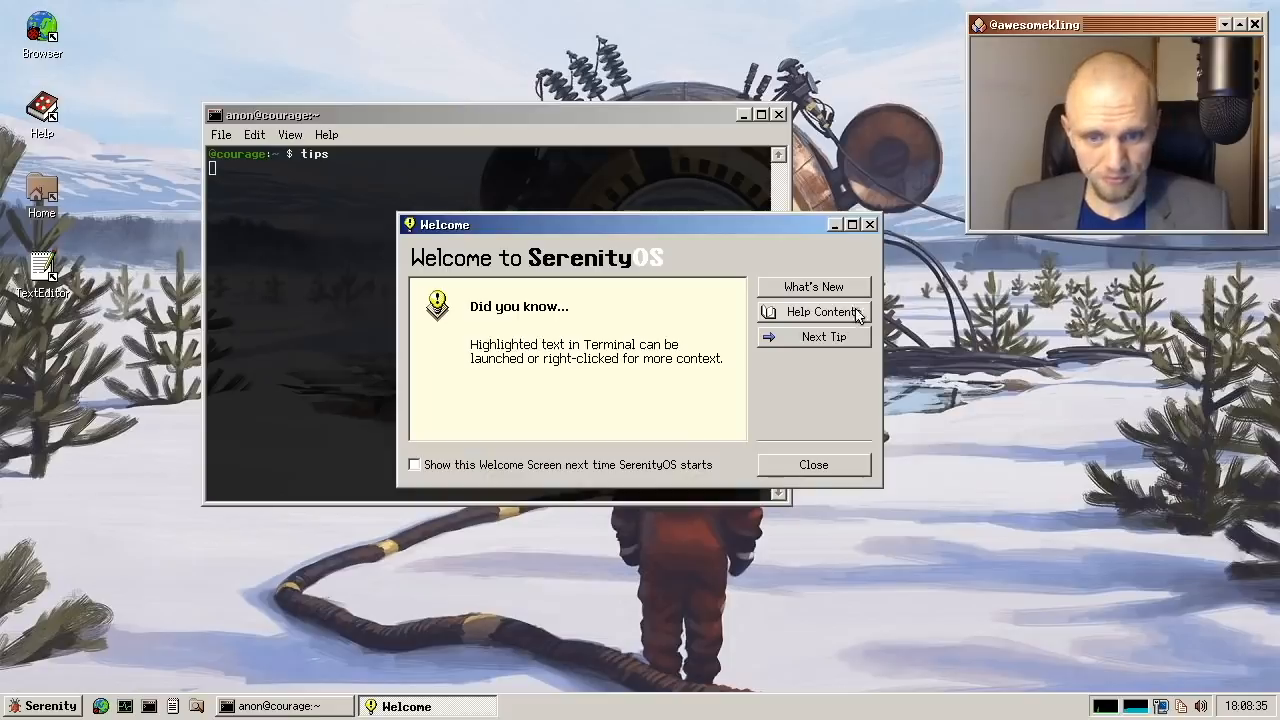
- Advance Welcome to the Run dialog tip, then close the welcome screen
click(813, 336)
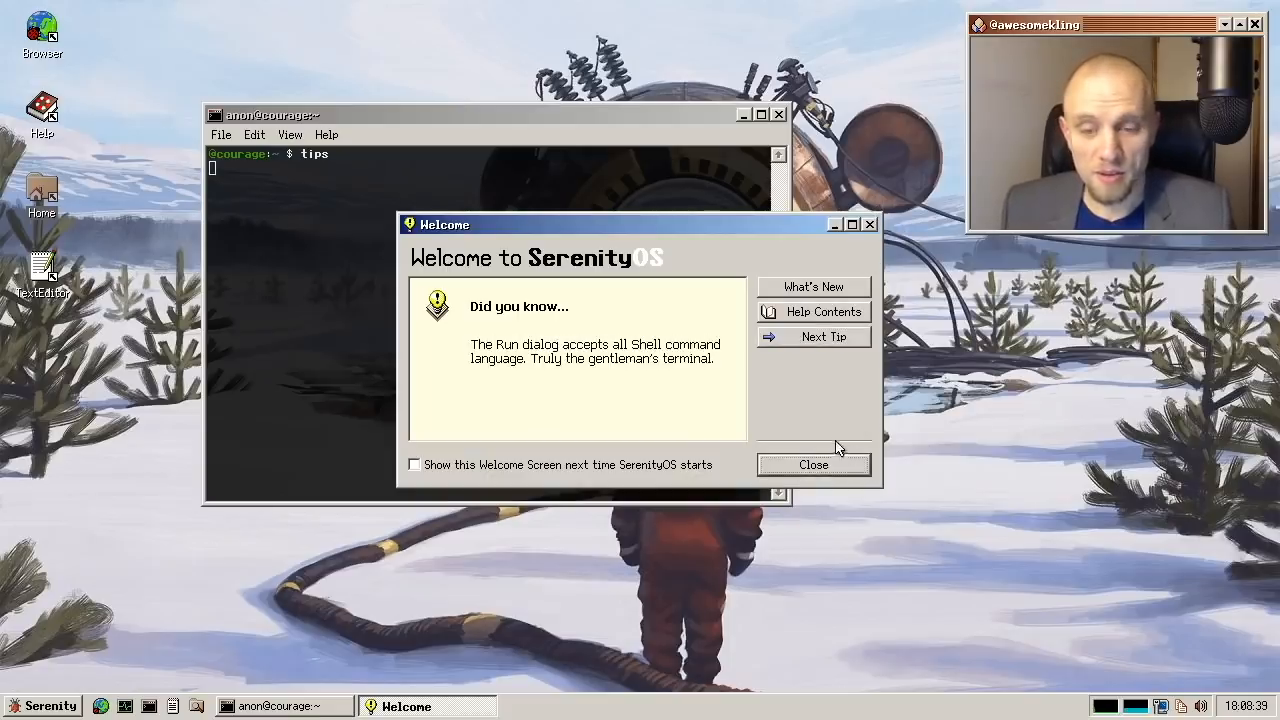
mouse_move(795, 420)
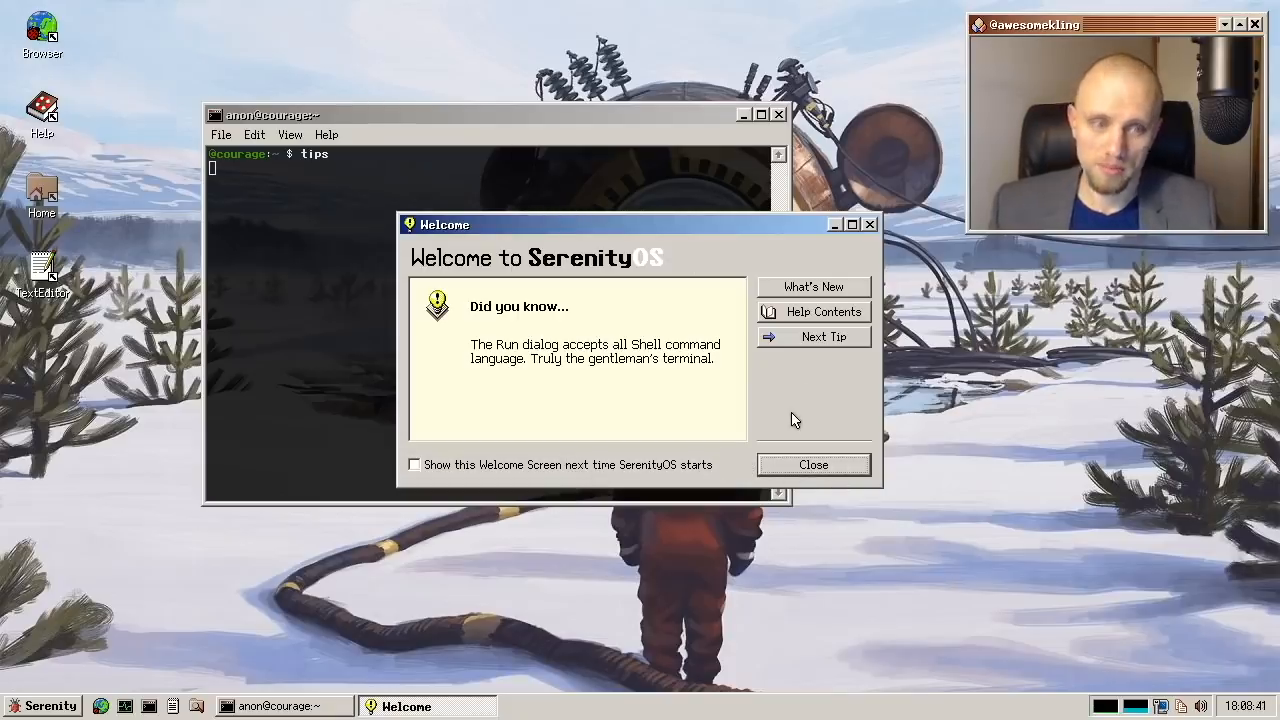
click(813, 464)
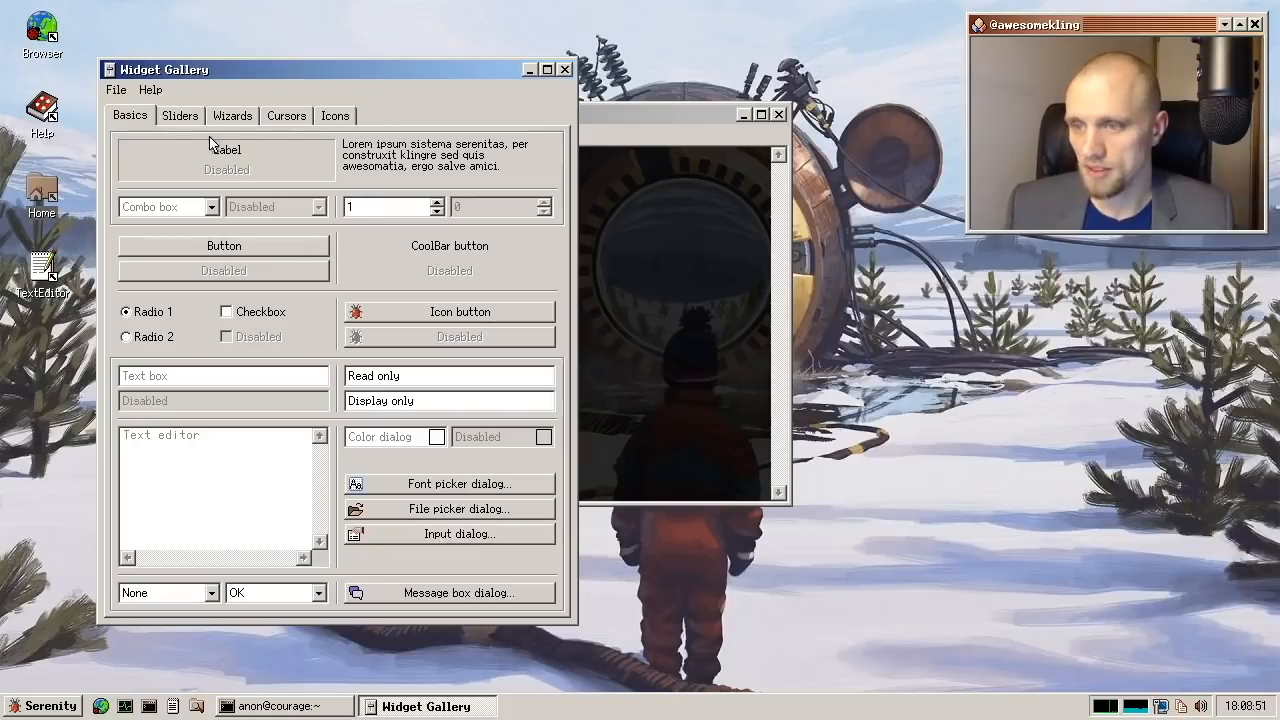
- Look through the Widget Gallery's slider and cursor tabs, then close the gallery
click(180, 115)
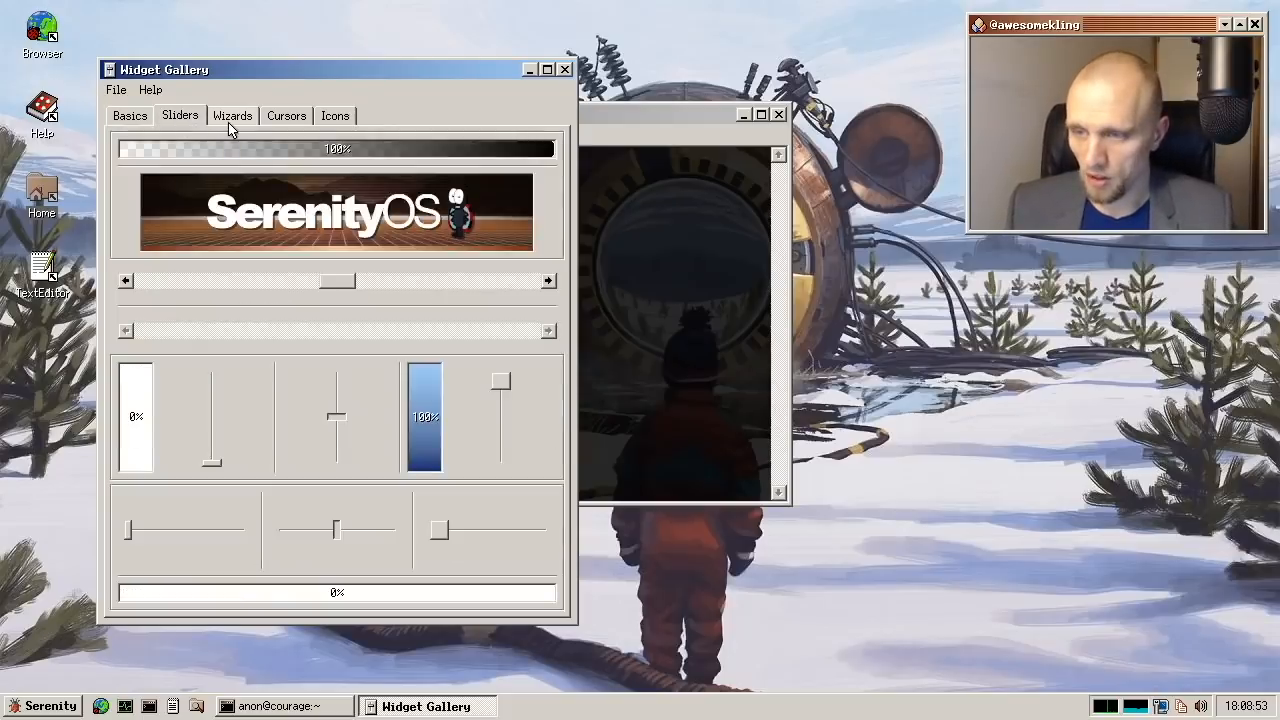
click(286, 115)
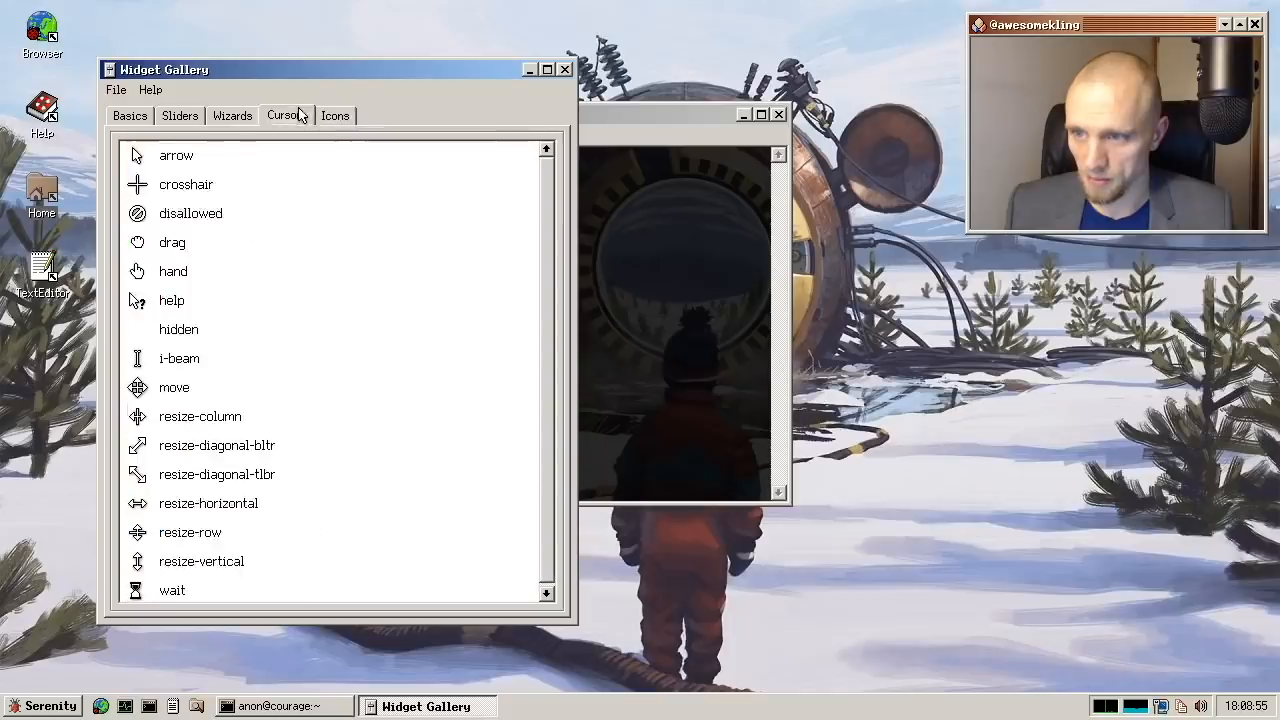
click(118, 98)
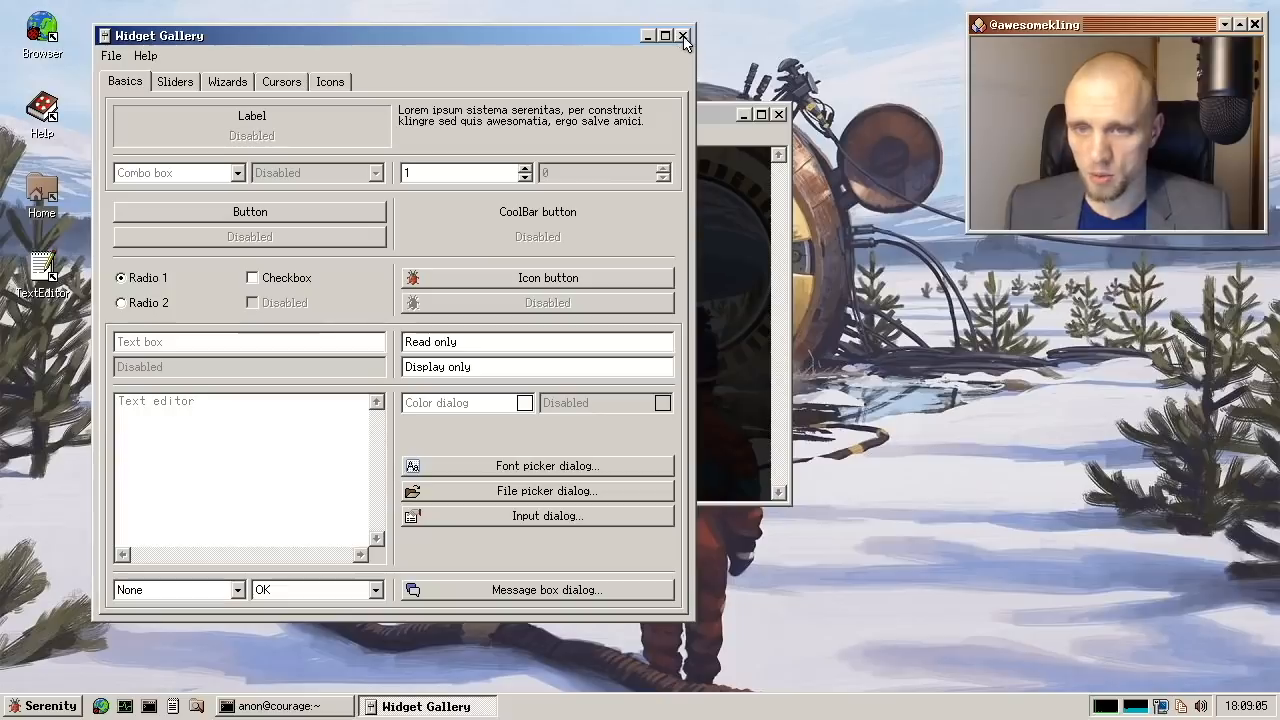
click(683, 35)
text(fortune)
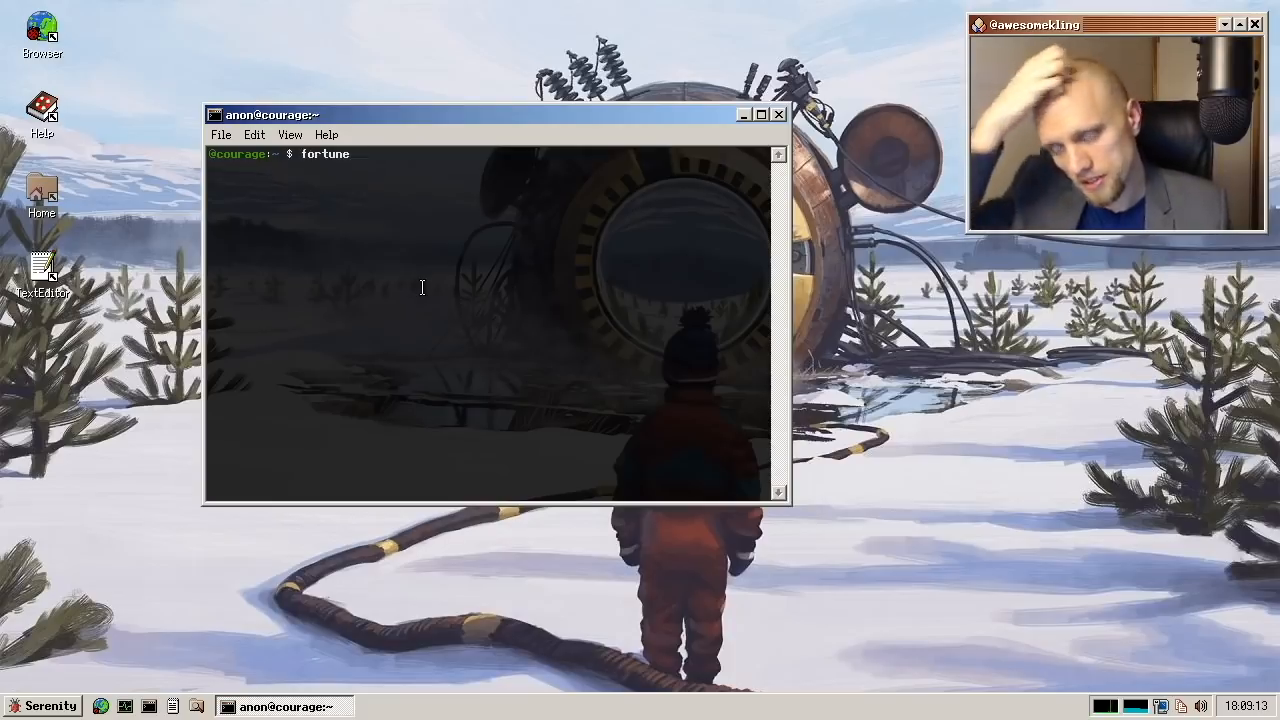
- Run fortune to print a quote and reposition the terminal window
key(Return)
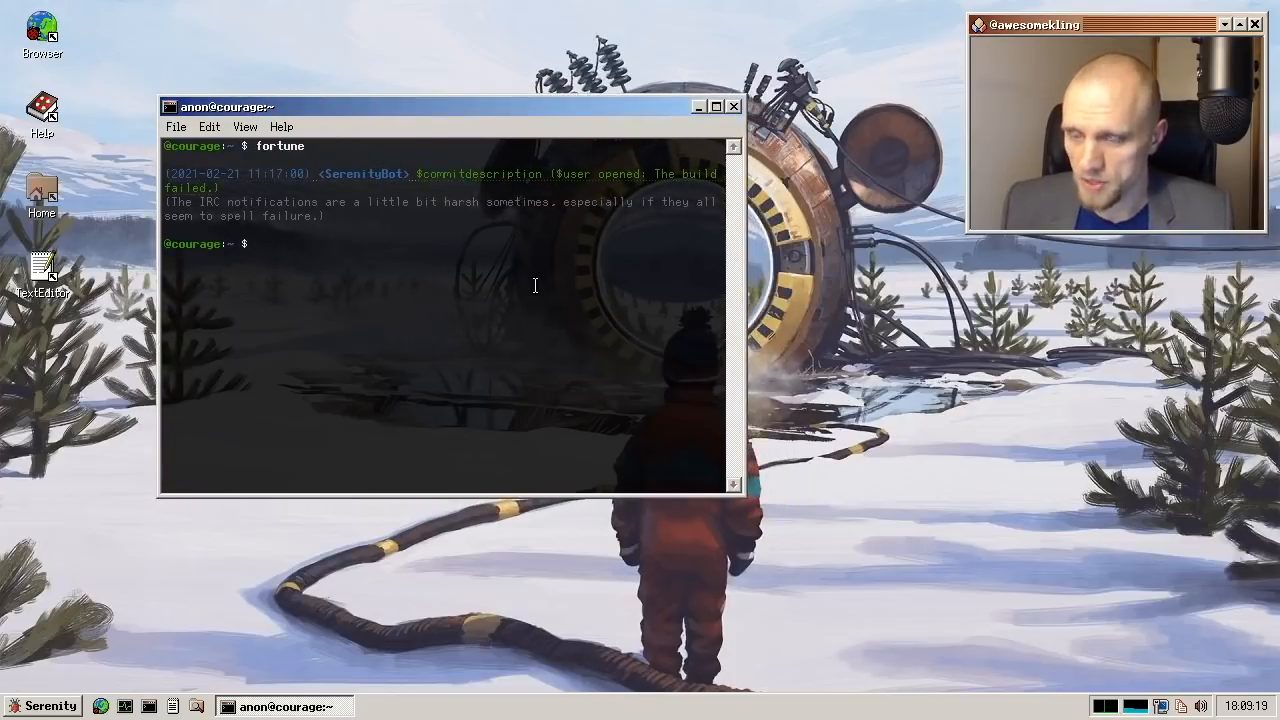
mouse_move(340, 188)
text(fortune)
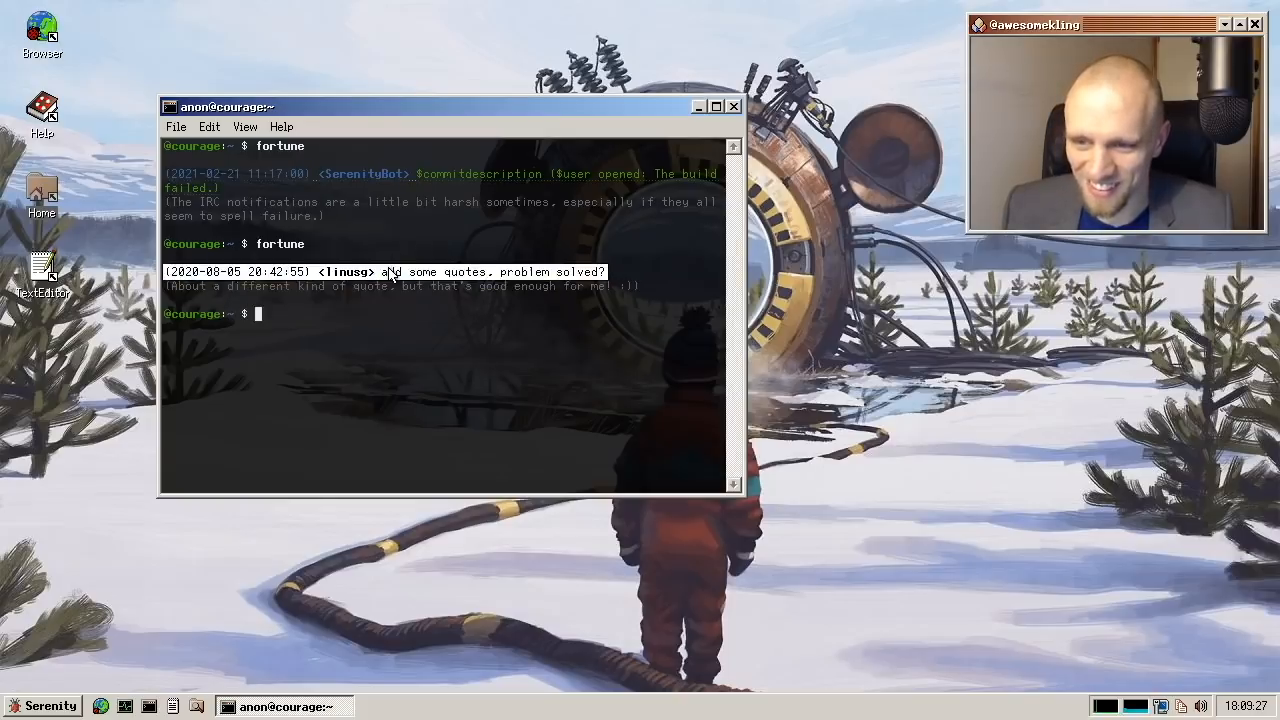
mouse_move(390, 271)
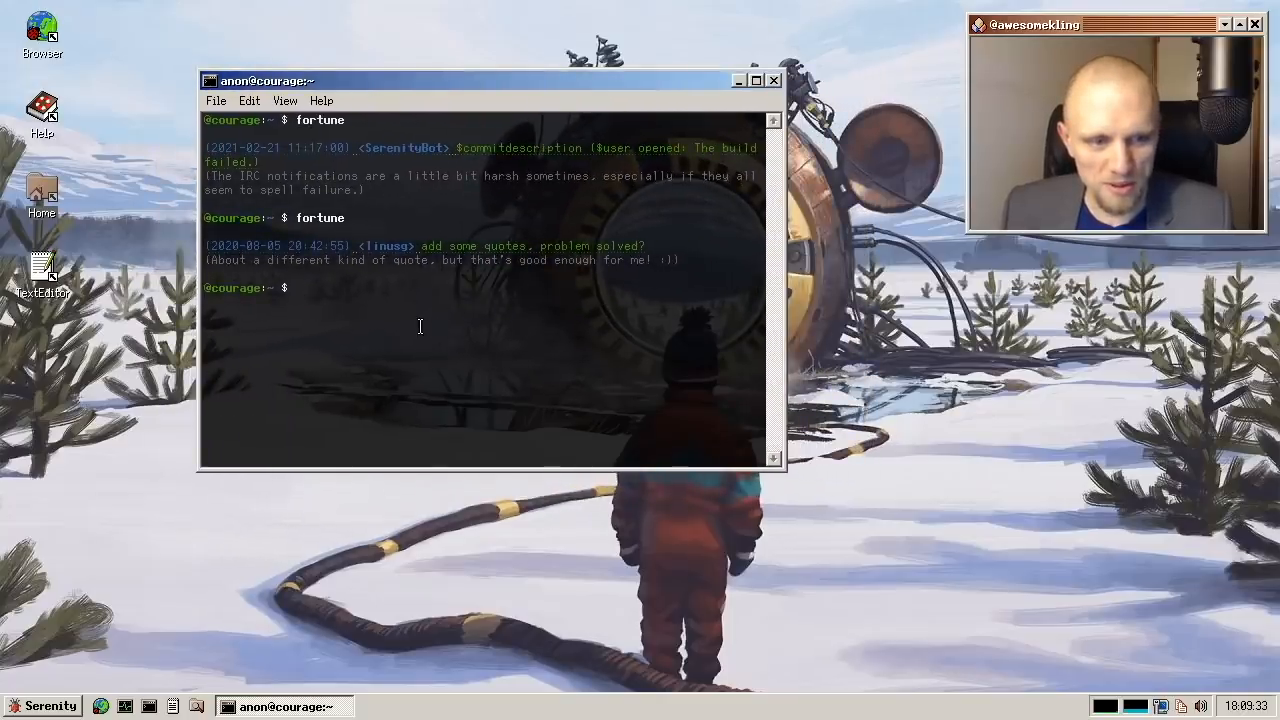
drag(490, 80, 450, 61)
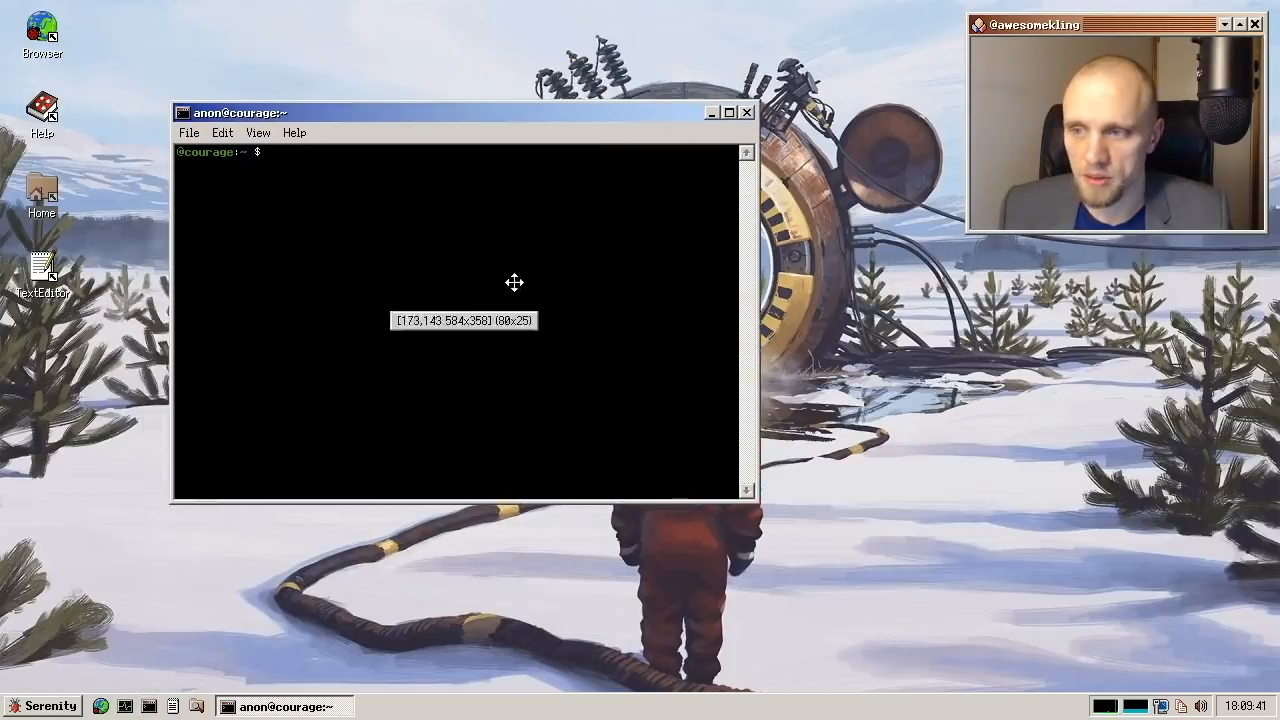
- Take a screenshot with shot, list the home folder, run dd, and clear the screen
text(shot)
text(ls)
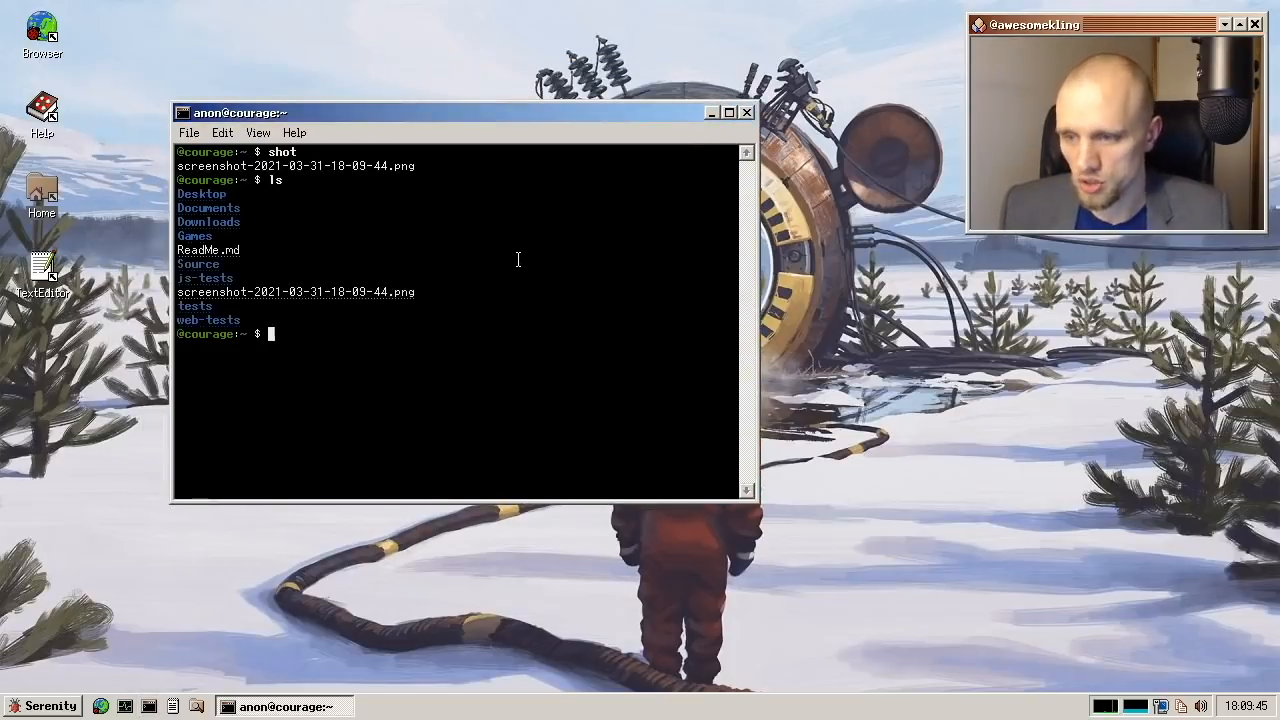
key(Return)
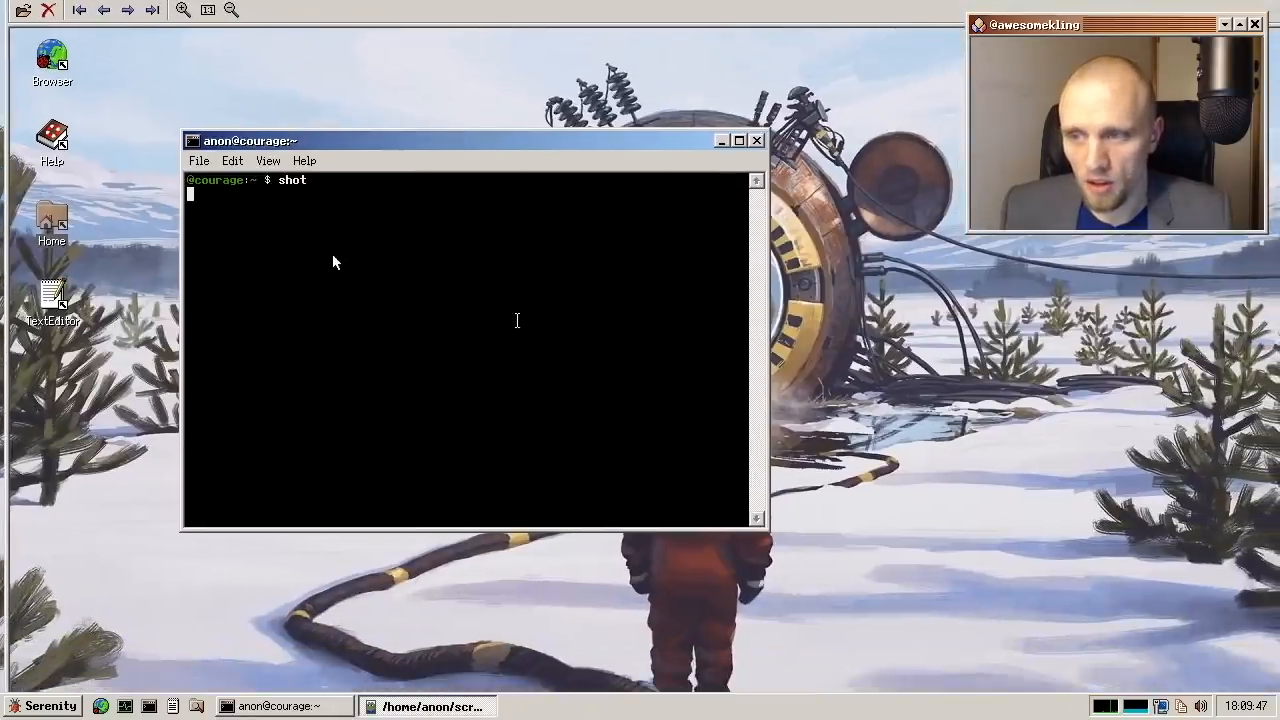
text(dd)
key(Return)
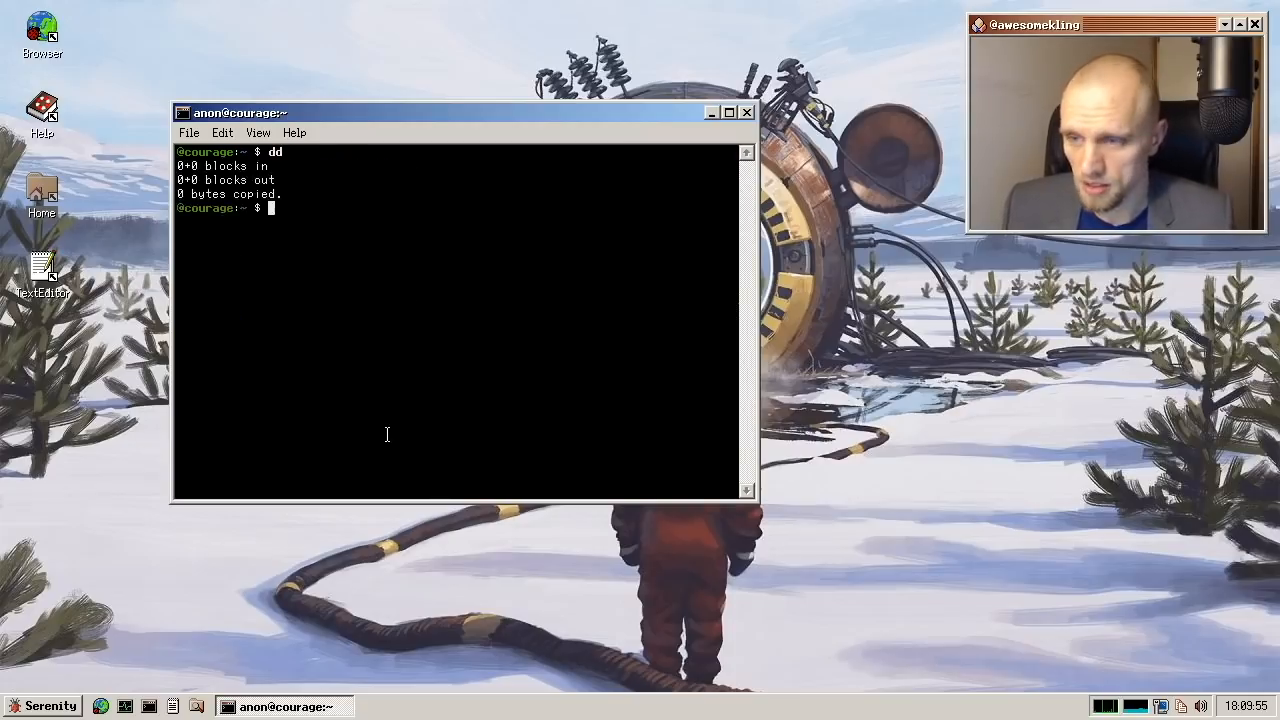
key(Return)
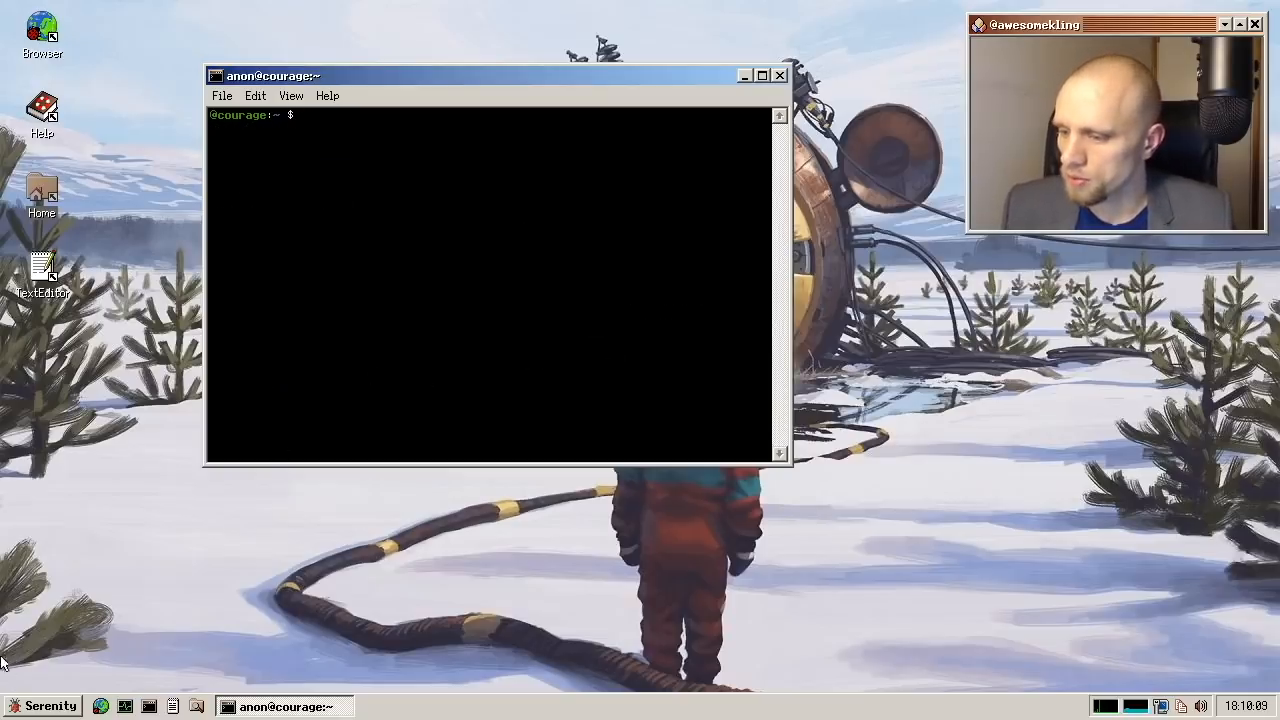
click(15, 705)
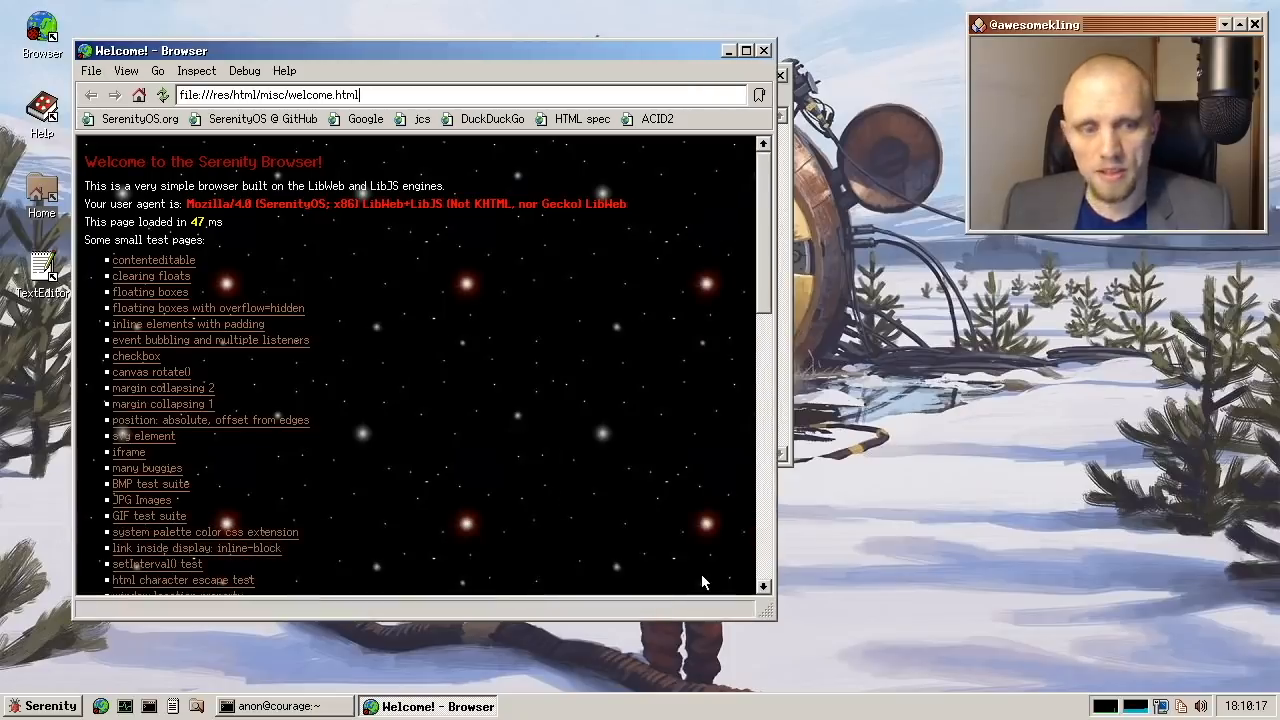
mouse_move(1268, 550)
text(https://xkcd.com/)
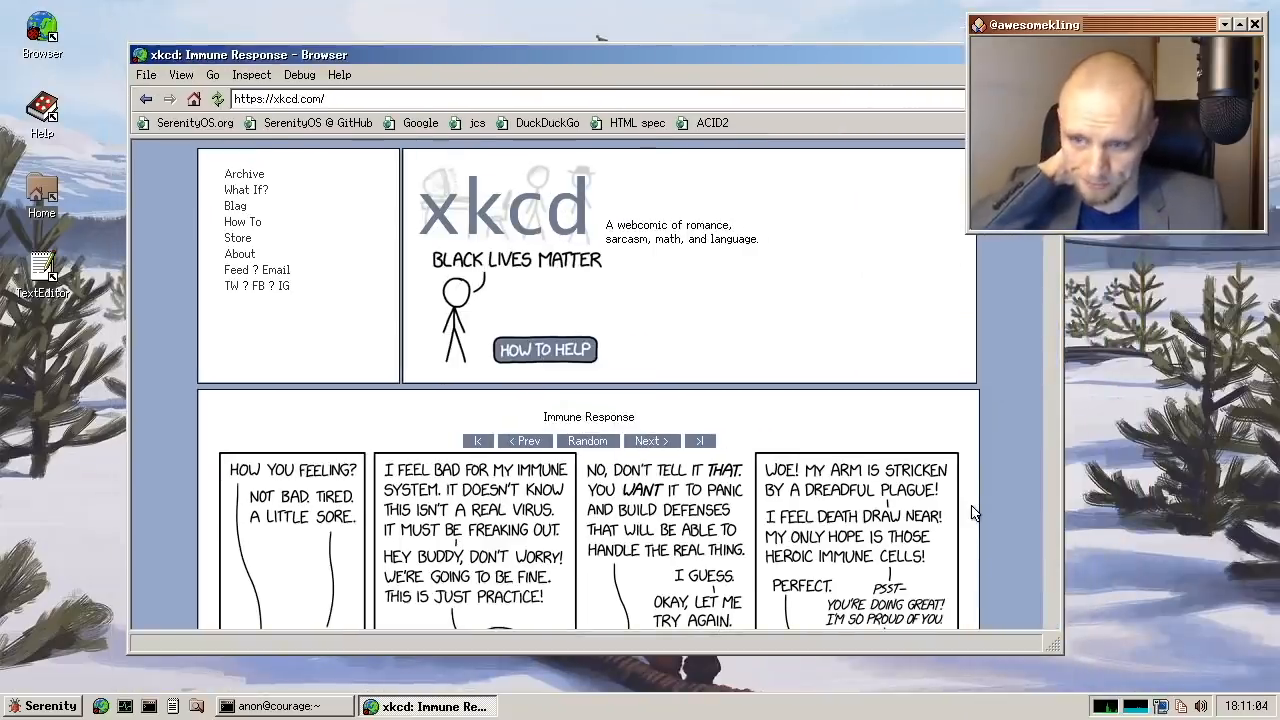
- Clear the browser cache from the Debug menu while xkcd stays displayed
click(300, 74)
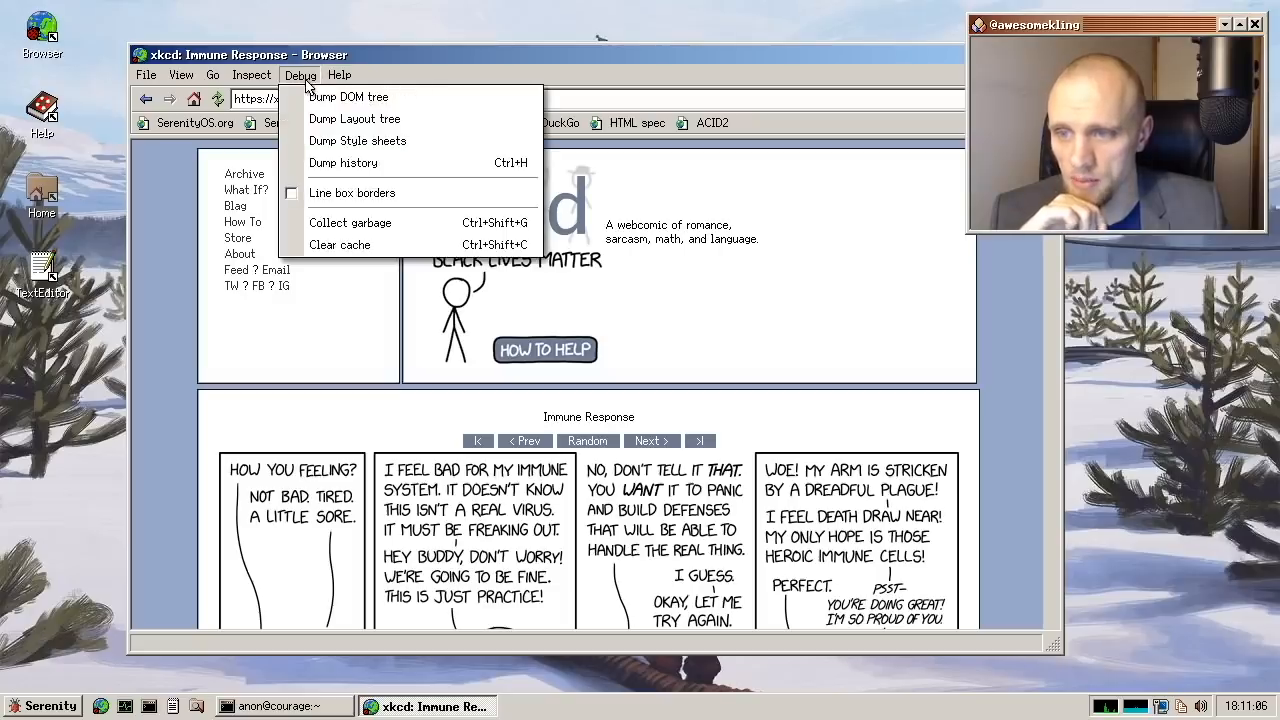
mouse_move(340, 245)
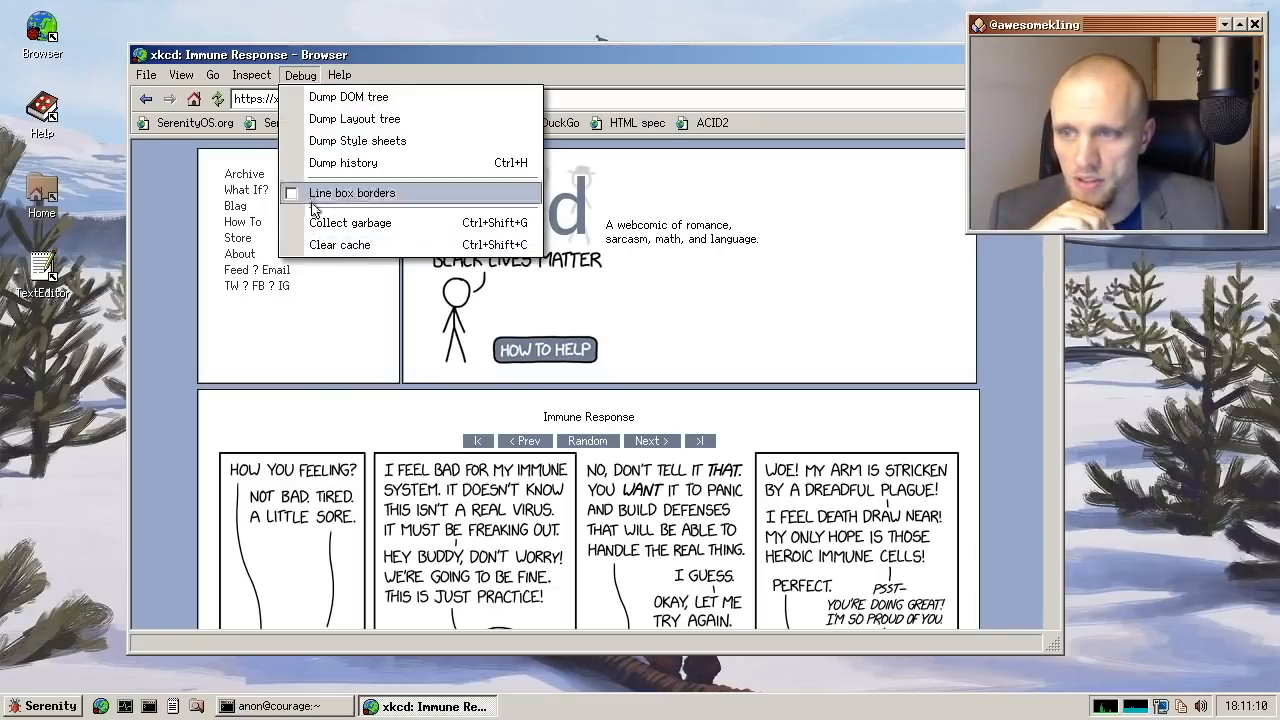
mouse_move(340, 245)
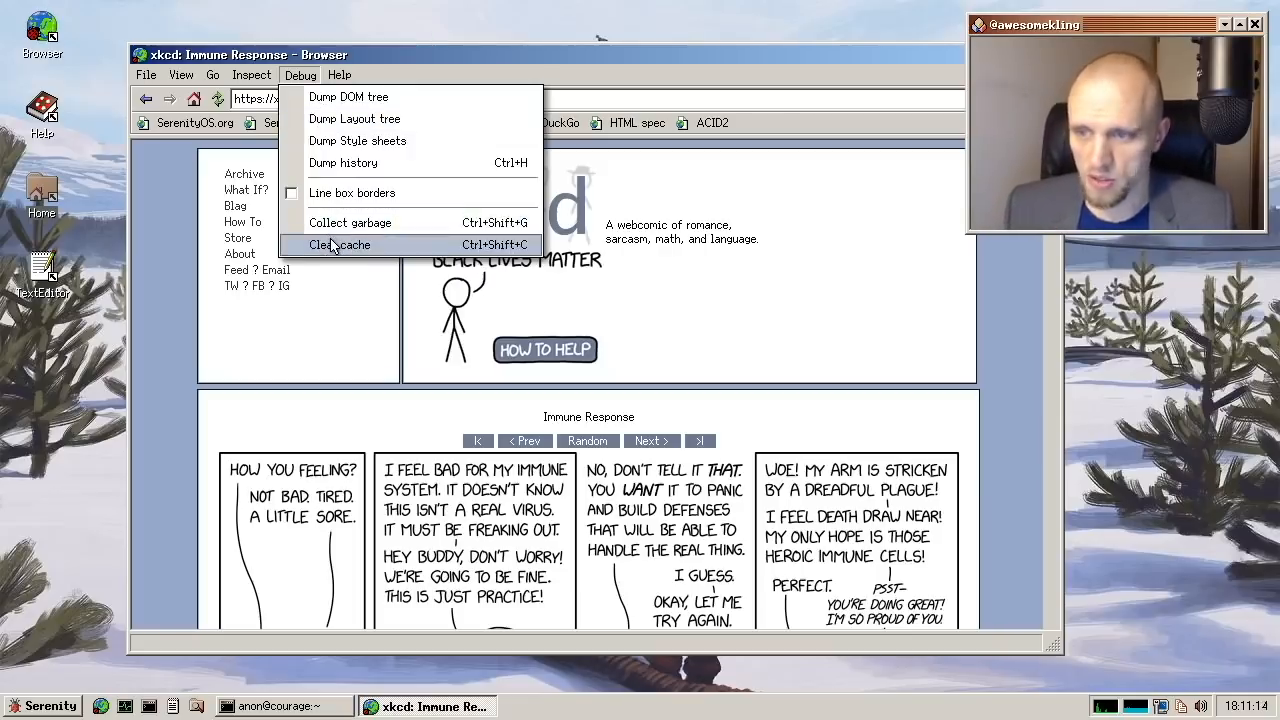
click(340, 244)
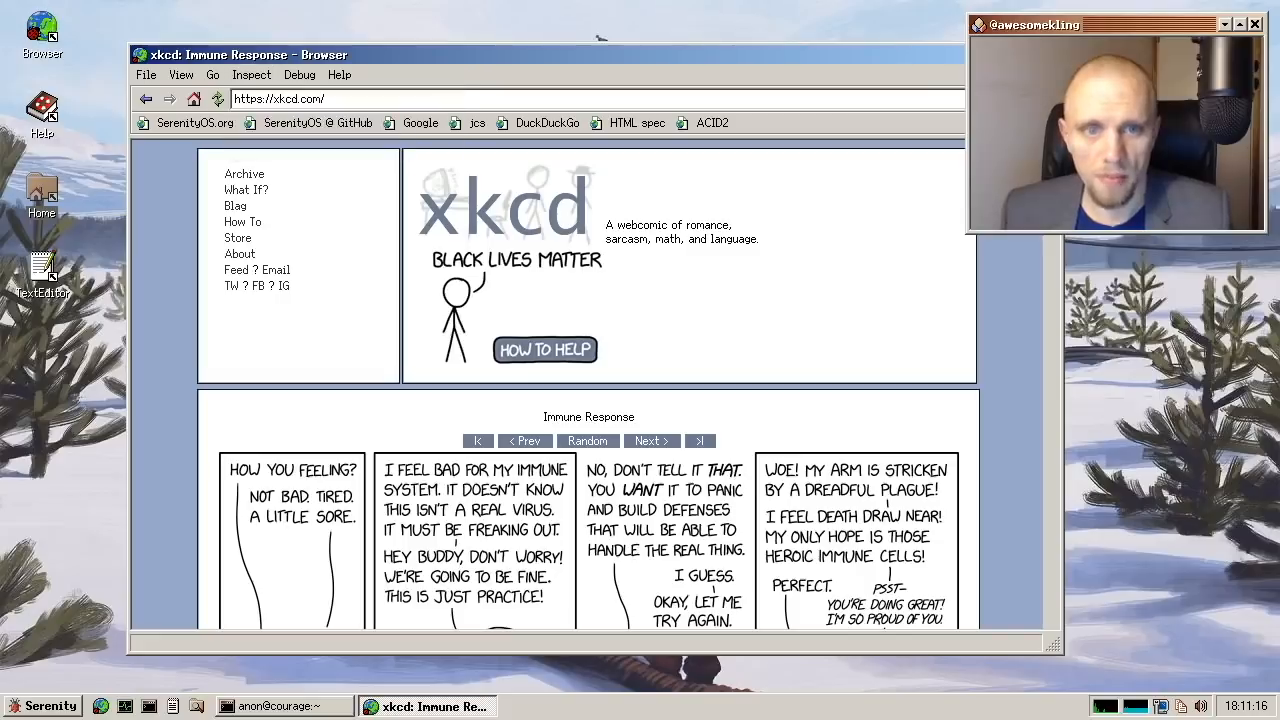
click(283, 706)
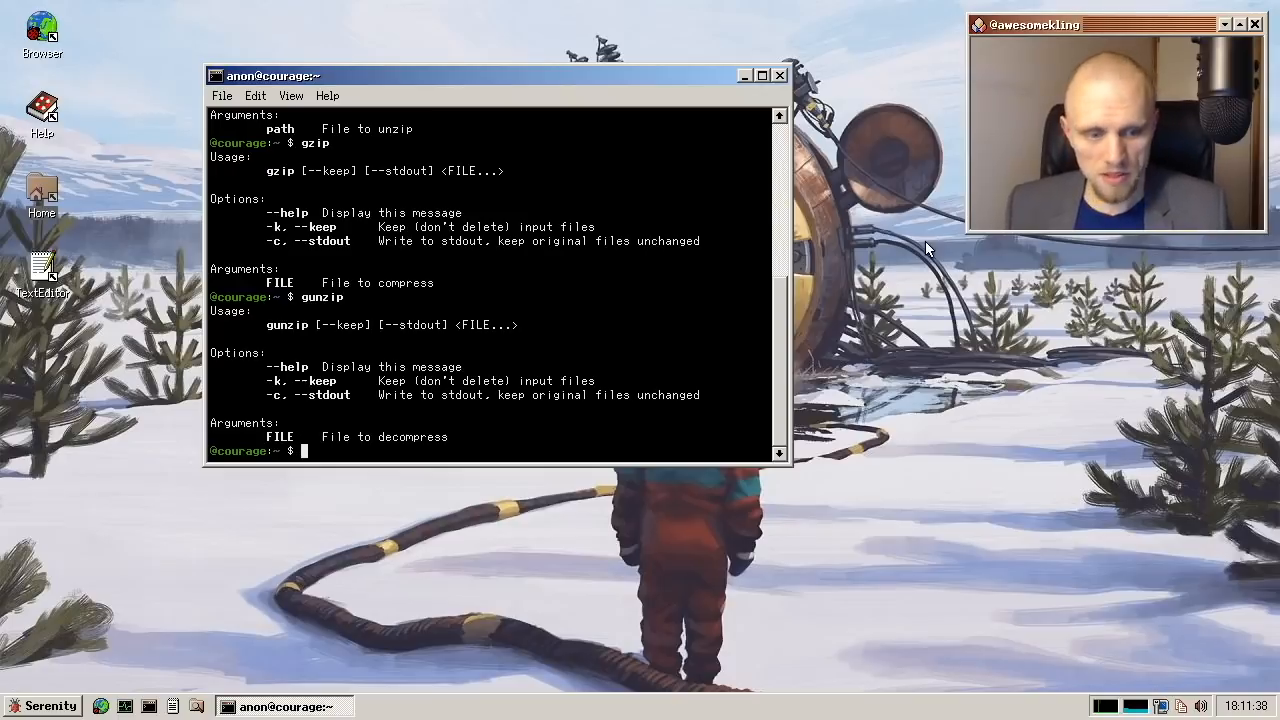
mouse_move(870, 350)
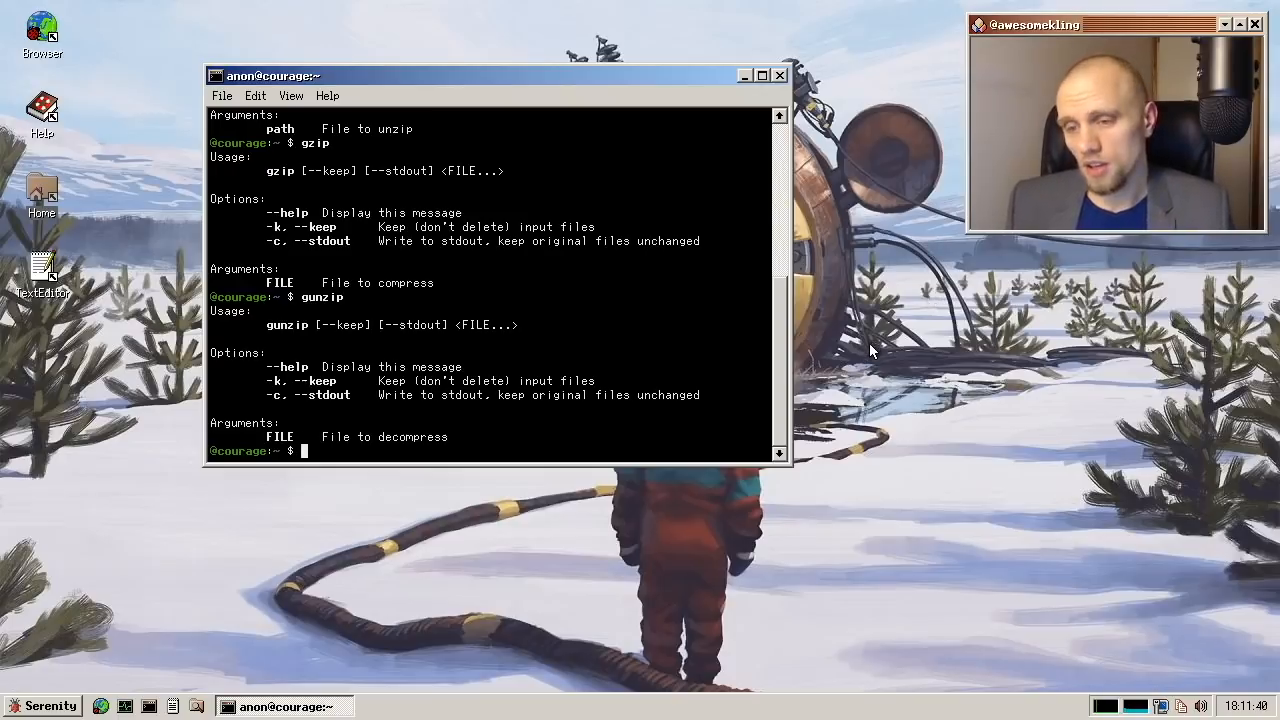
mouse_move(862, 350)
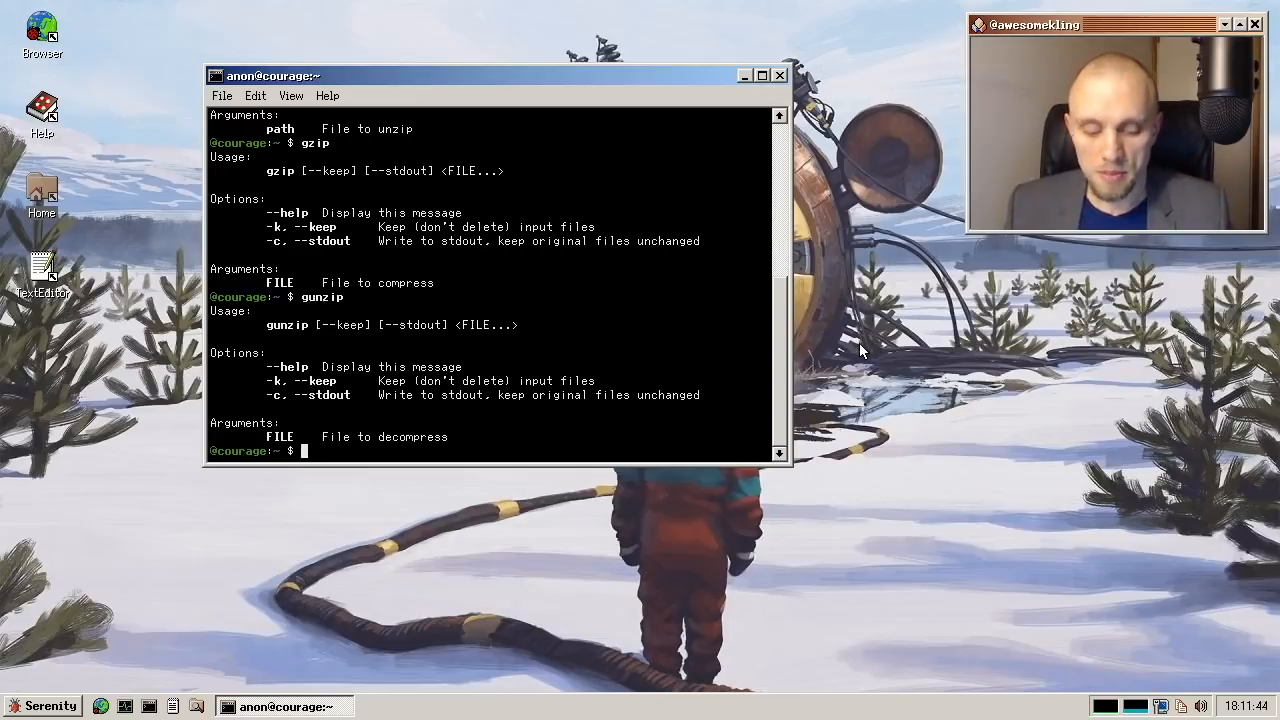
mouse_move(815, 538)
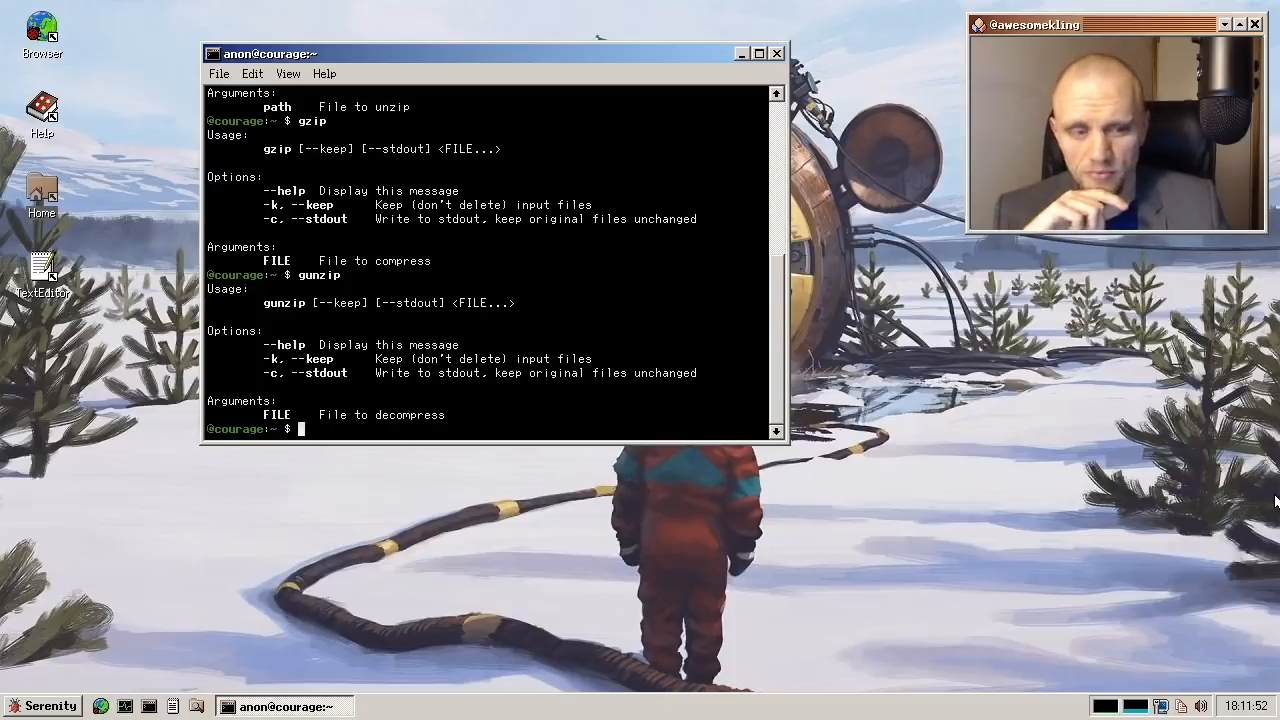
mouse_move(697, 130)
text(su)
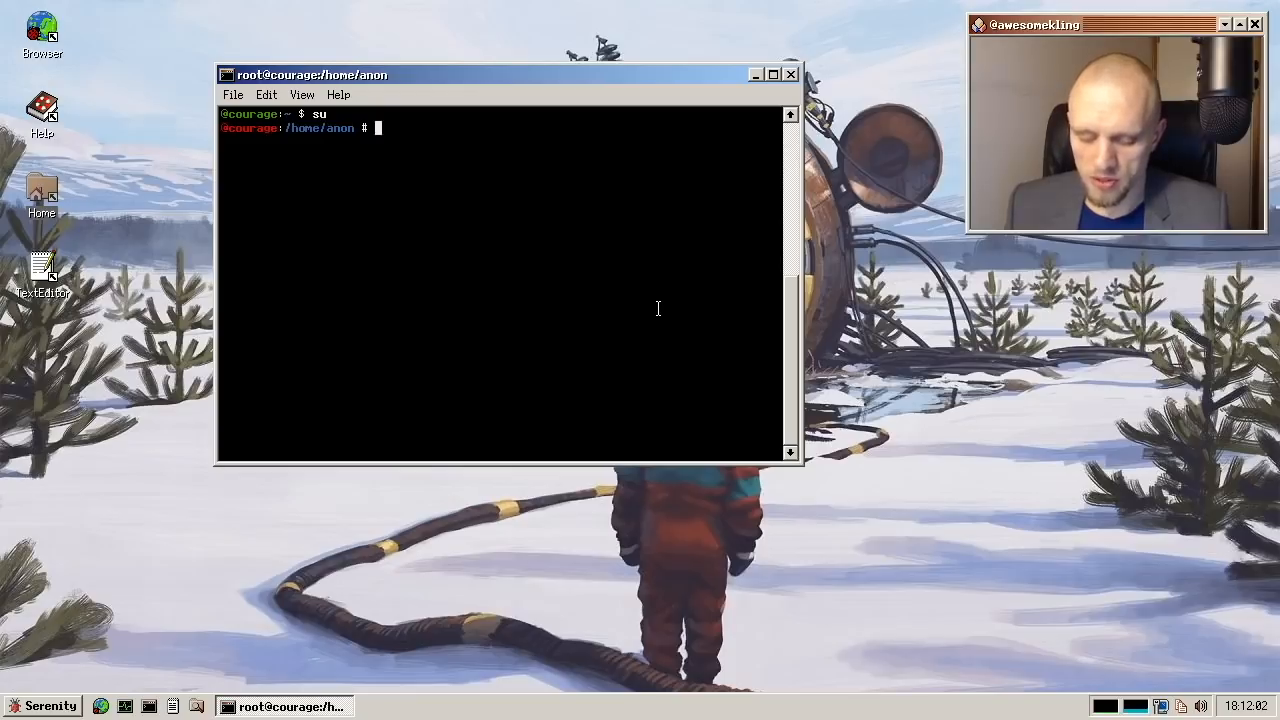
- Start system-wide profiling of every process with profile -a from the root shell
text(profile -a)
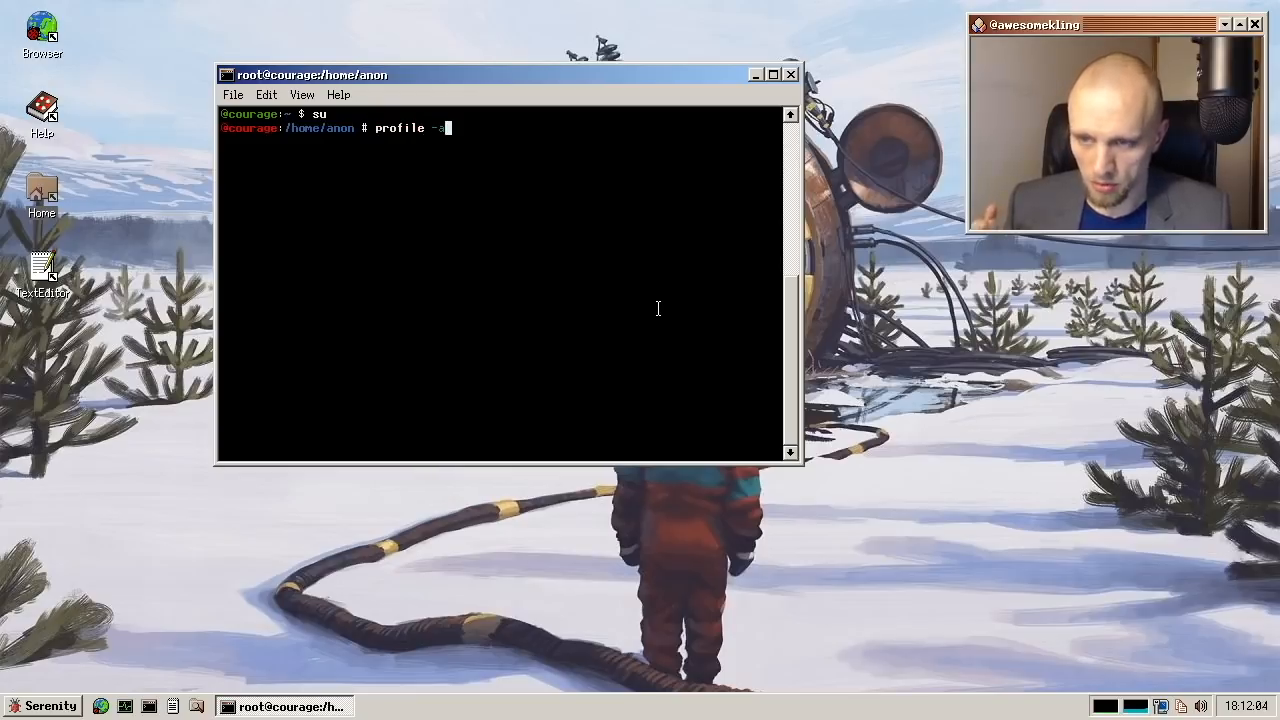
key(Return)
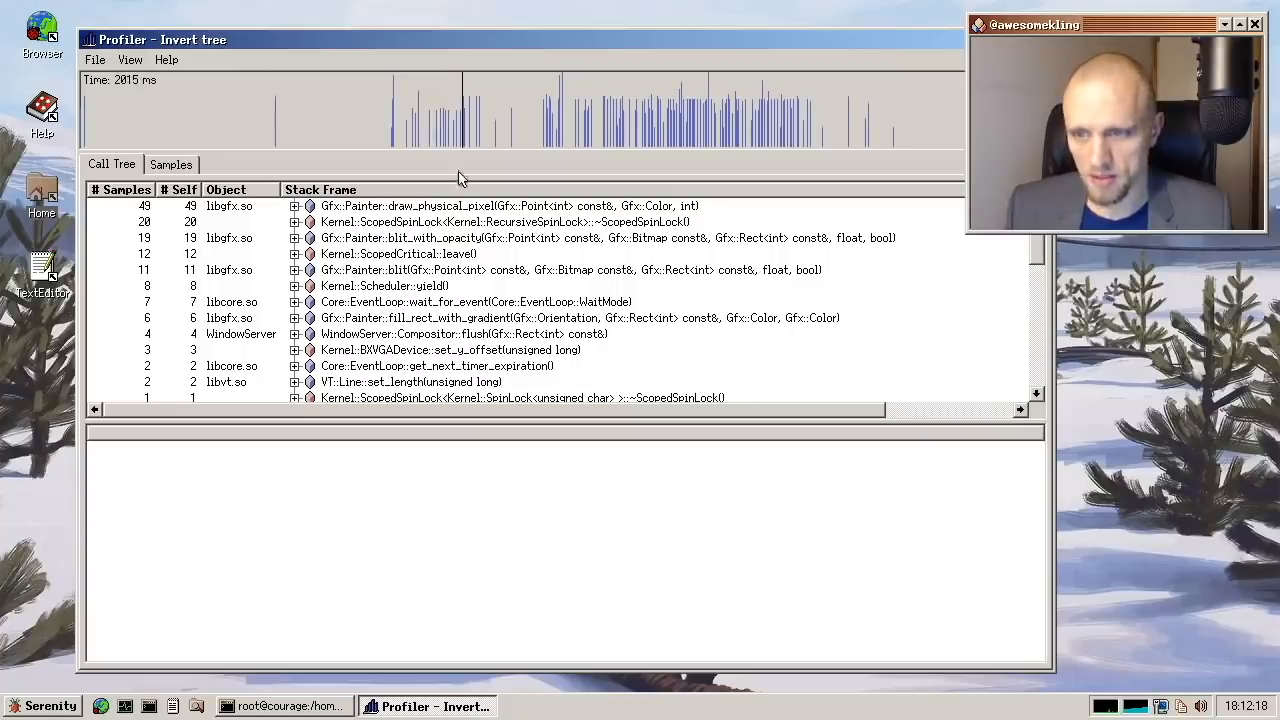
mouse_move(405, 235)
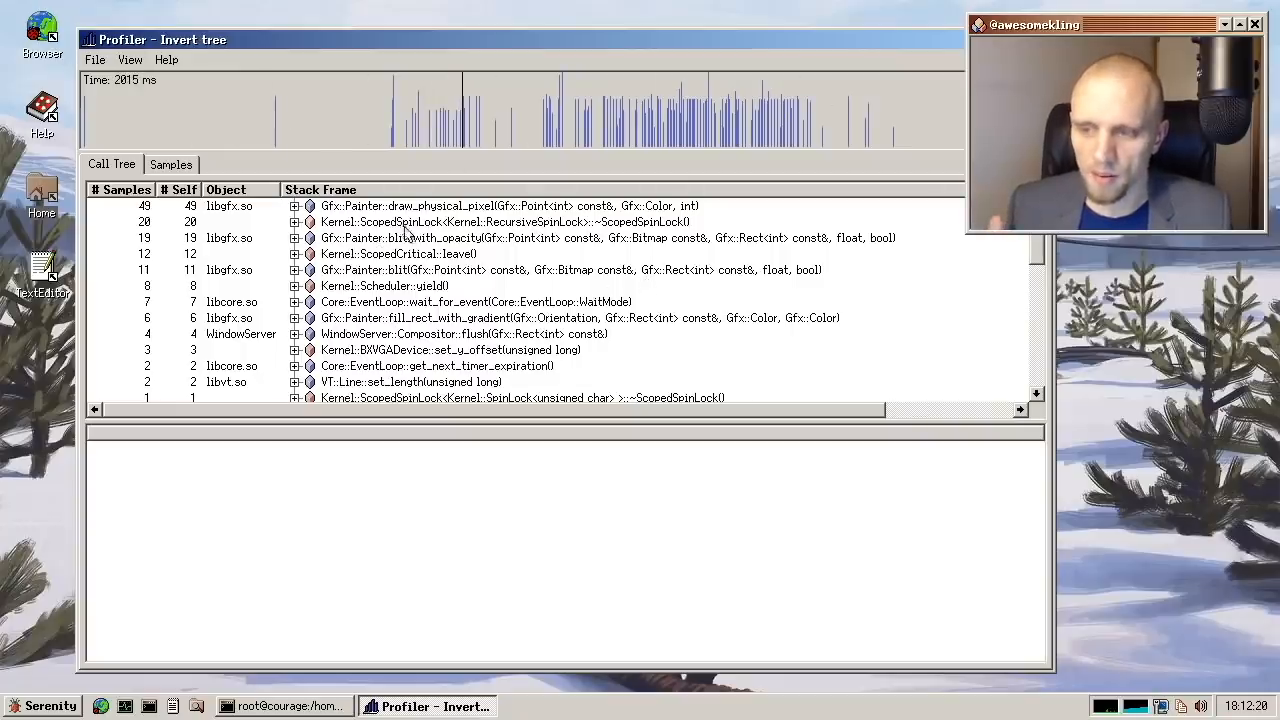
- Invert the Profiler call tree so draw_physical_pixel samples lead the list
click(111, 164)
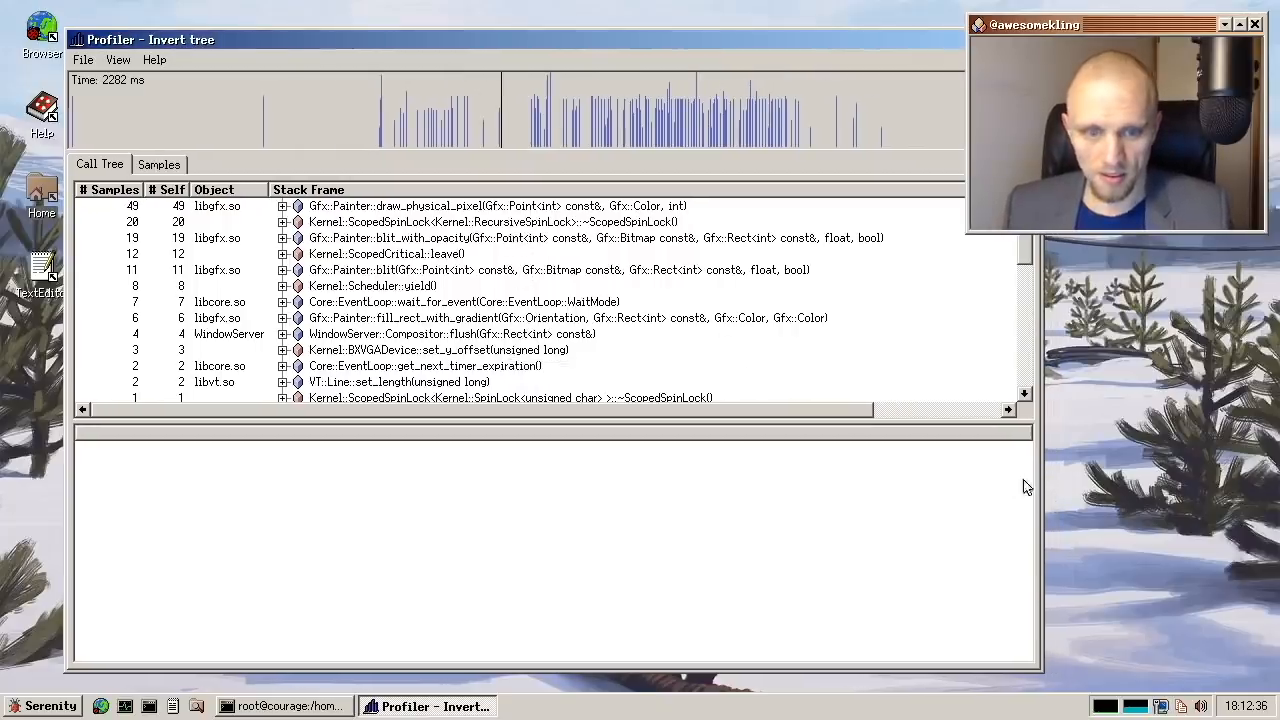
click(438, 349)
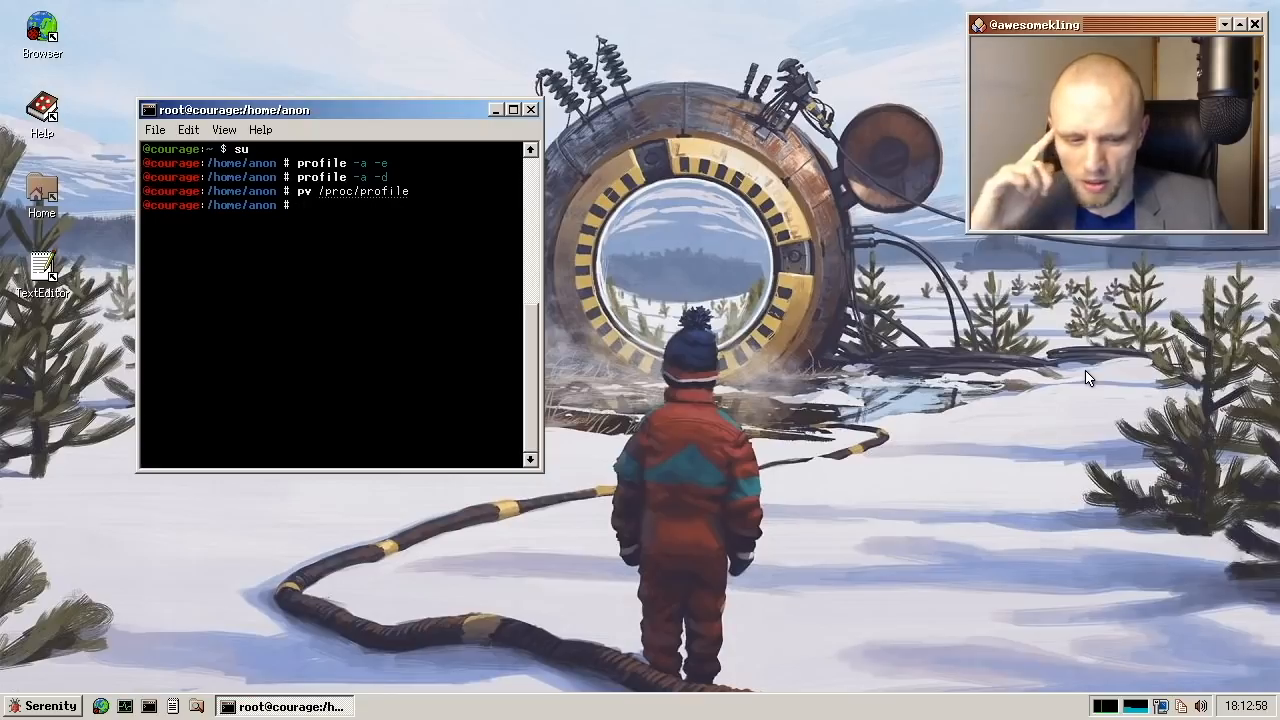
mouse_move(1116, 407)
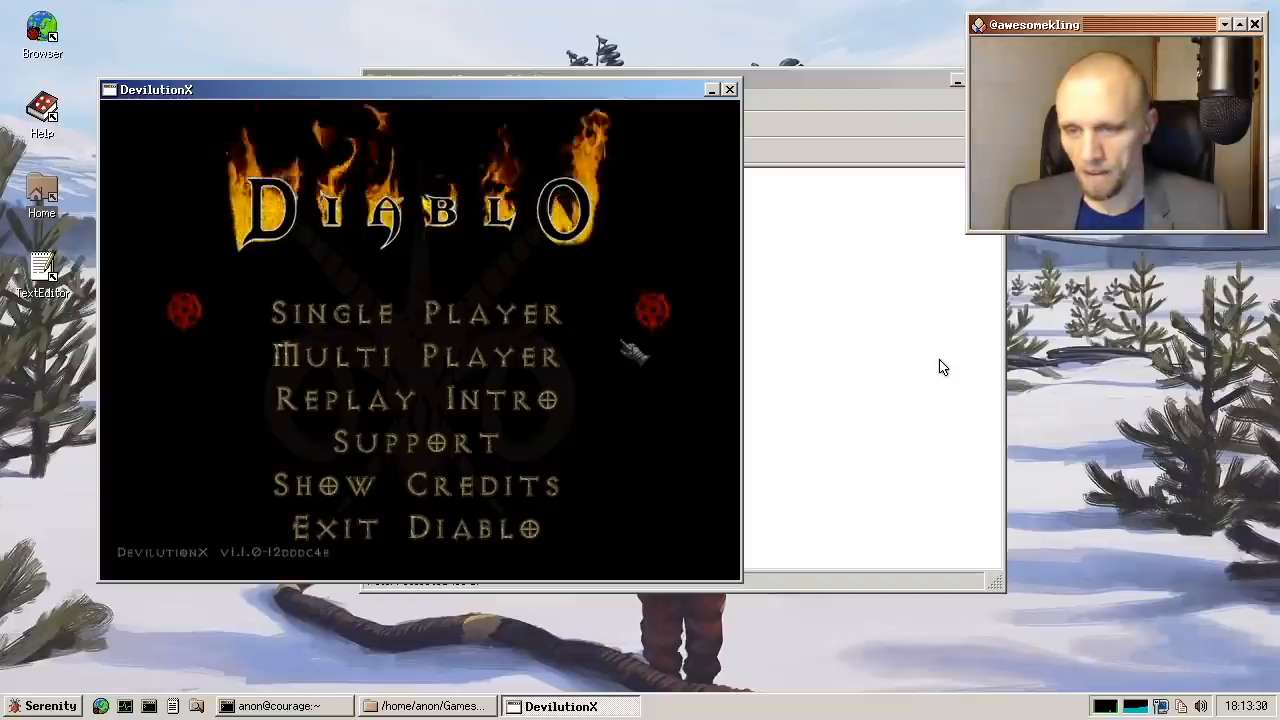
- Create a single-player hero named Koolguy and enter the town
click(417, 312)
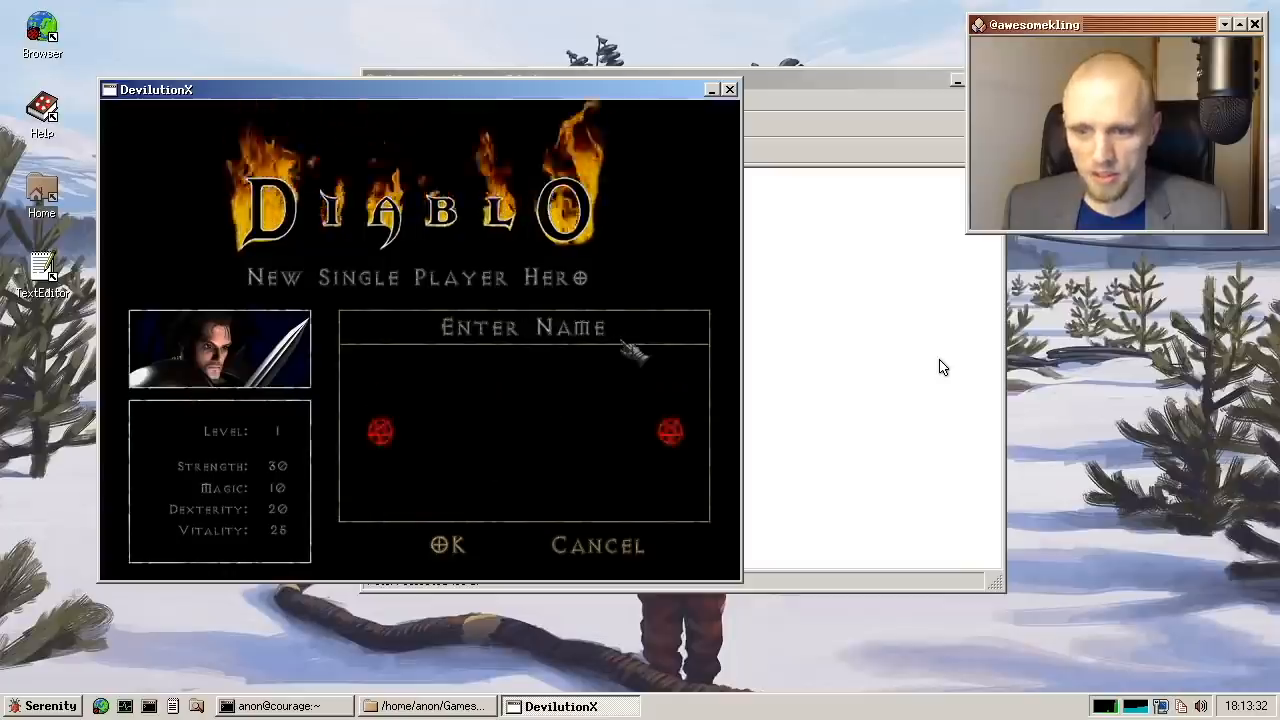
text(Koolguy)
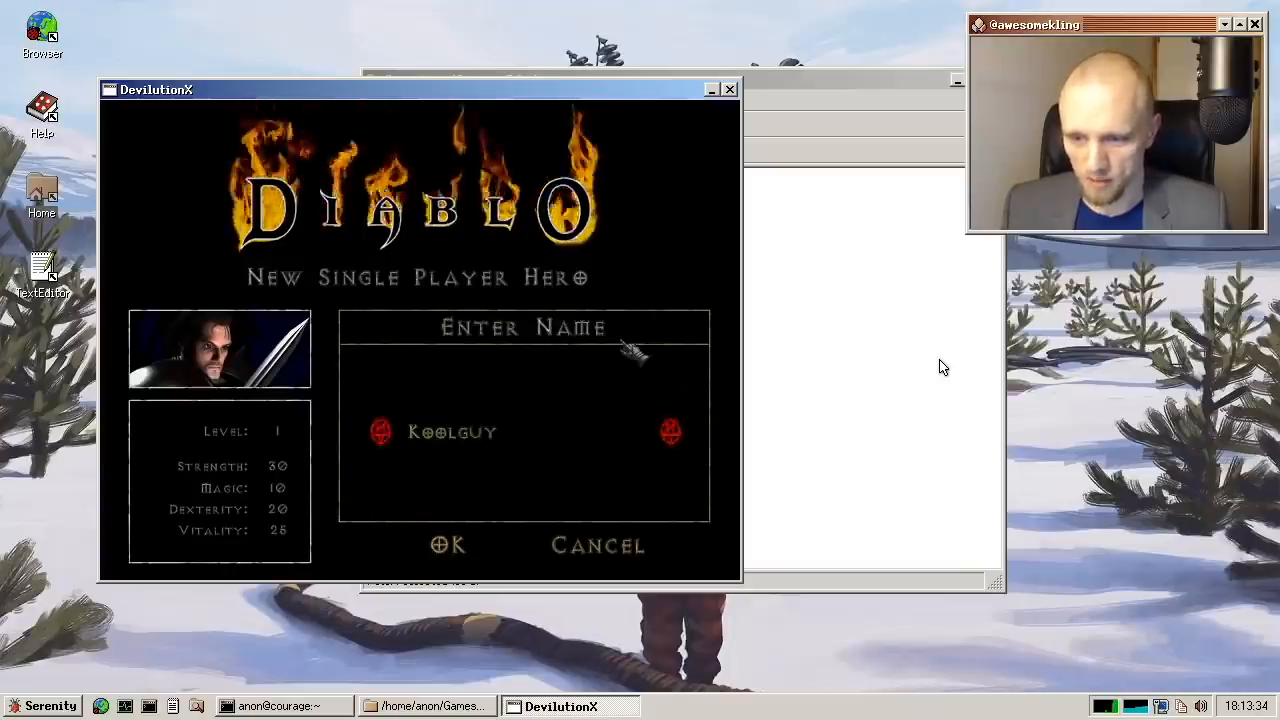
click(447, 545)
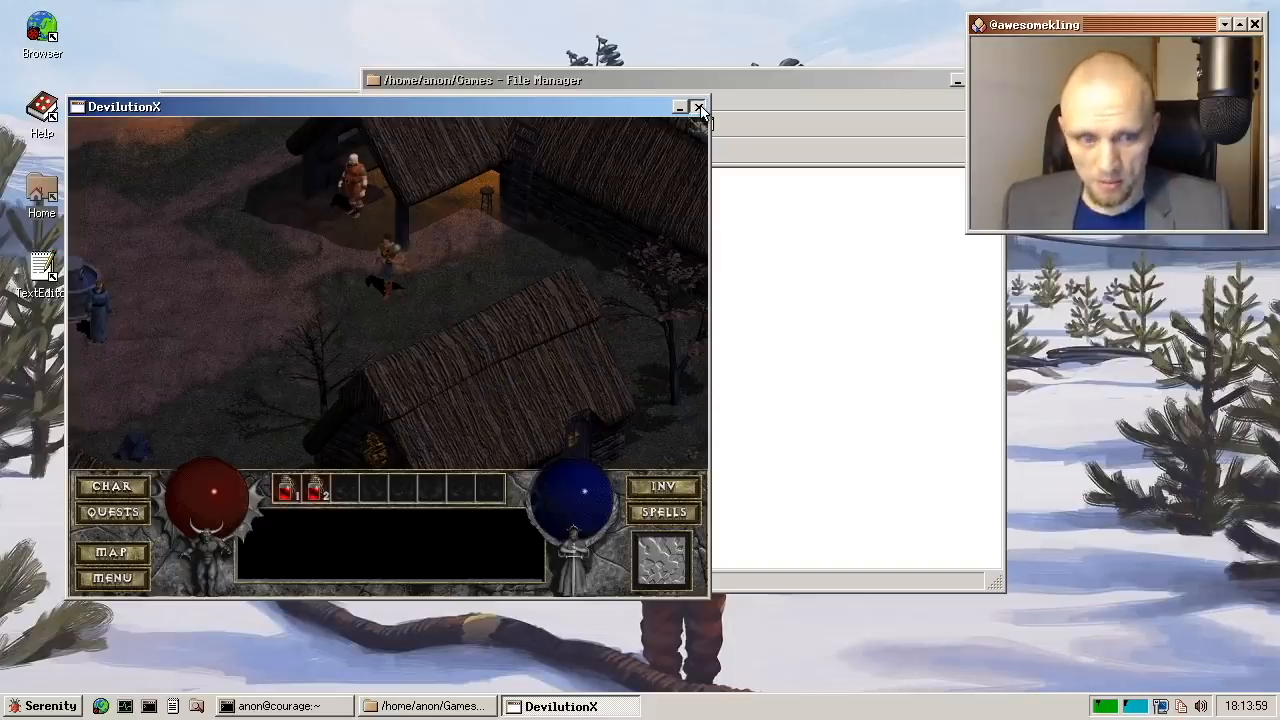
- Launch DukeNukem3D from the Games folder, play Hollywood Holocaust briefly, then close the game
click(699, 107)
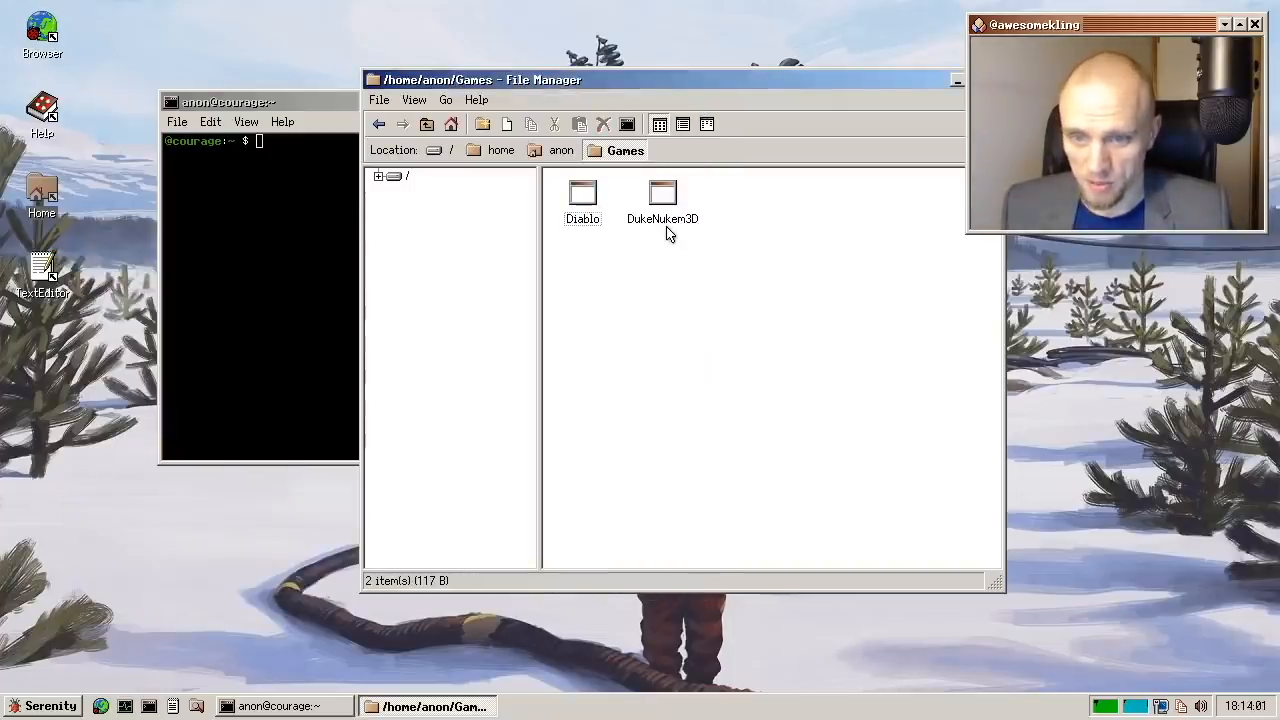
double_click(662, 195)
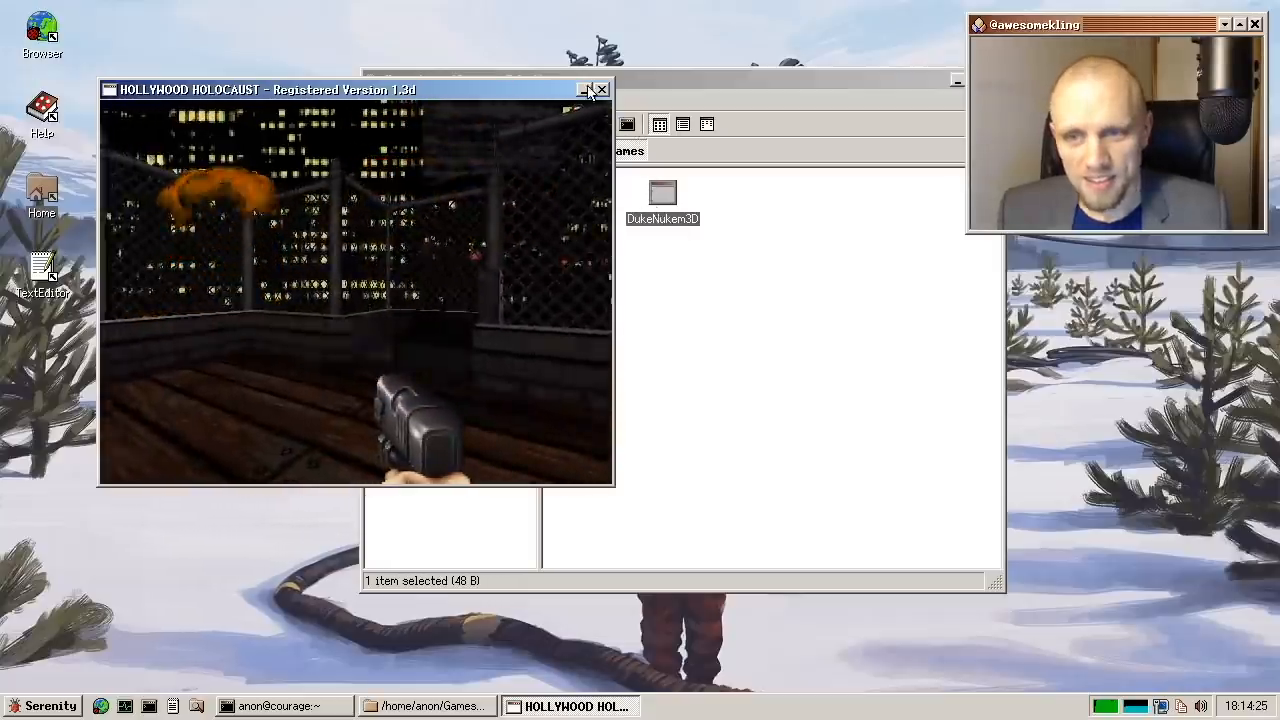
click(601, 89)
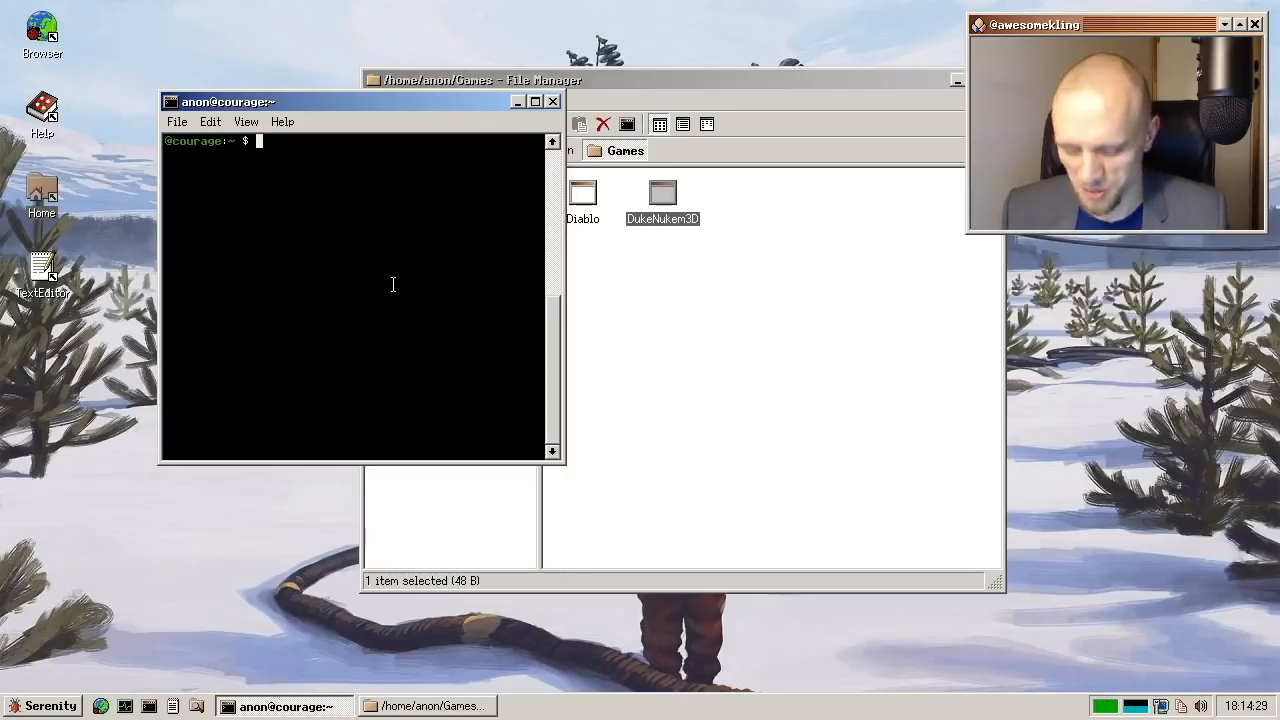
- Run 'killall duke3d', clear the terminal, and move its window further right
text(killall duke3d)
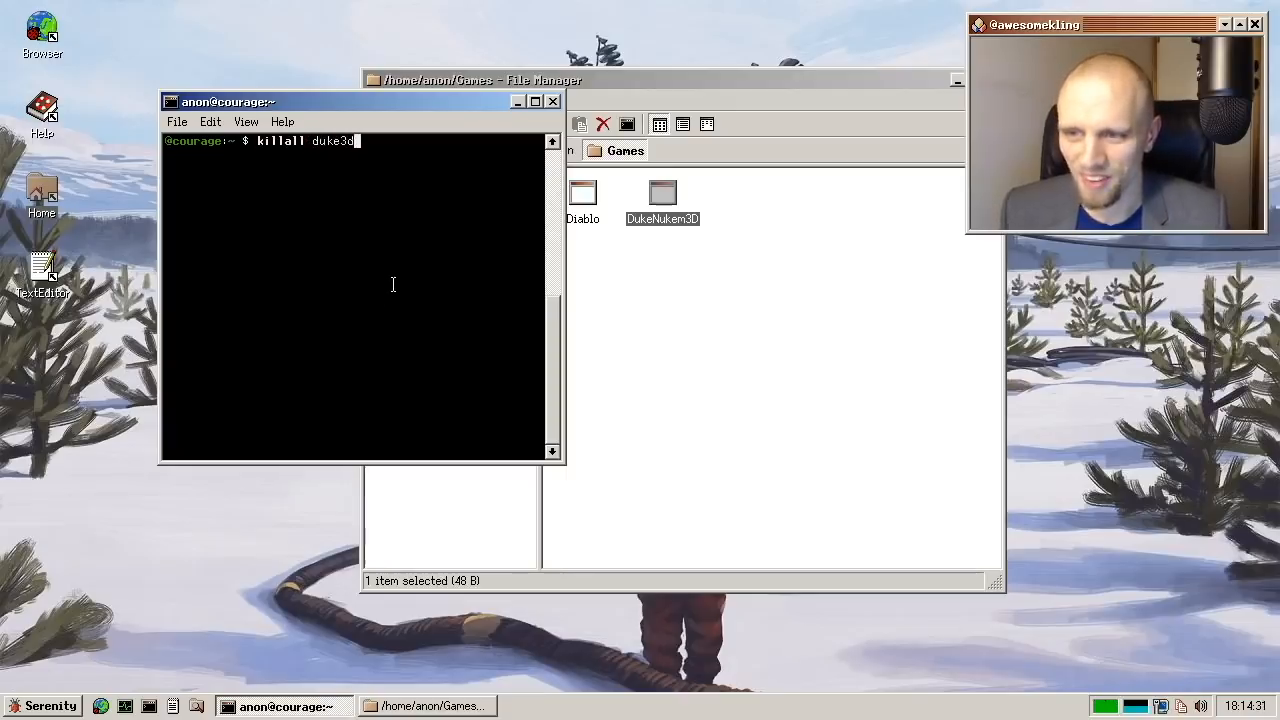
key(Return)
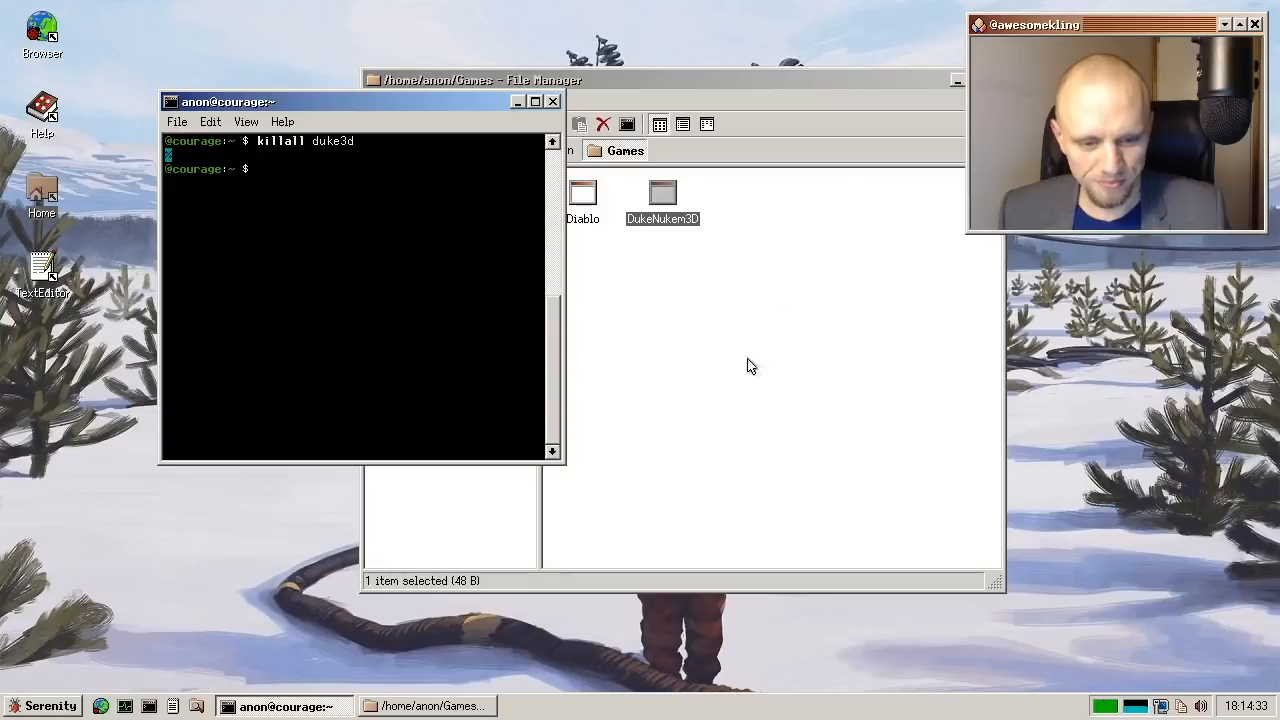
mouse_move(1256, 559)
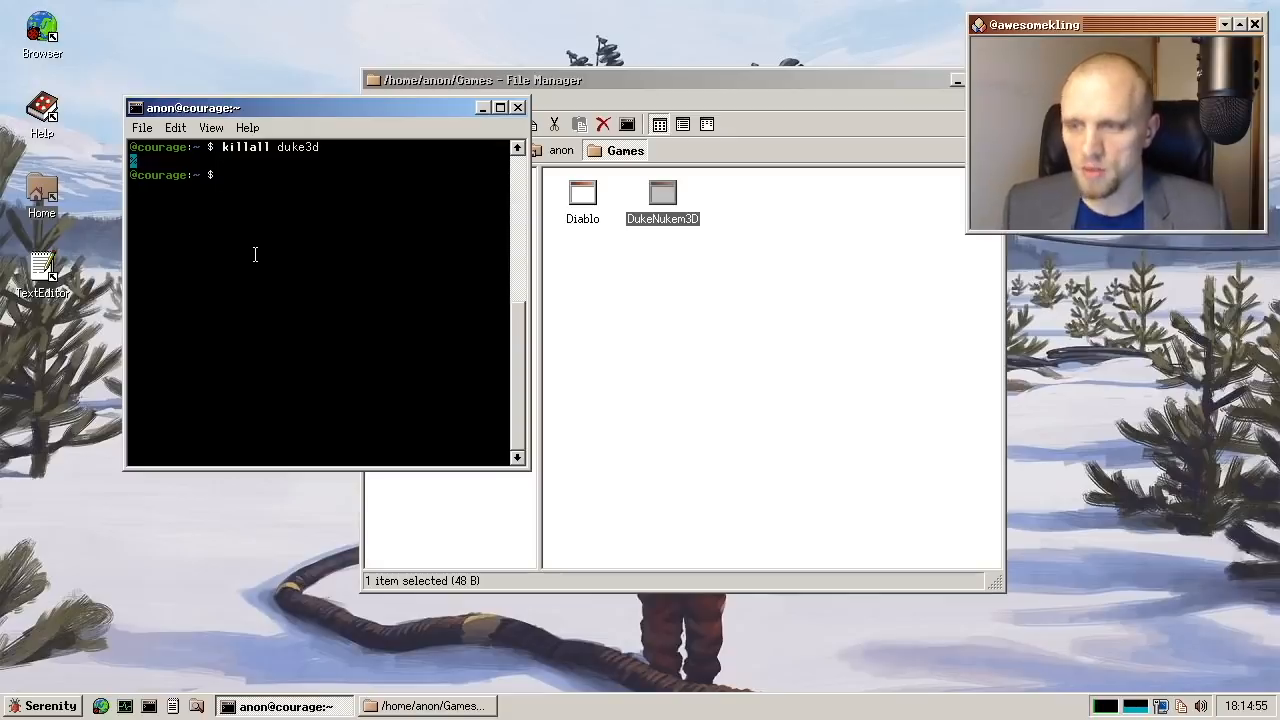
key(Return)
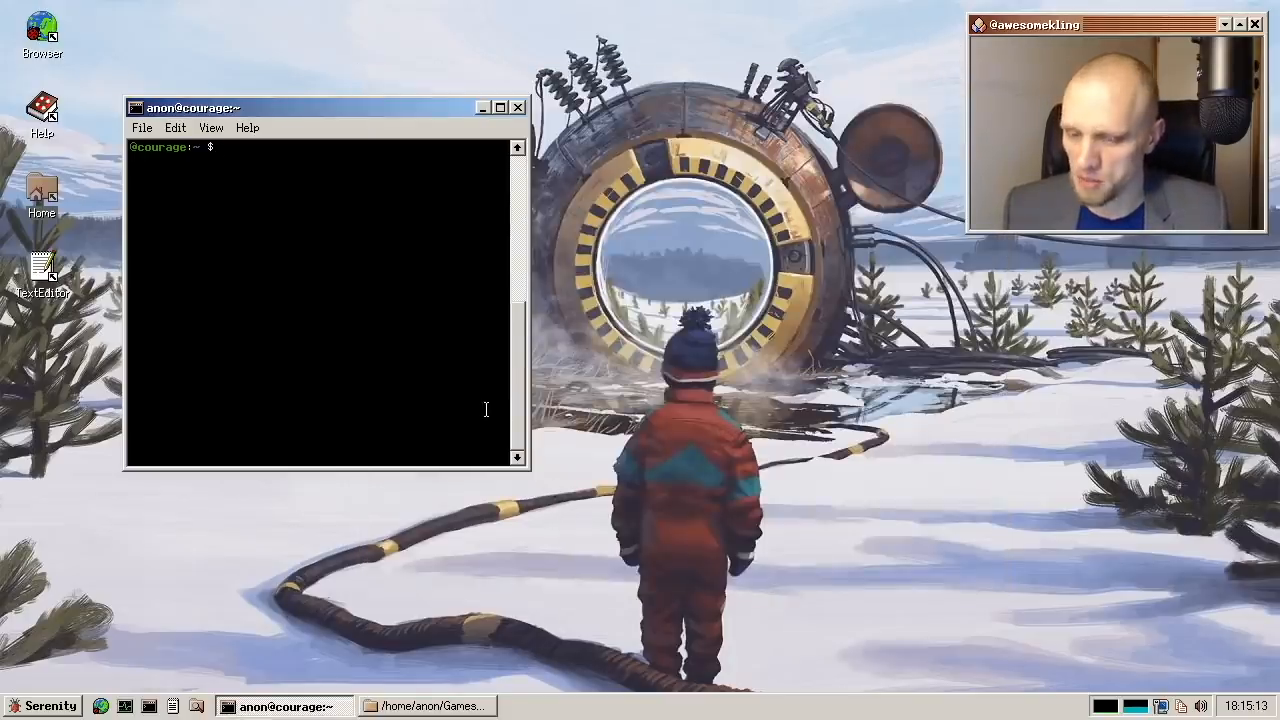
drag(300, 107, 380, 93)
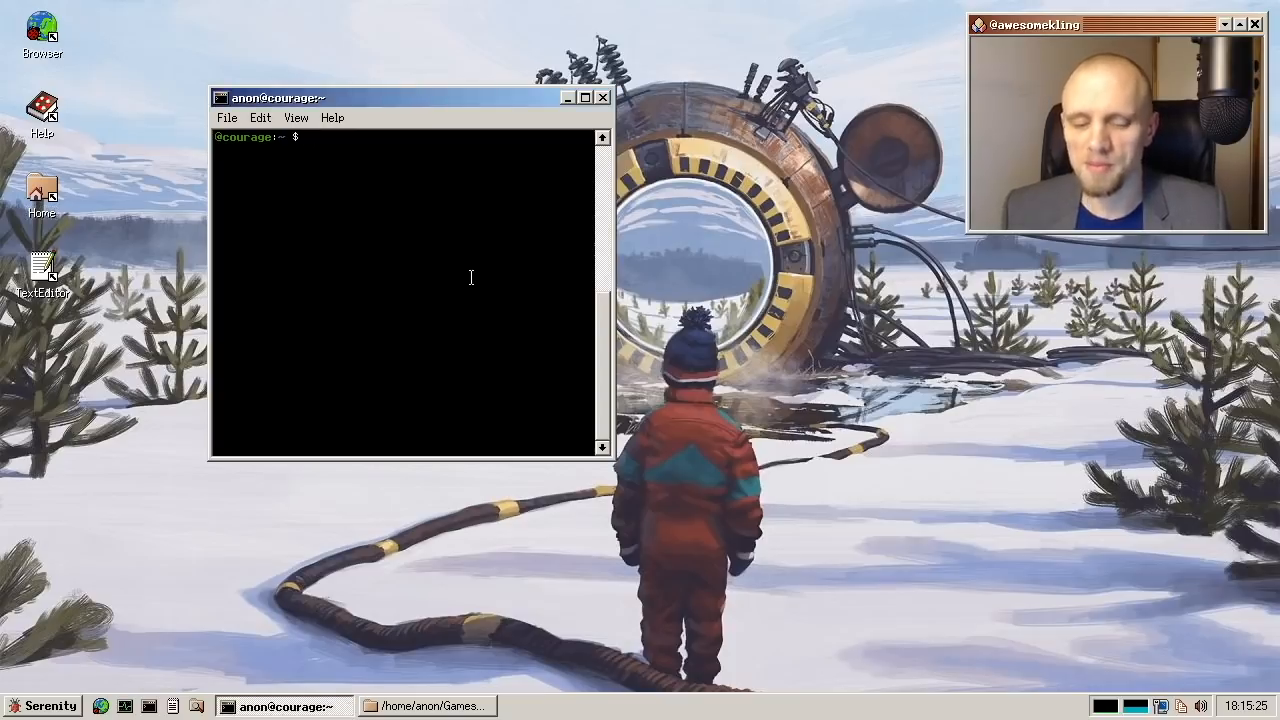
mouse_move(696, 476)
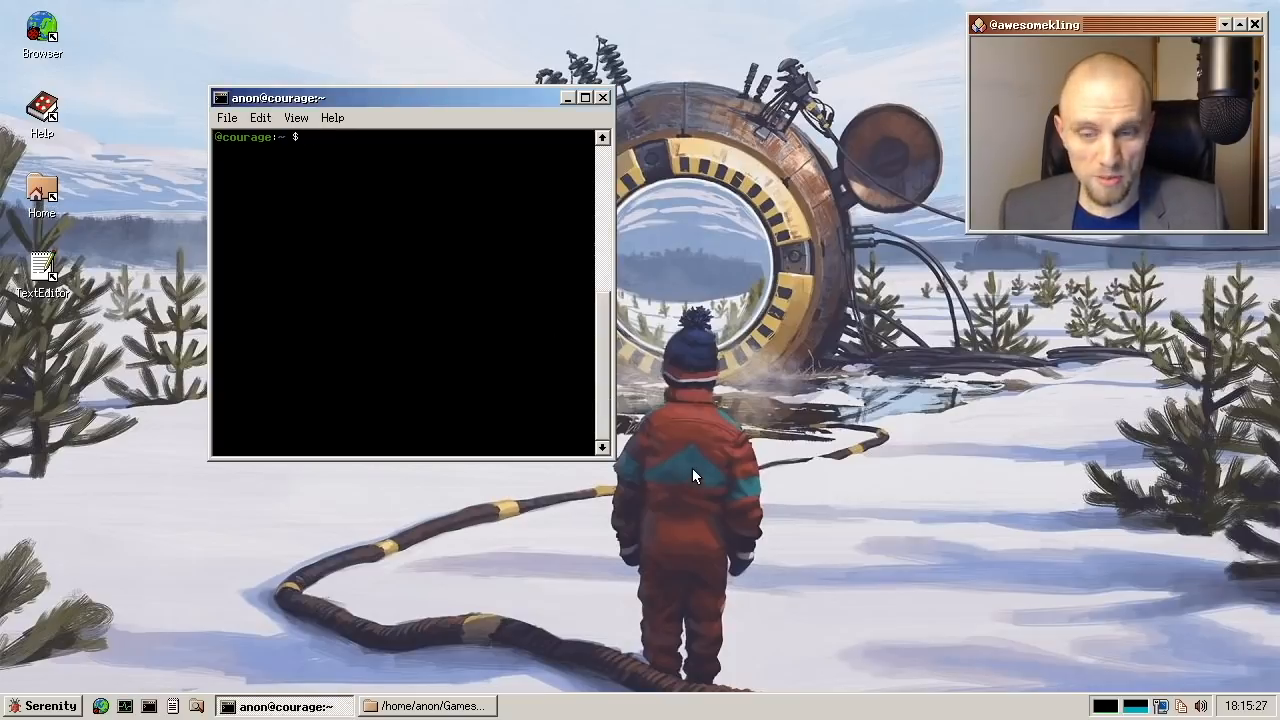
mouse_move(715, 462)
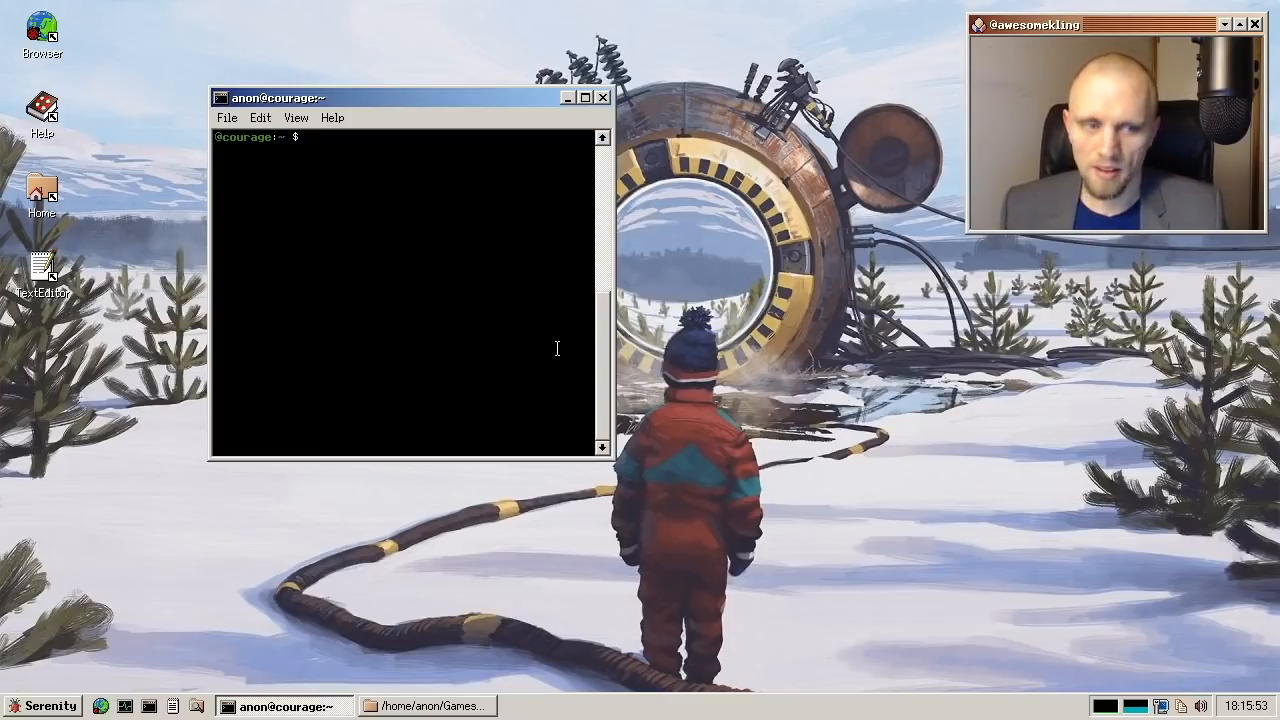
- Cancel a half-typed line, then run 'readelf --checksec /bin/id' showing full RELRO, canary, NX, PIE
text(readelf)
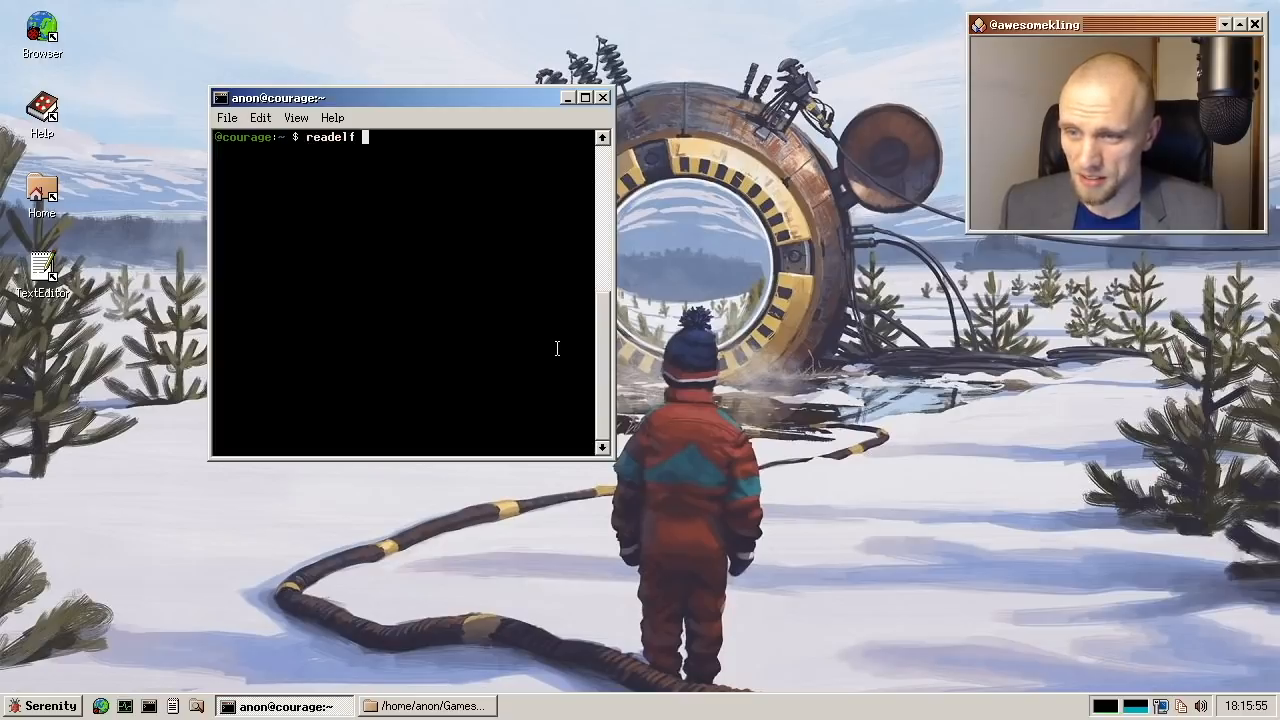
text(--chec)
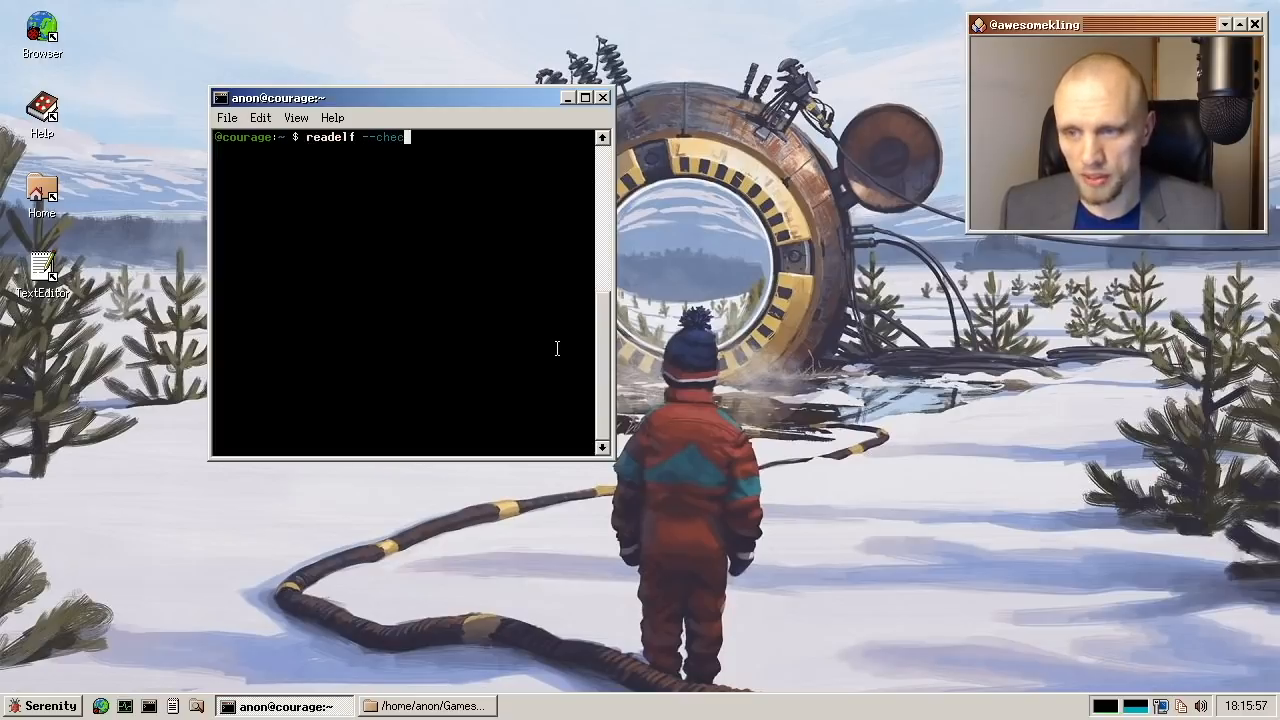
key(Return)
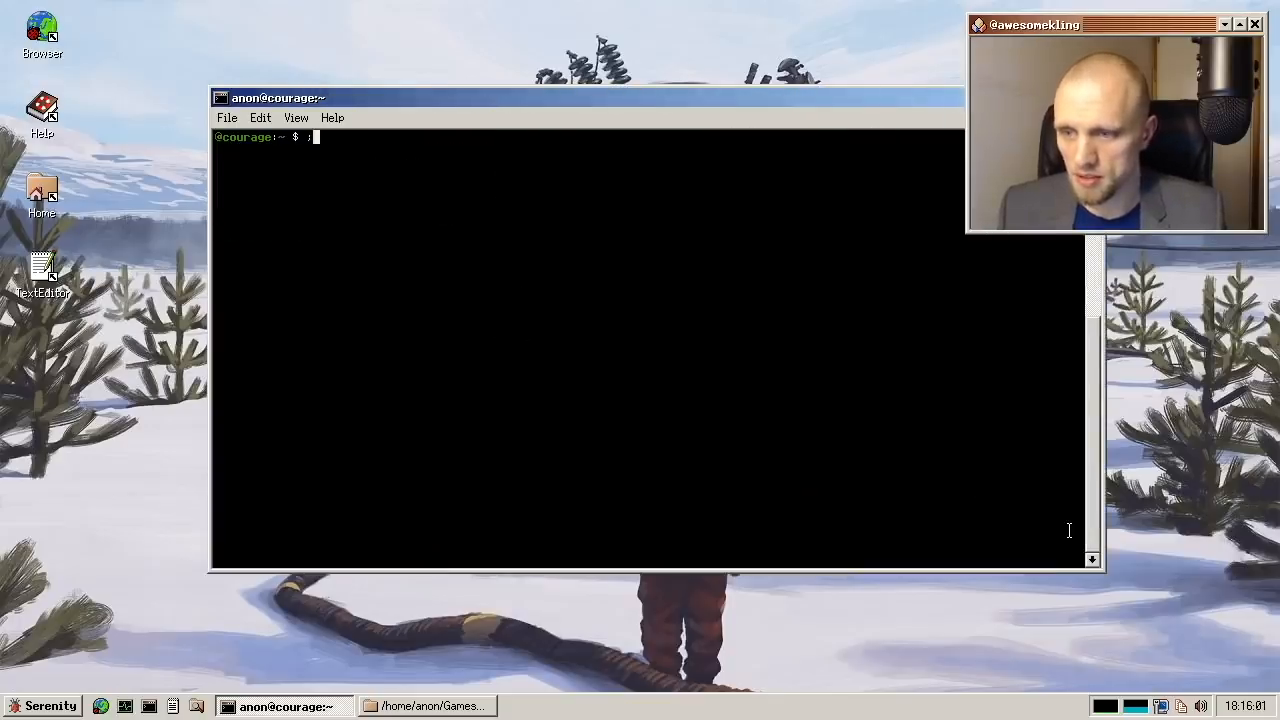
text(readelf --checksec /bin/id)
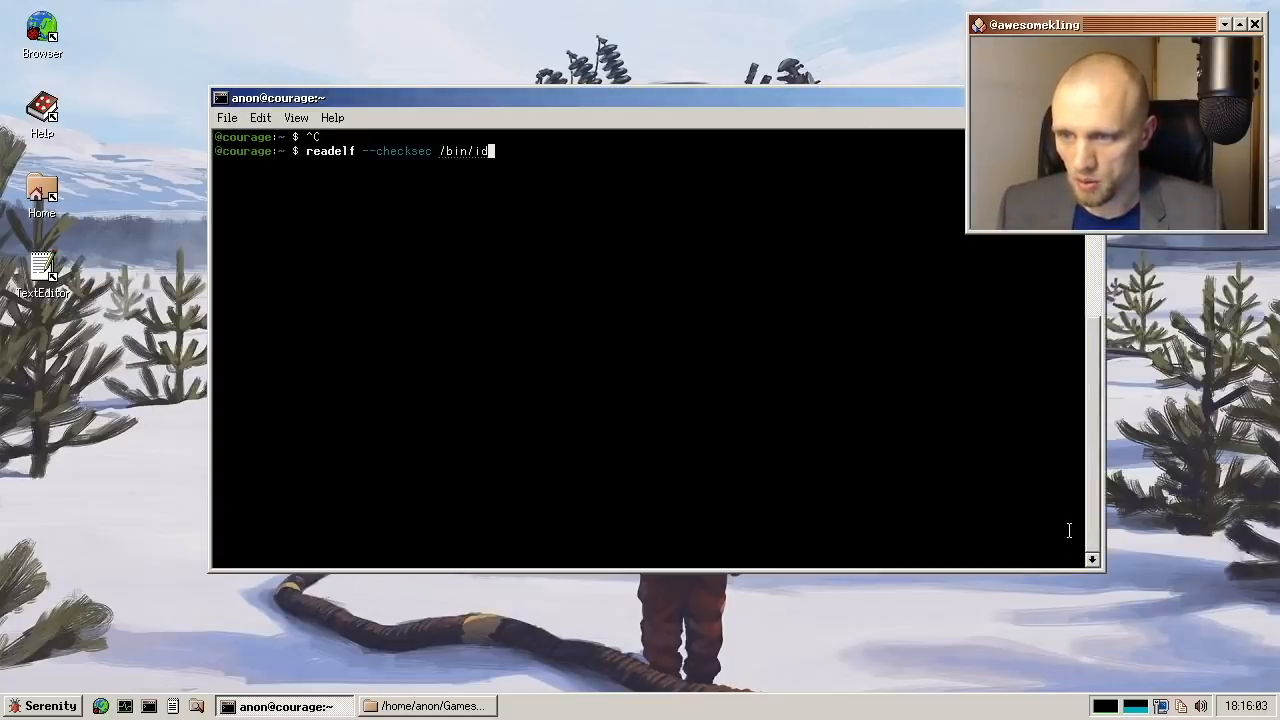
key(Return)
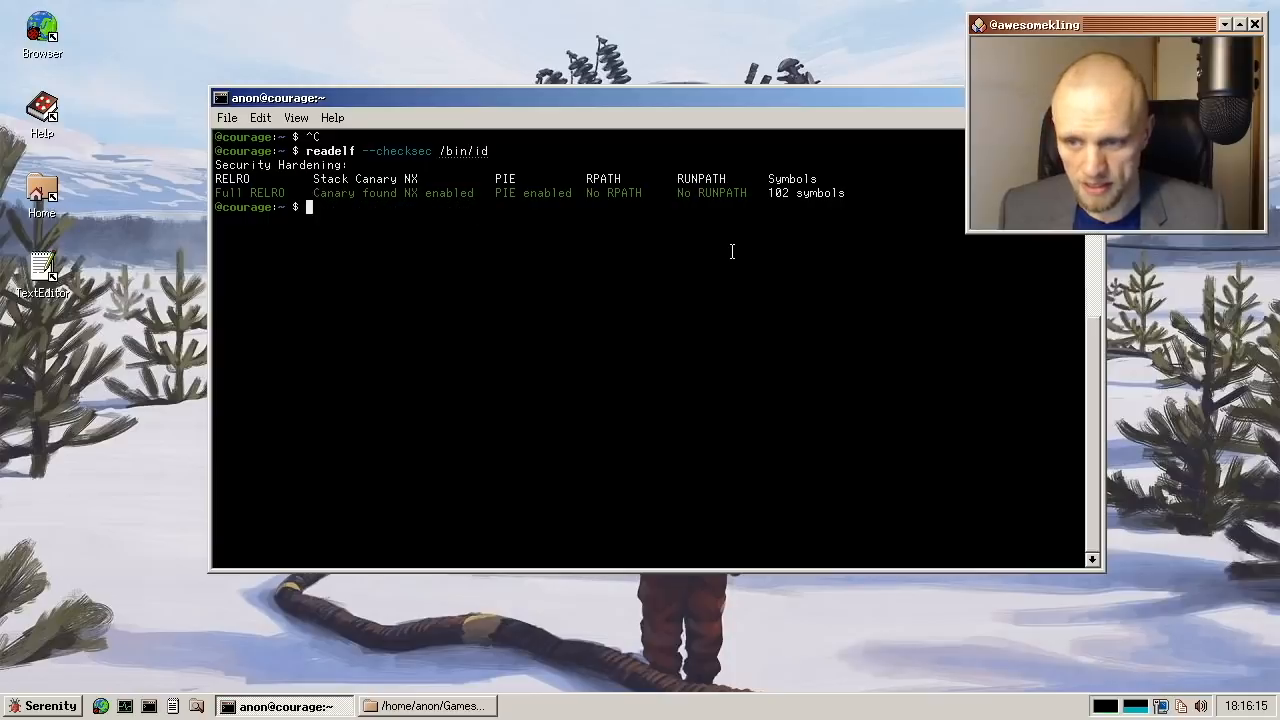
mouse_move(1248, 305)
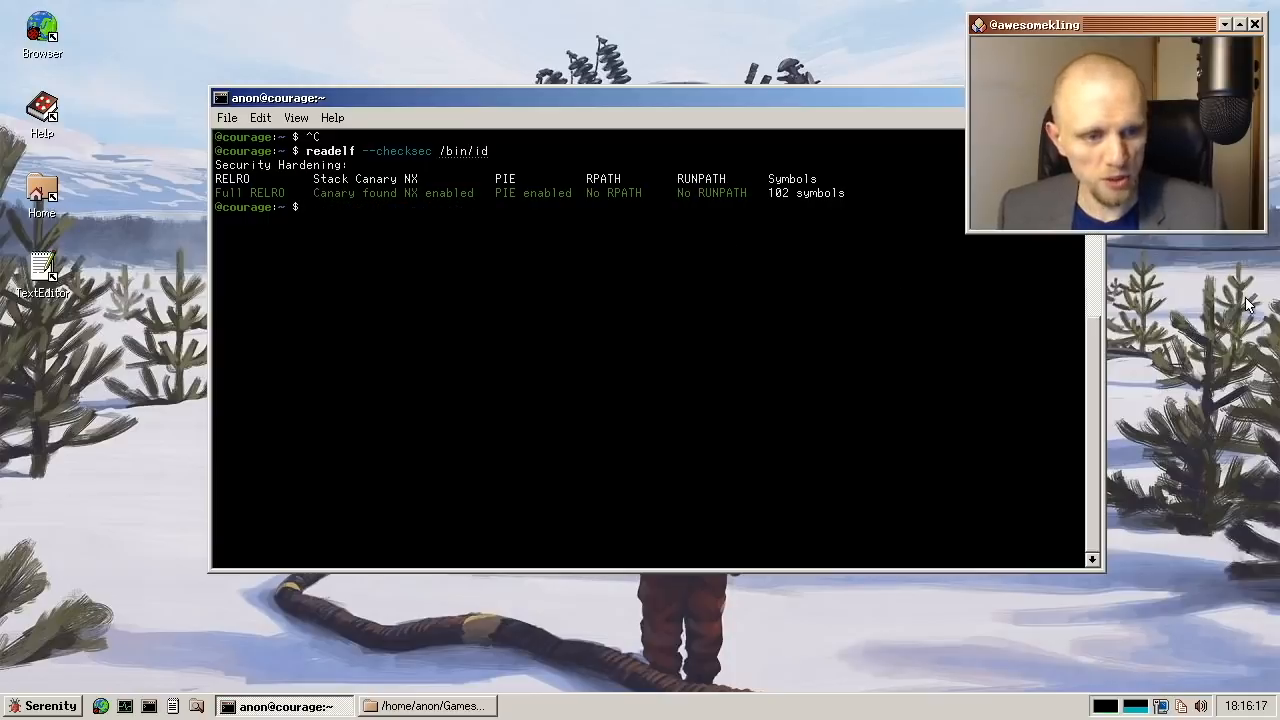
mouse_move(815, 414)
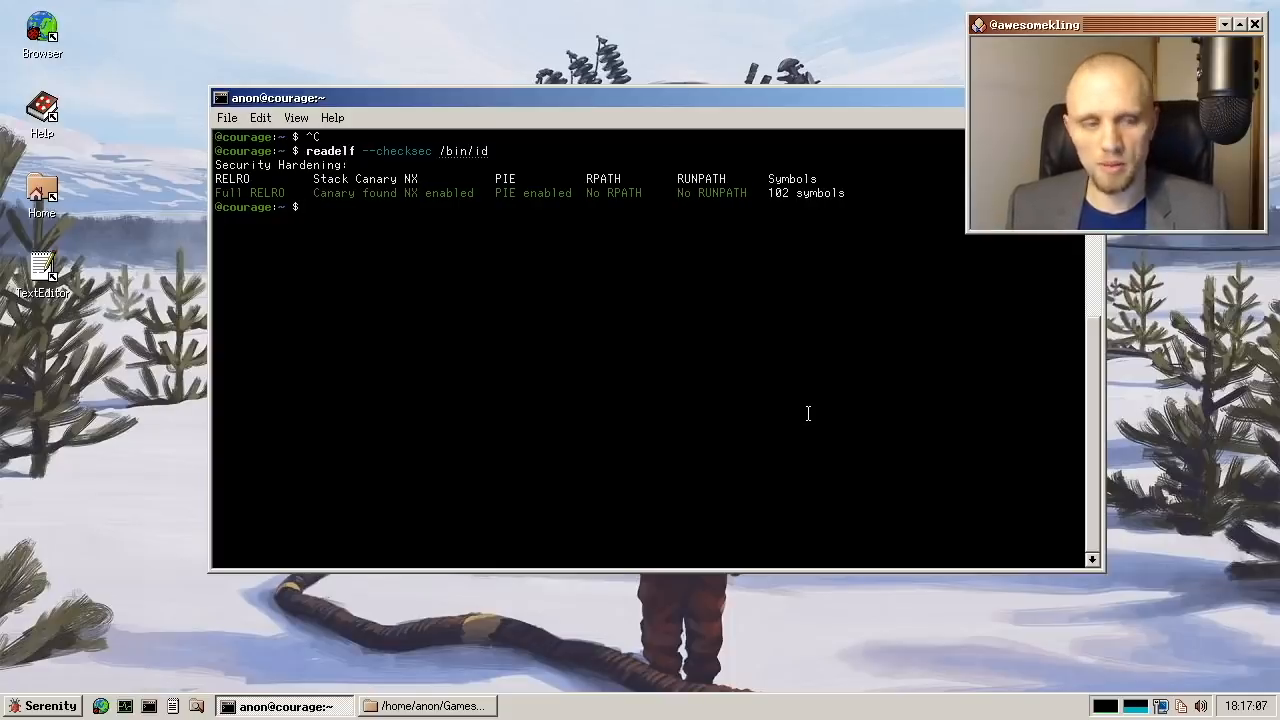
mouse_move(1245, 487)
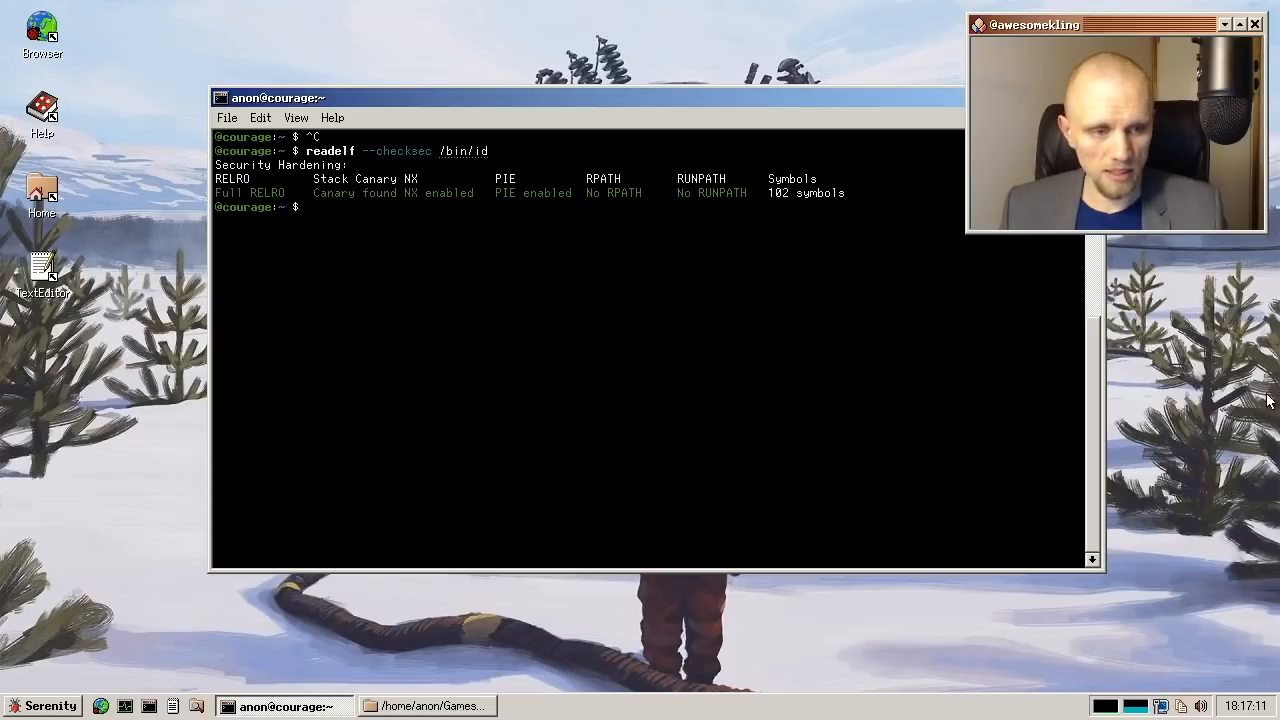
mouse_move(800, 328)
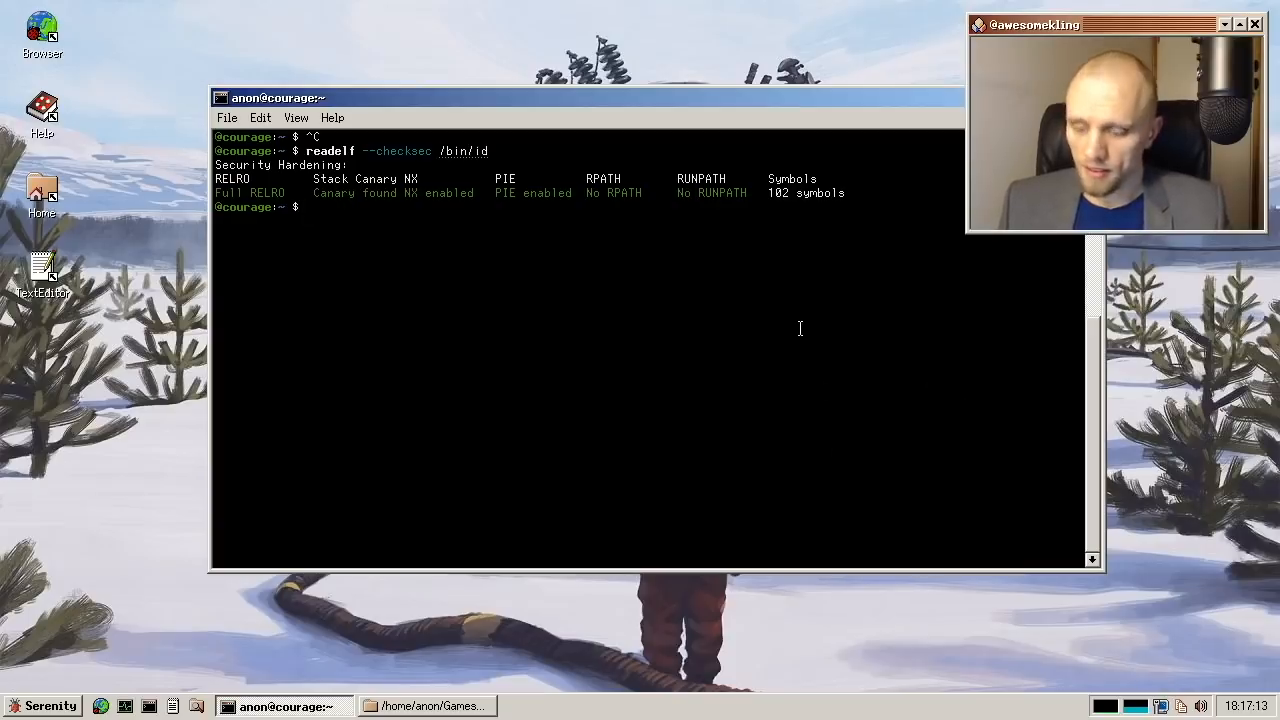
text(cd Source/l)
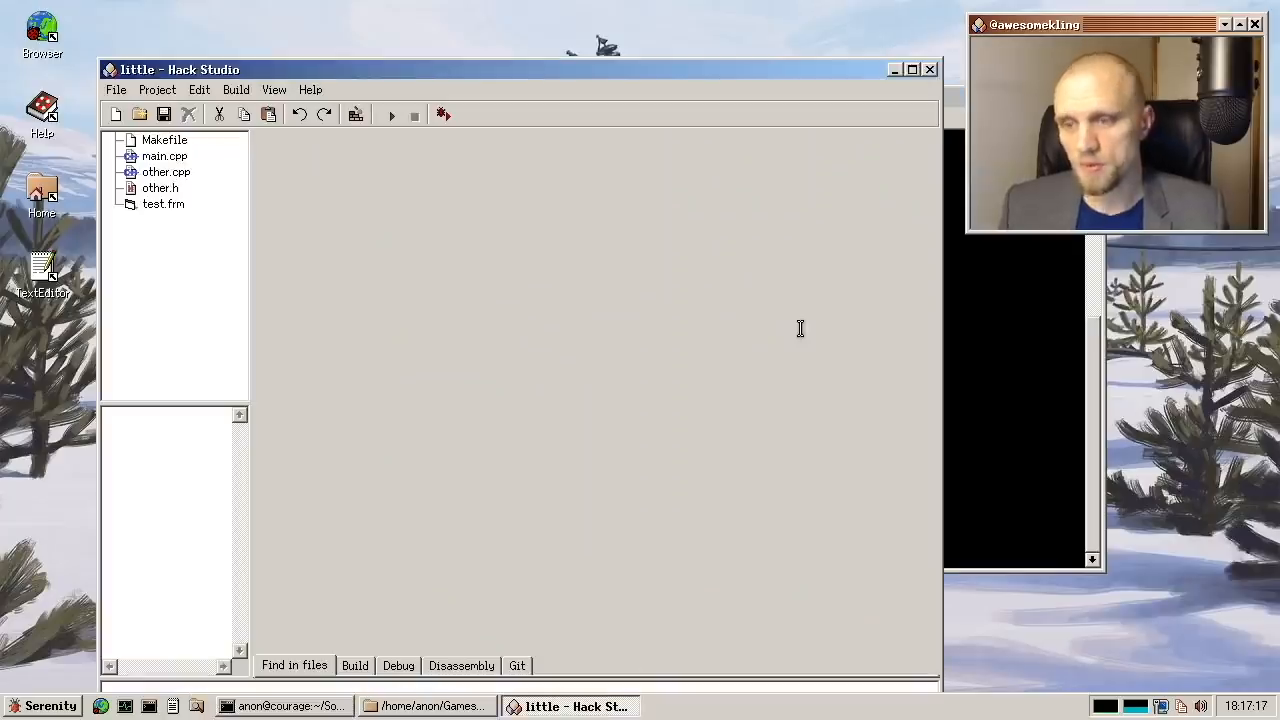
- Open main.cpp and add 'namespace Goof {' below the includes
double_click(164, 156)
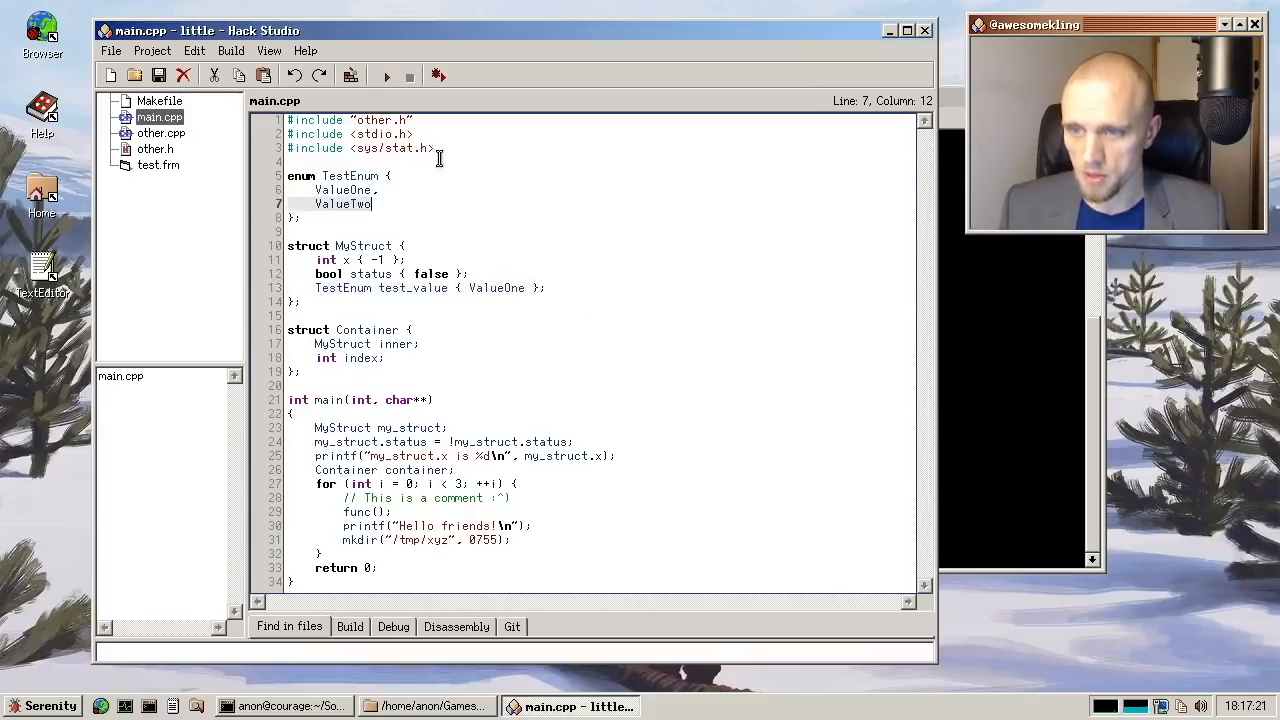
click(435, 148)
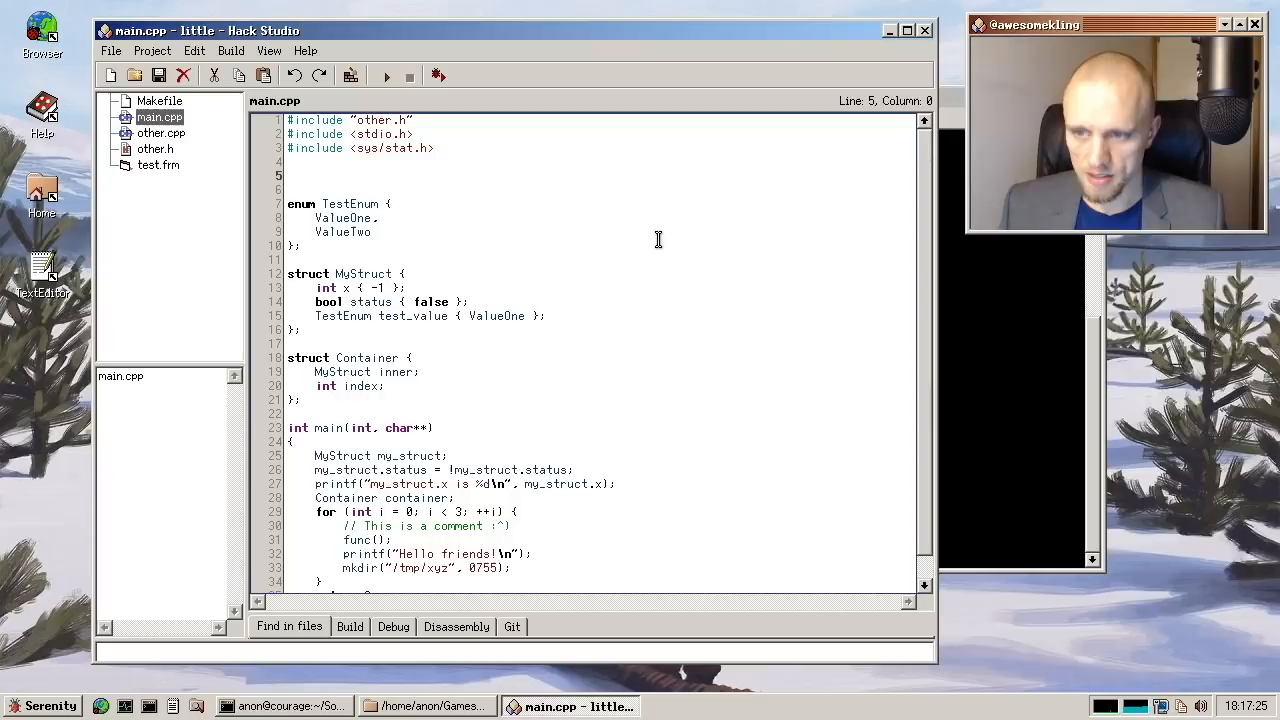
text(names)
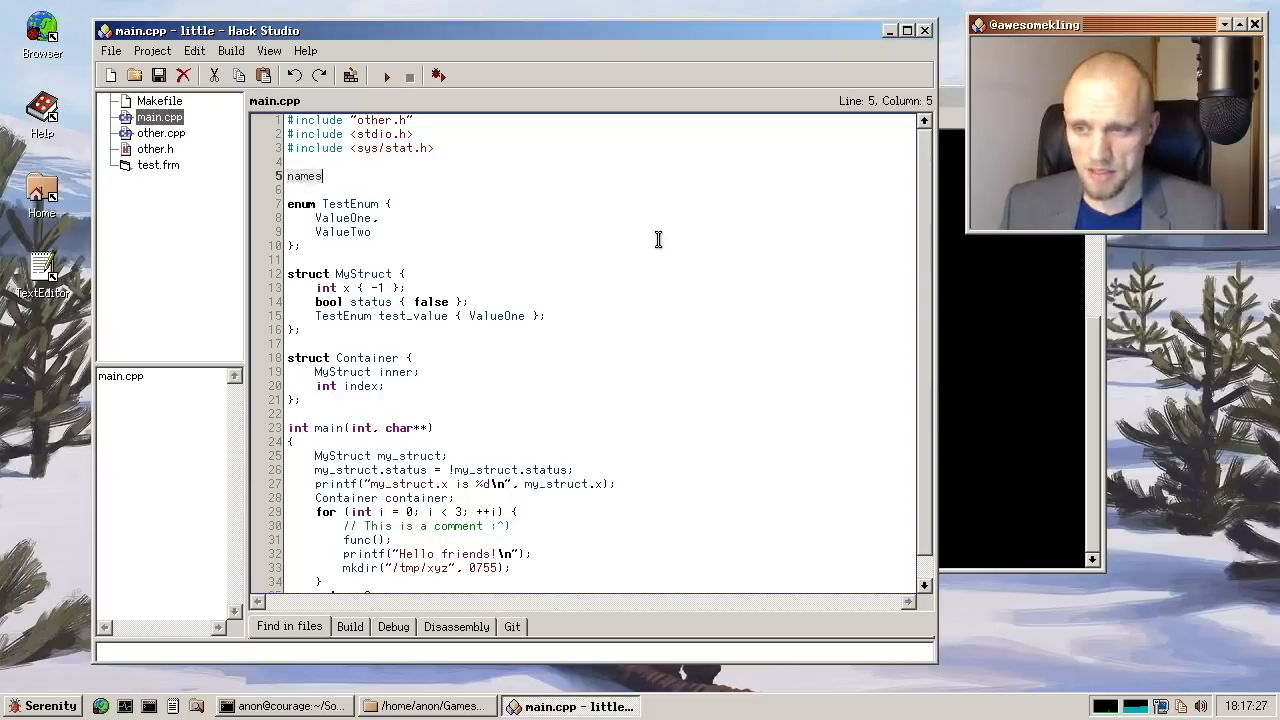
text(pace Goof {)
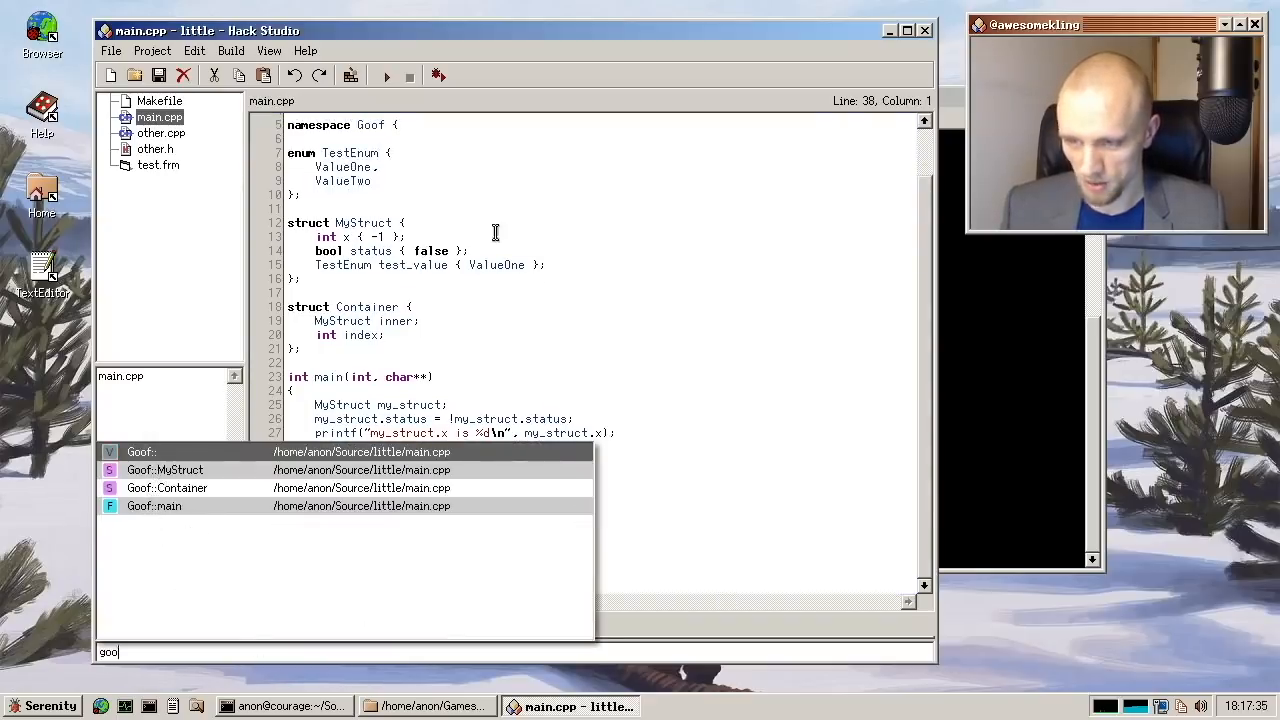
- Jump to the Goof::Container definition from the Locator results
click(167, 487)
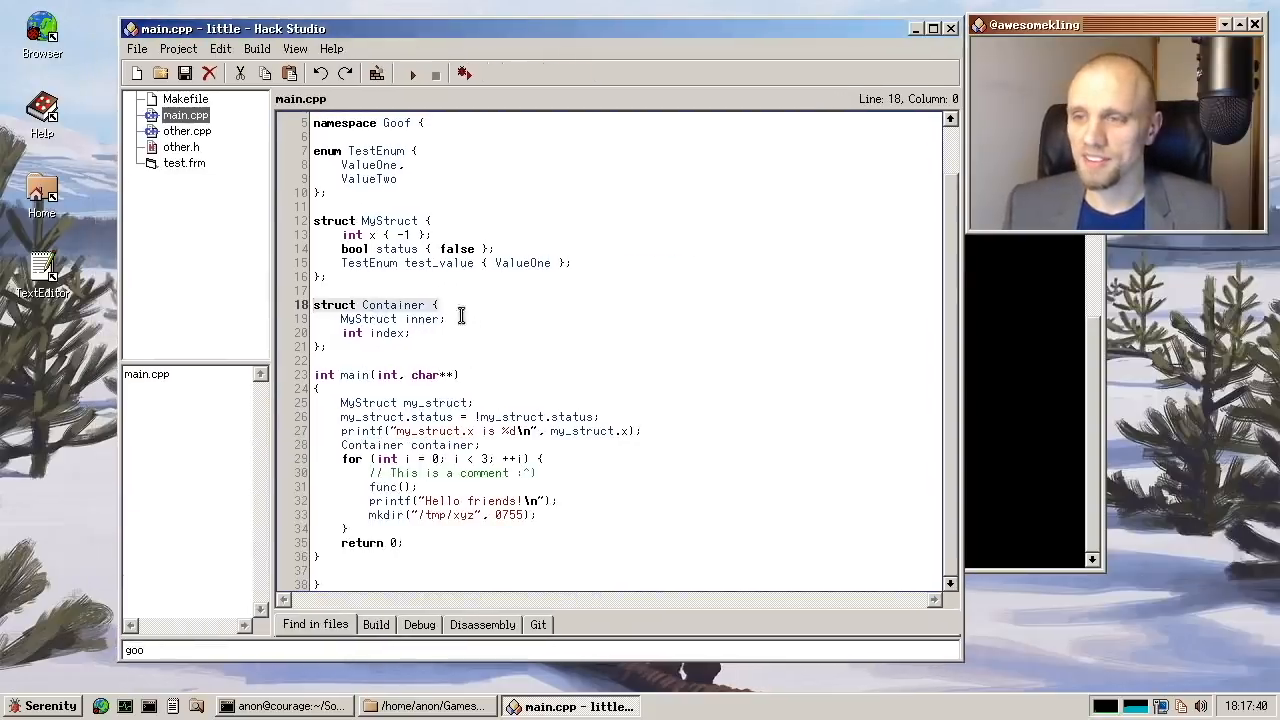
click(51, 706)
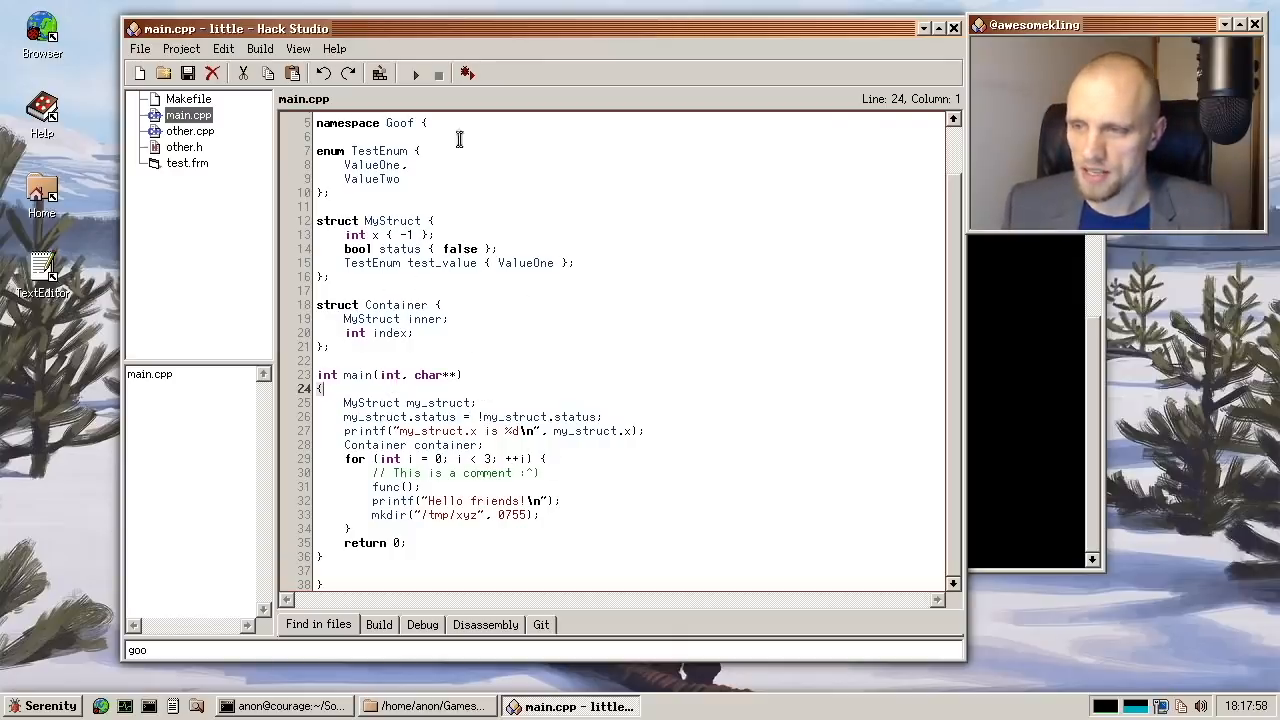
scroll(up, 3)
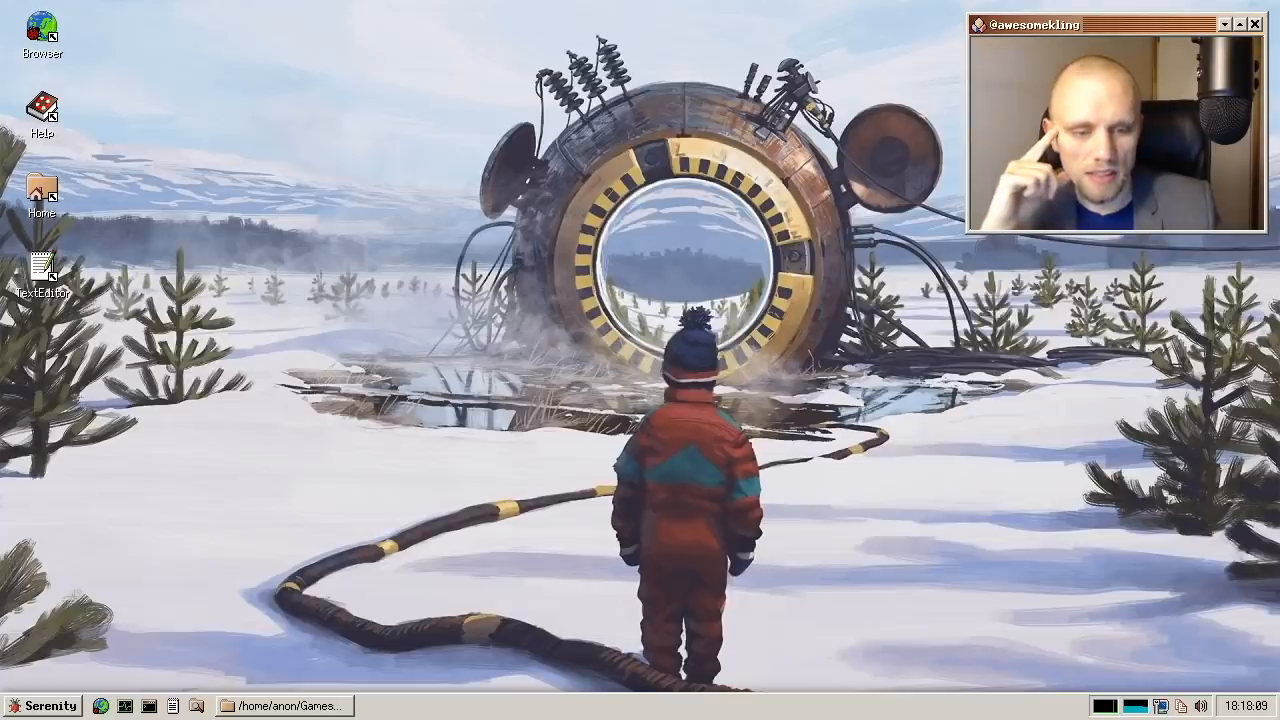
- Open the full Calendar from the taskbar clock and switch to the 2021 year view
click(1243, 705)
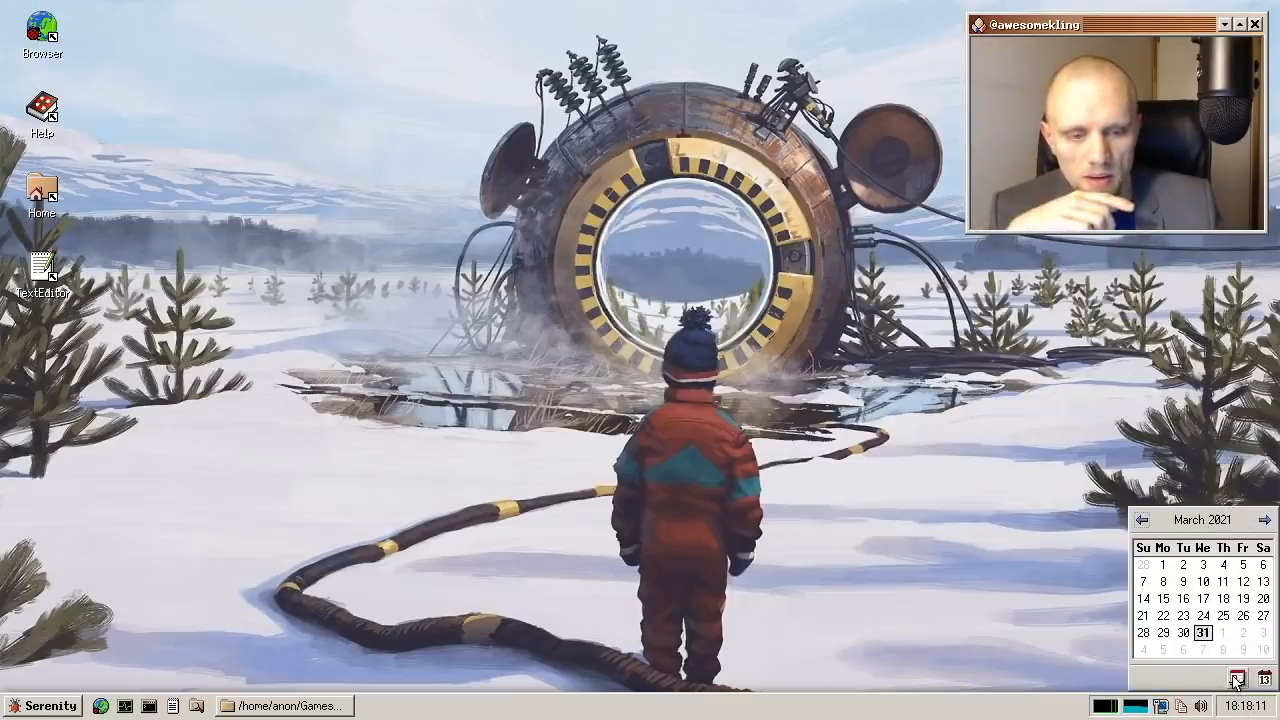
click(1237, 678)
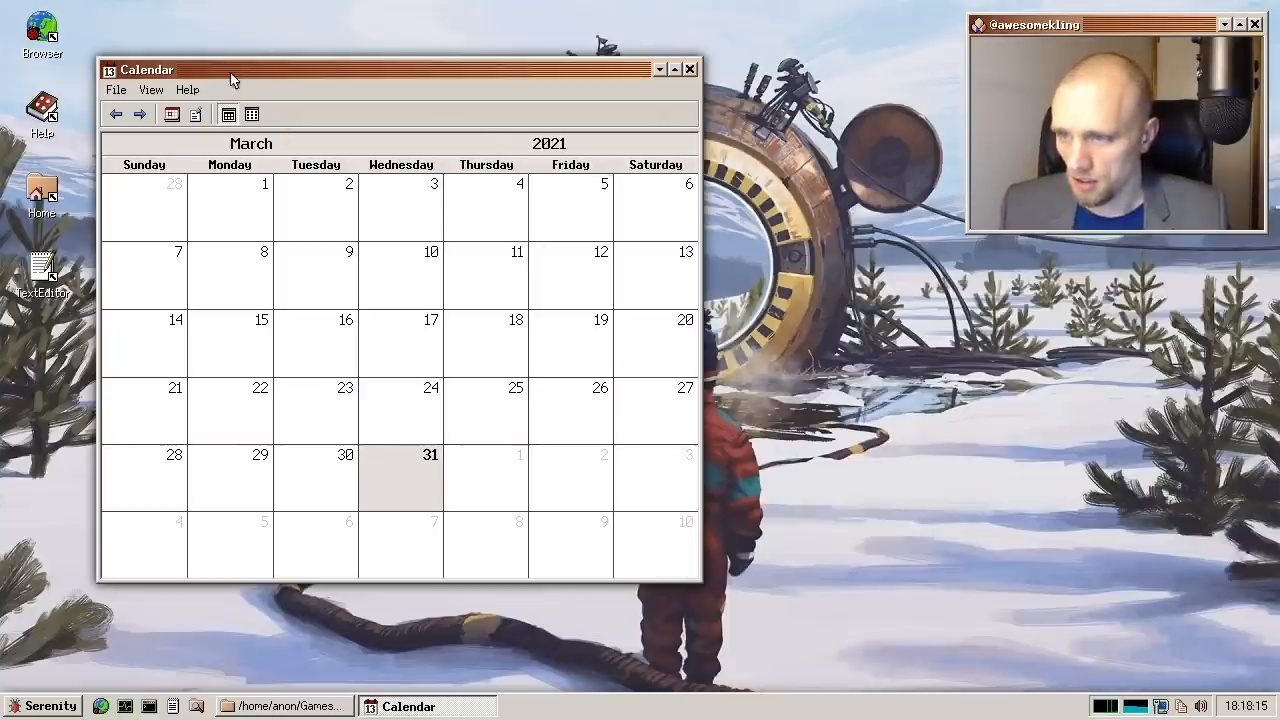
click(252, 114)
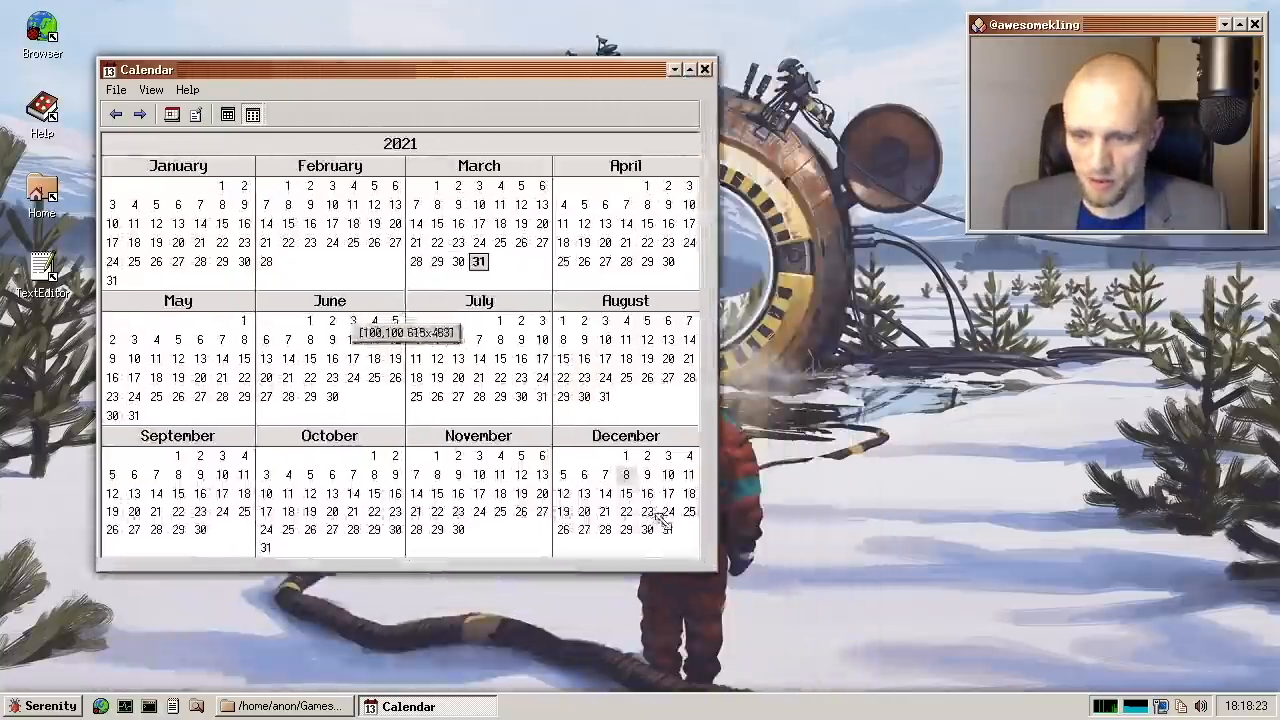
- Return to the month view, resize the window, and close the Calendar
click(252, 114)
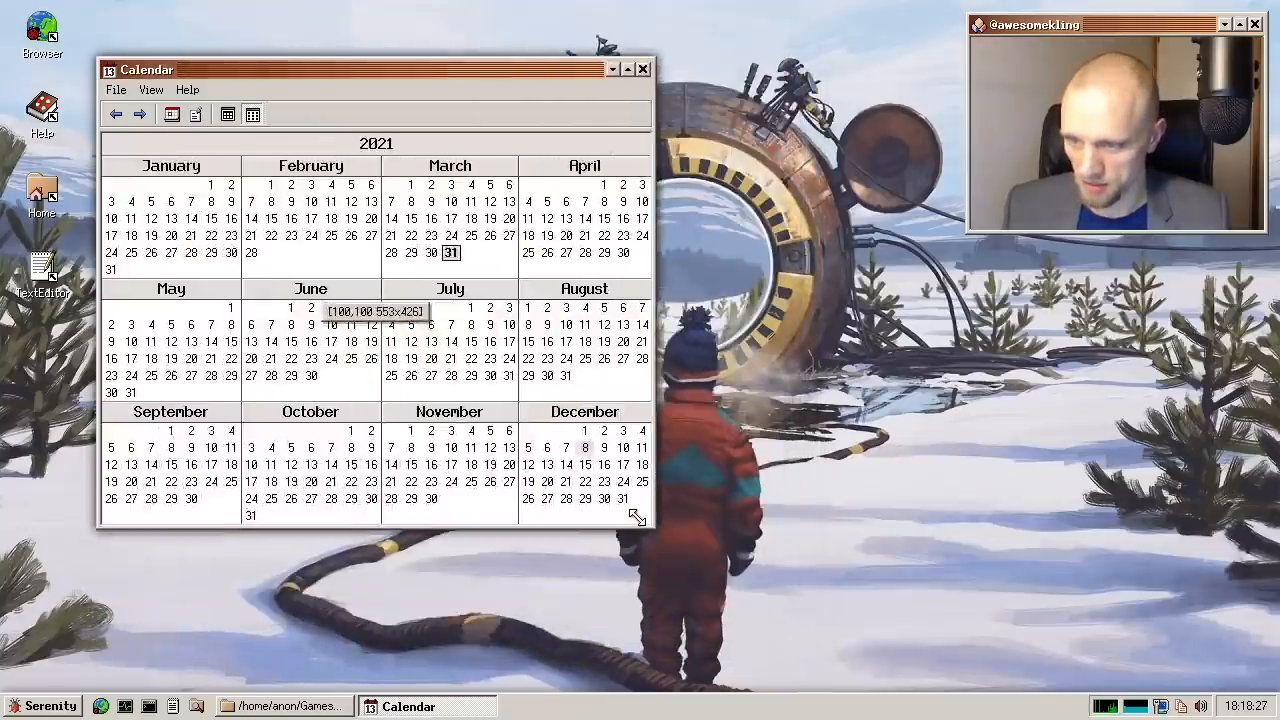
drag(637, 517, 765, 555)
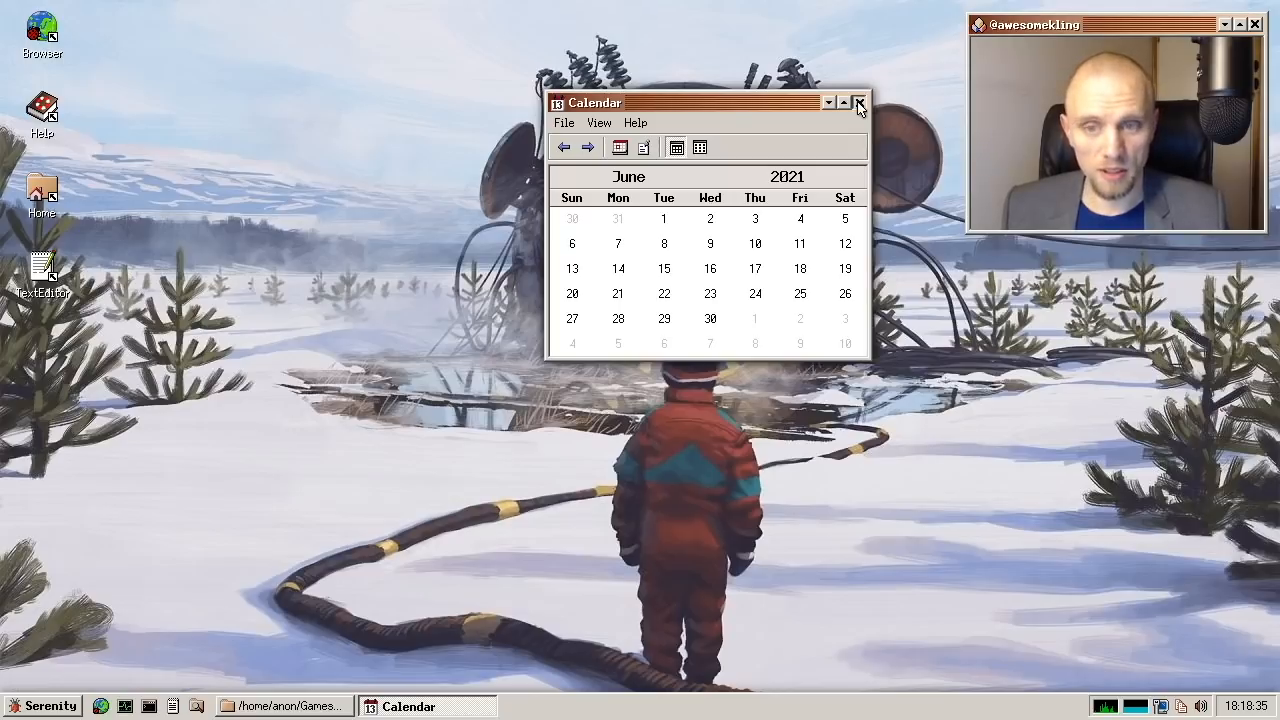
click(858, 102)
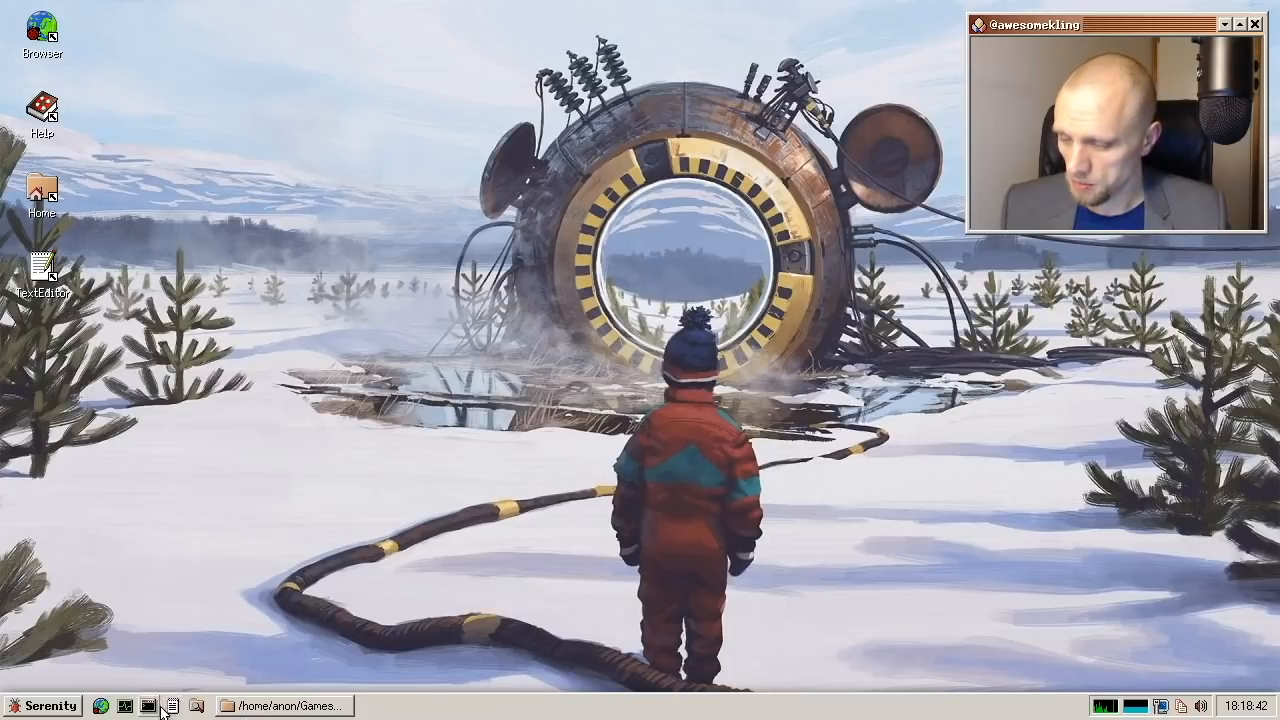
- Launch Spreadsheet and enter headers Foo, Bar, Baz with values 1, 2, 3 below
click(46, 705)
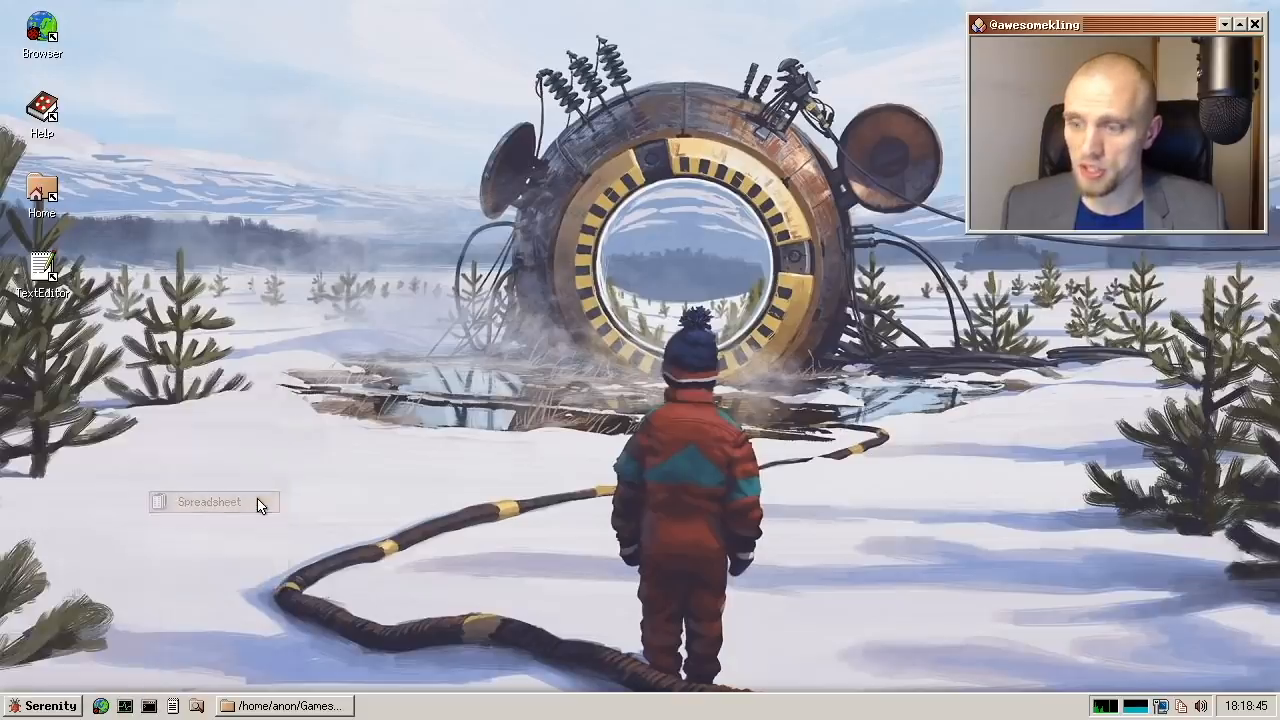
double_click(210, 501)
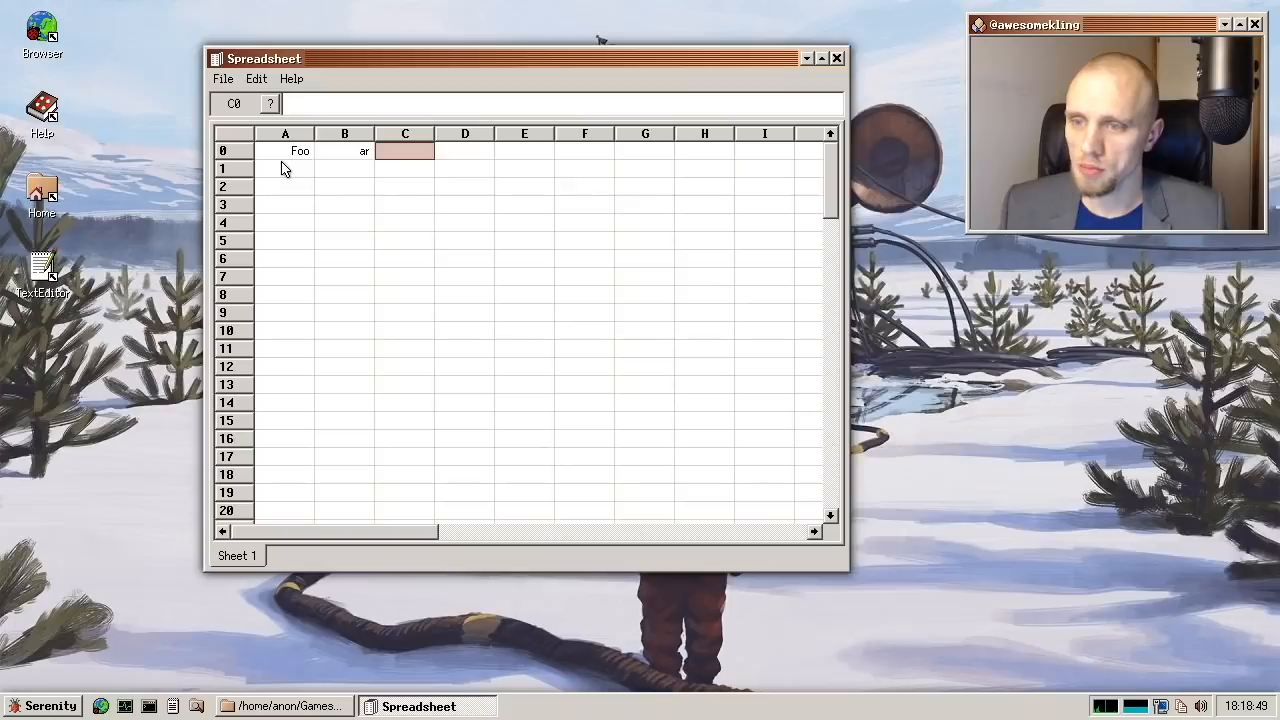
click(344, 150)
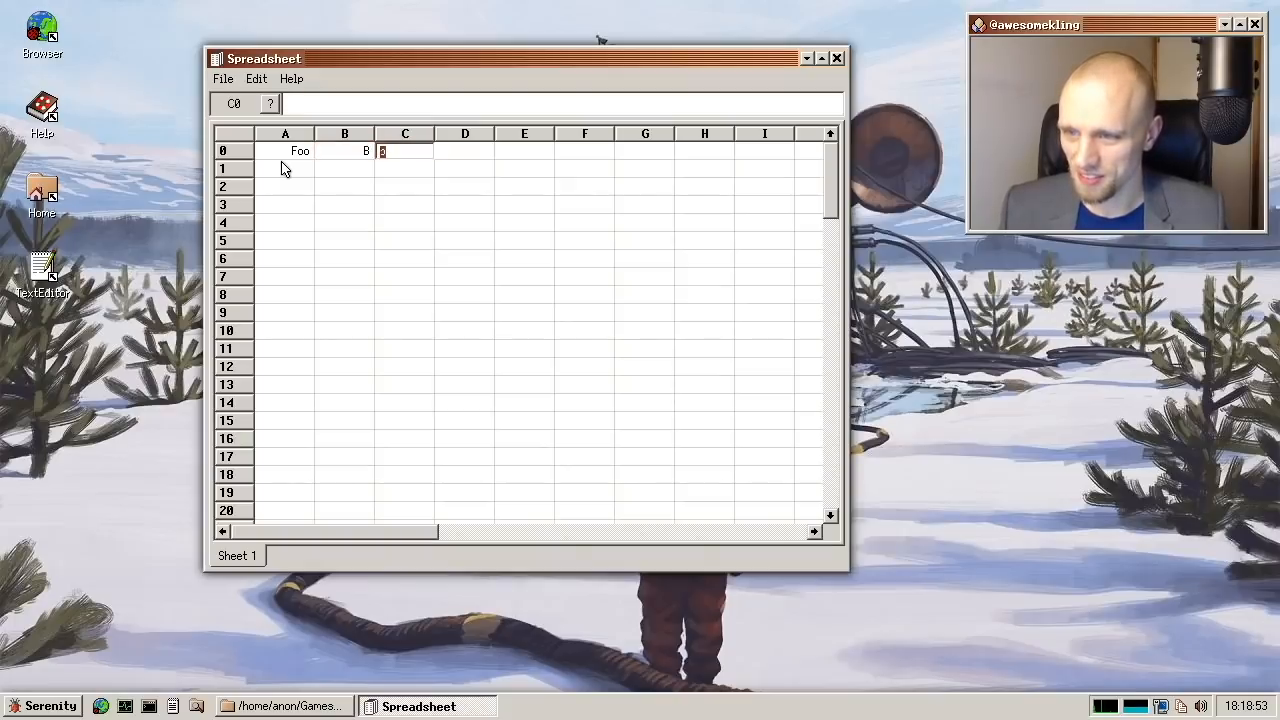
click(344, 150)
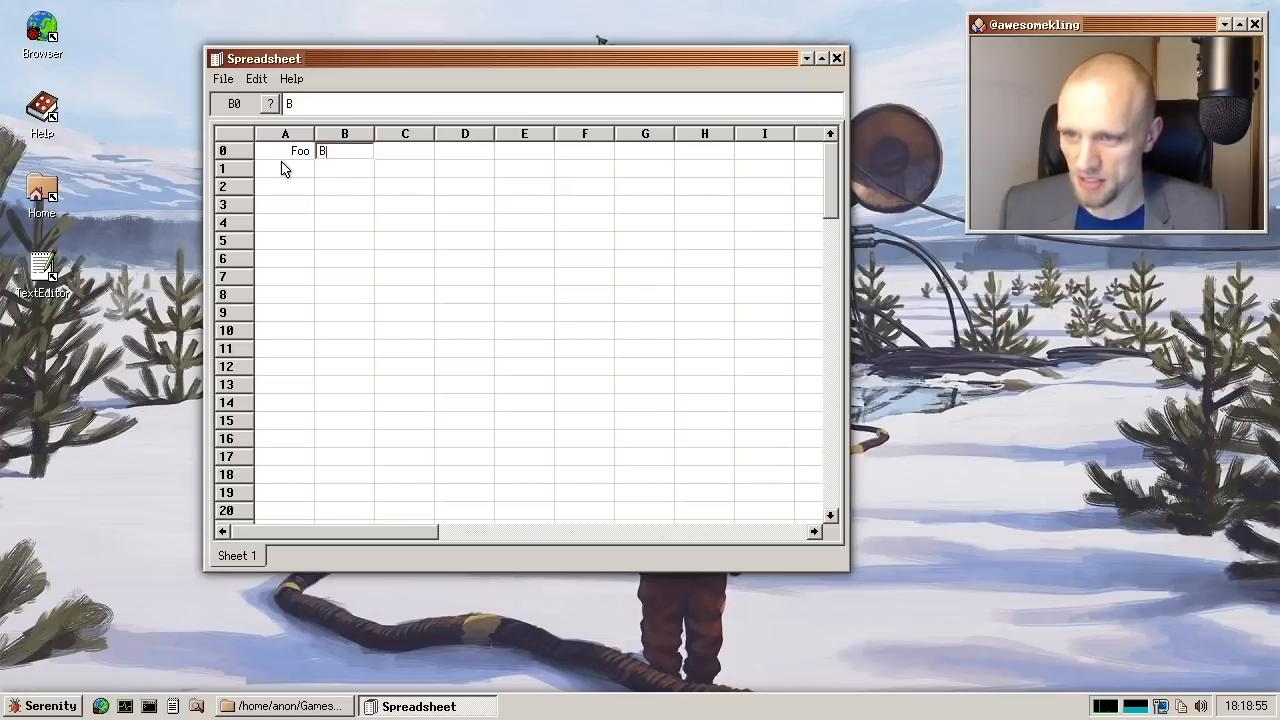
text(ar)
click(405, 151)
text(Baz)
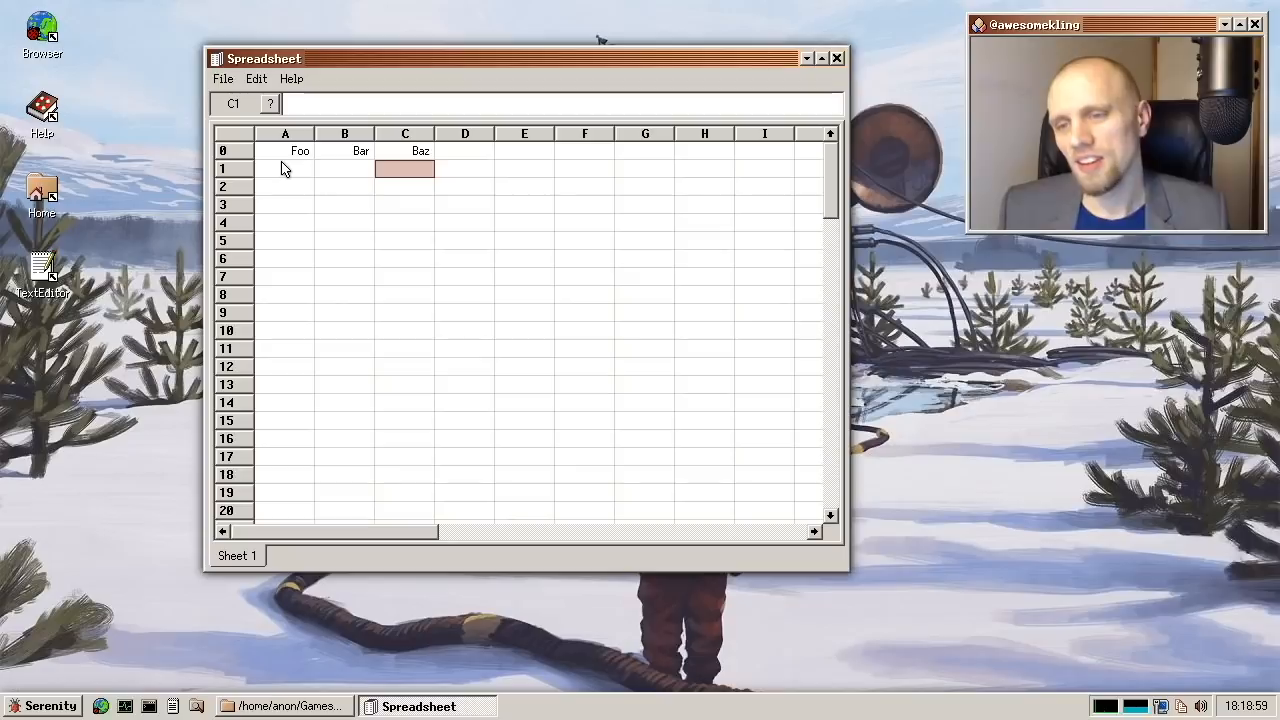
click(344, 168)
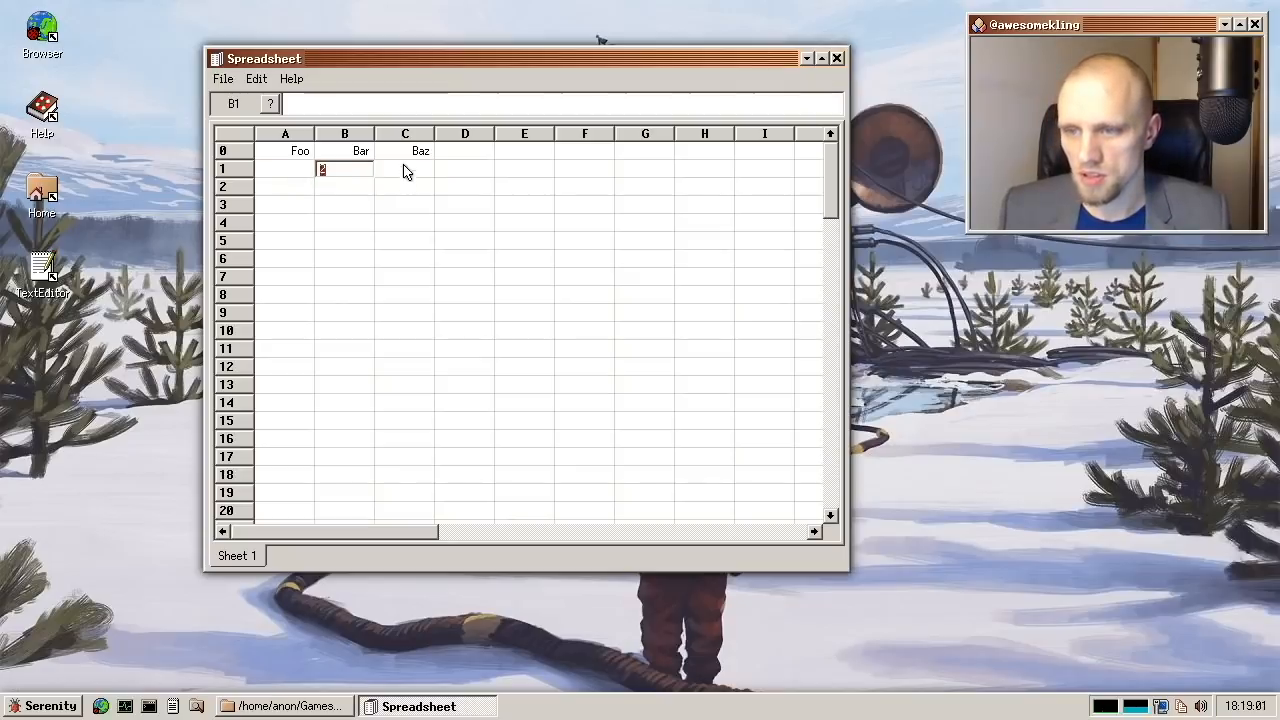
click(404, 168)
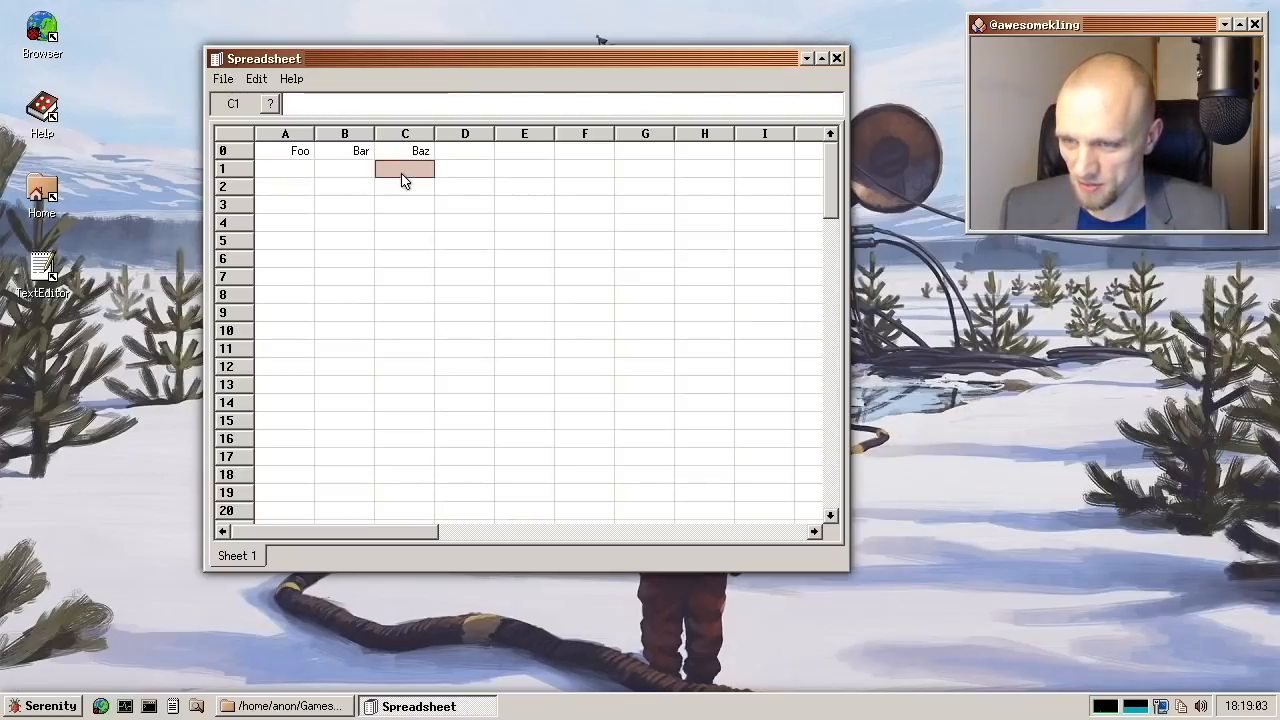
click(344, 168)
text(2)
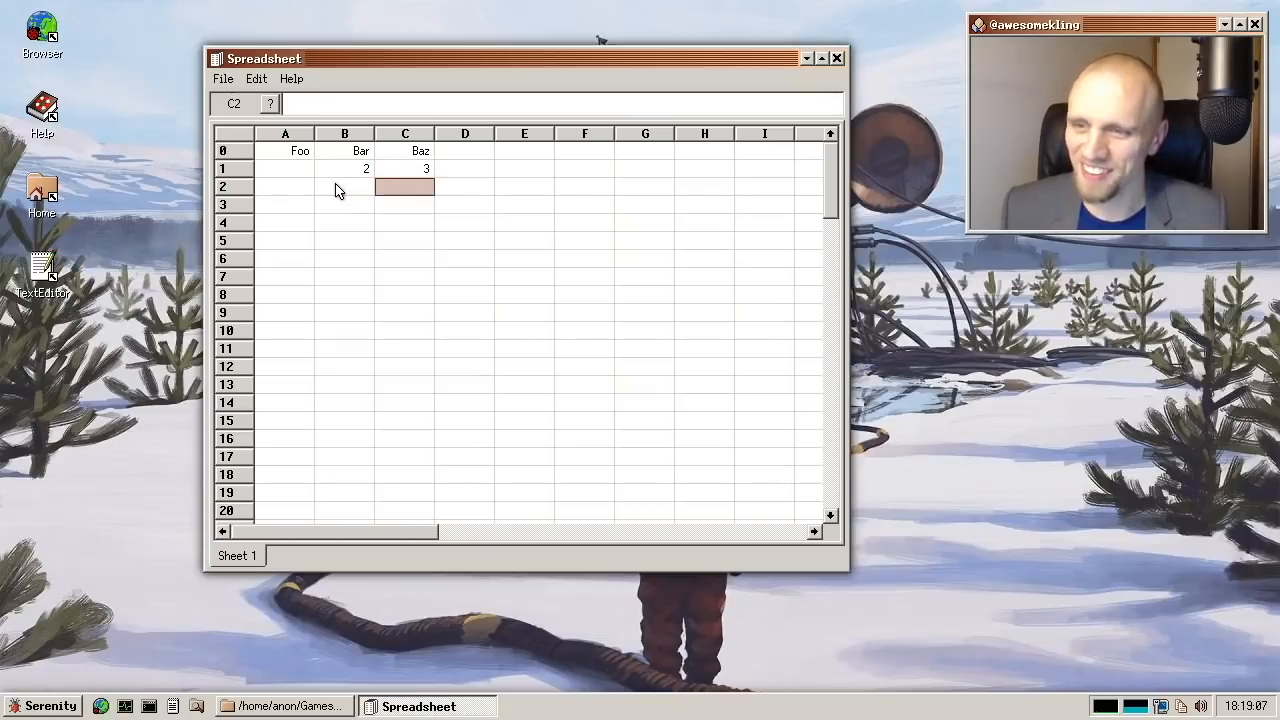
click(285, 186)
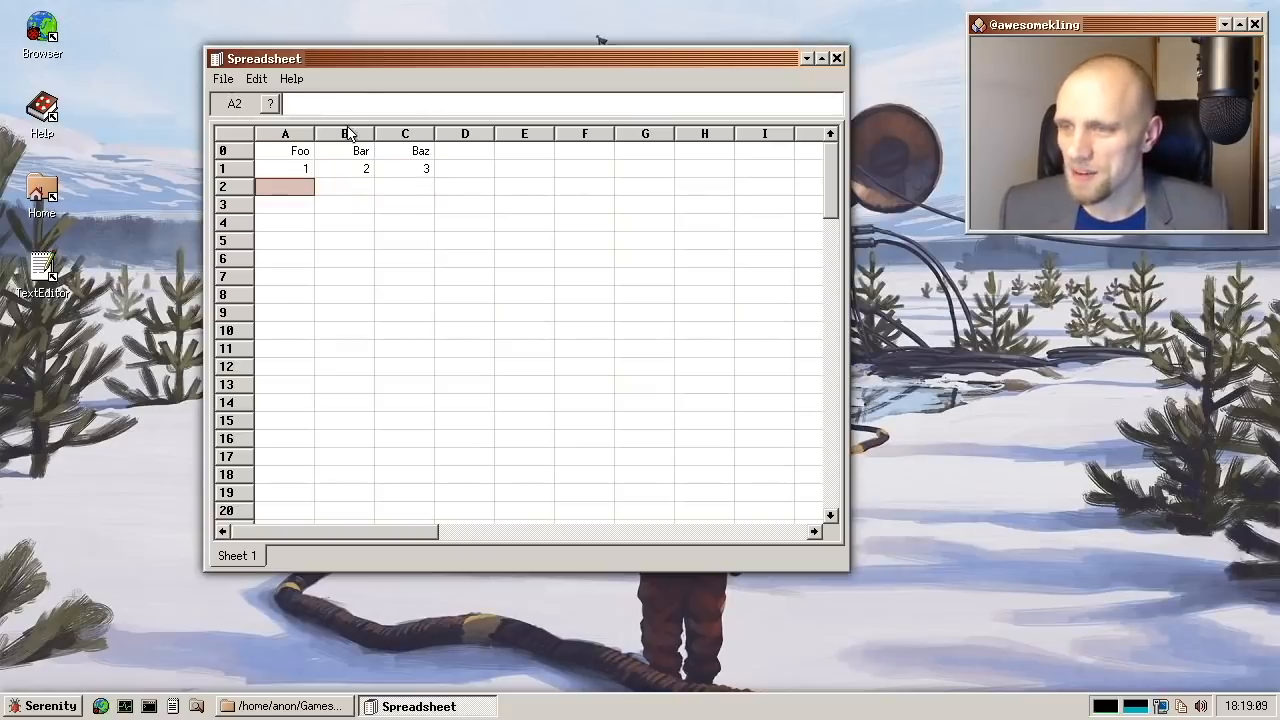
- Open Save As and cancel it, then quit Spreadsheet from the File menu
click(256, 79)
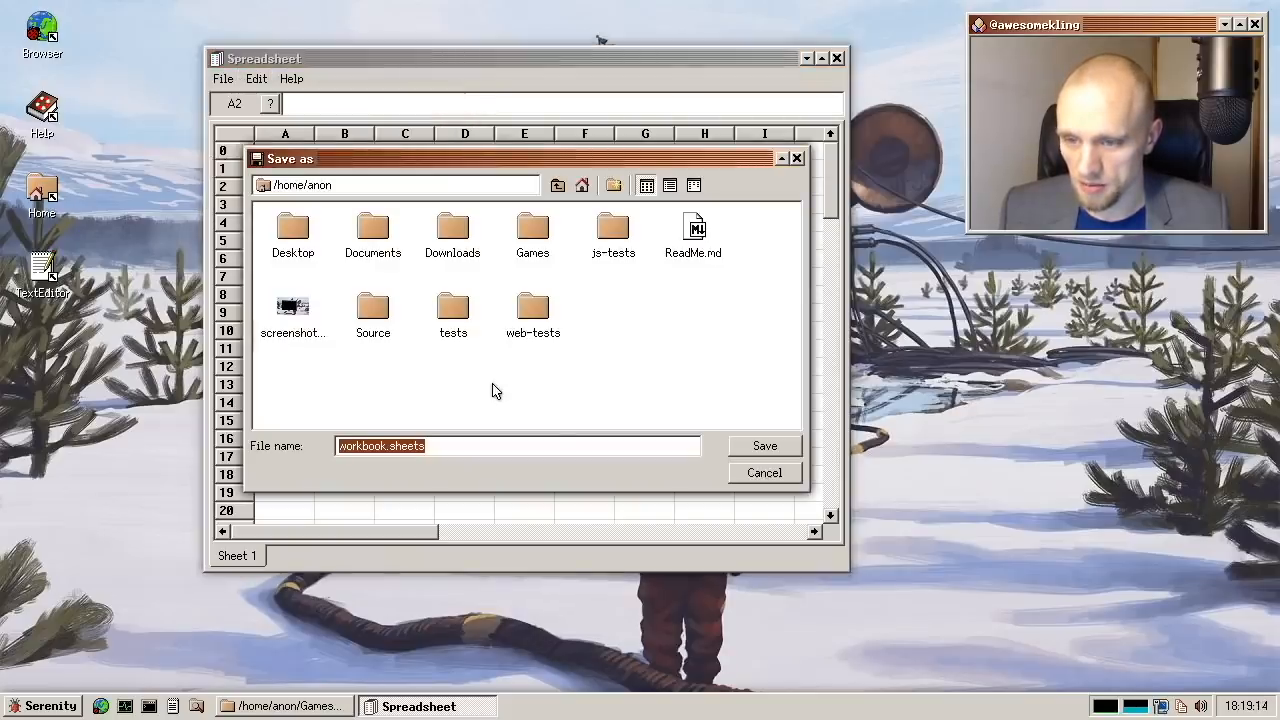
click(764, 445)
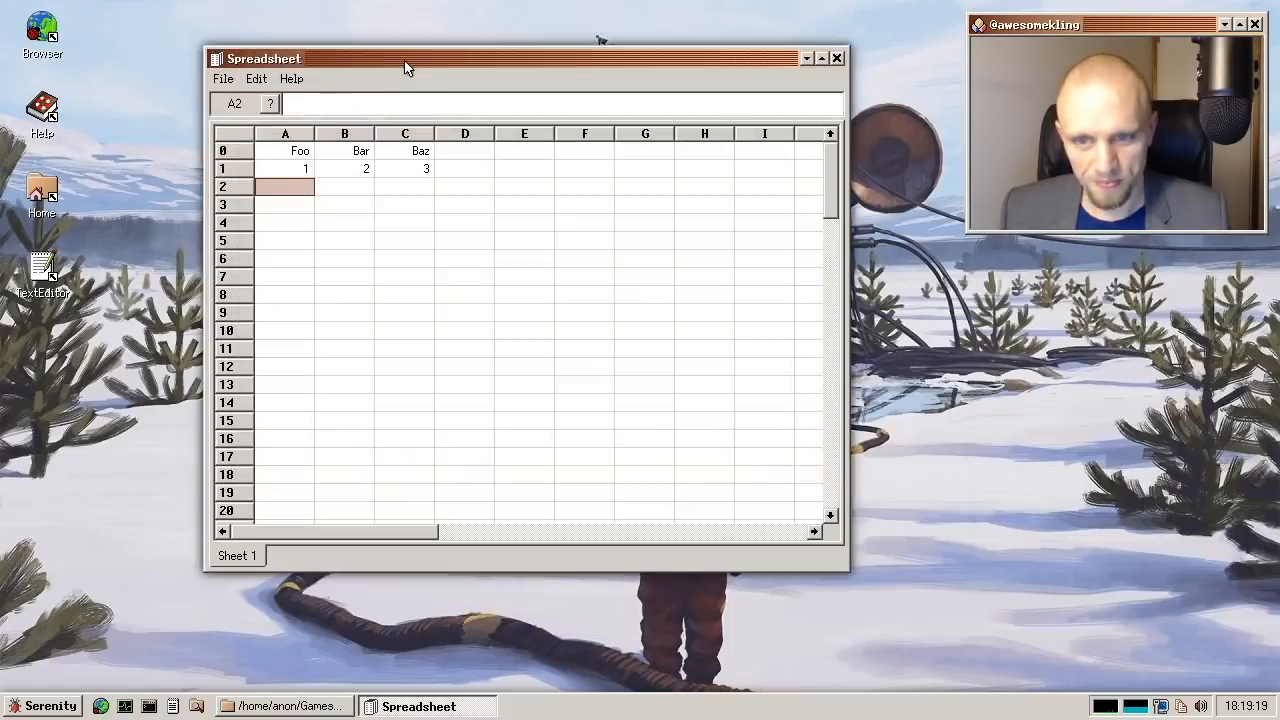
click(223, 79)
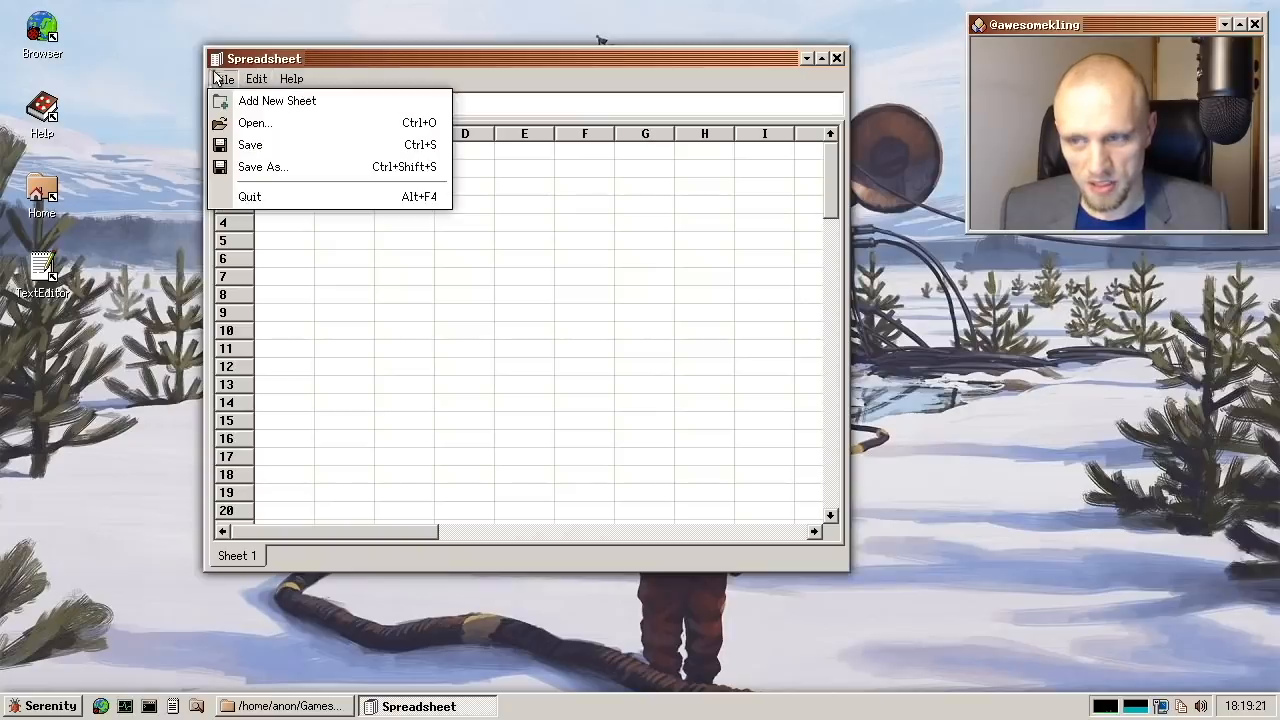
mouse_move(275, 196)
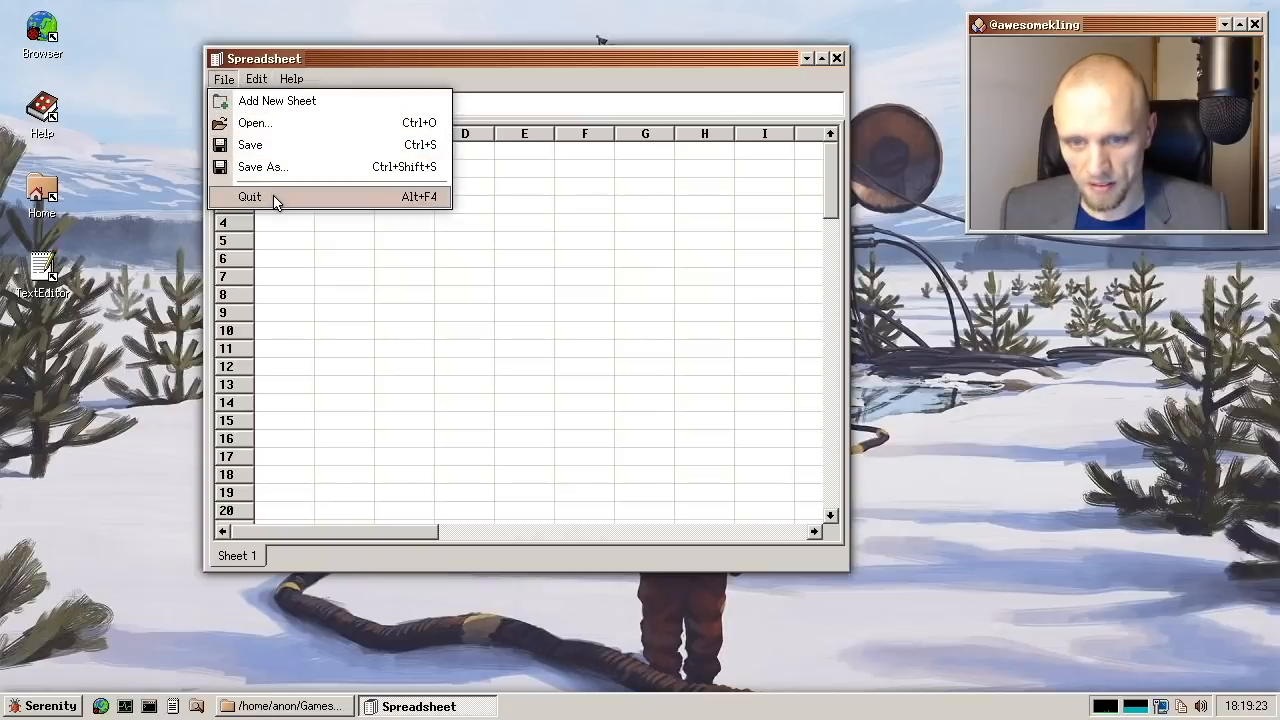
click(249, 196)
text(Spreadsheet x.csv)
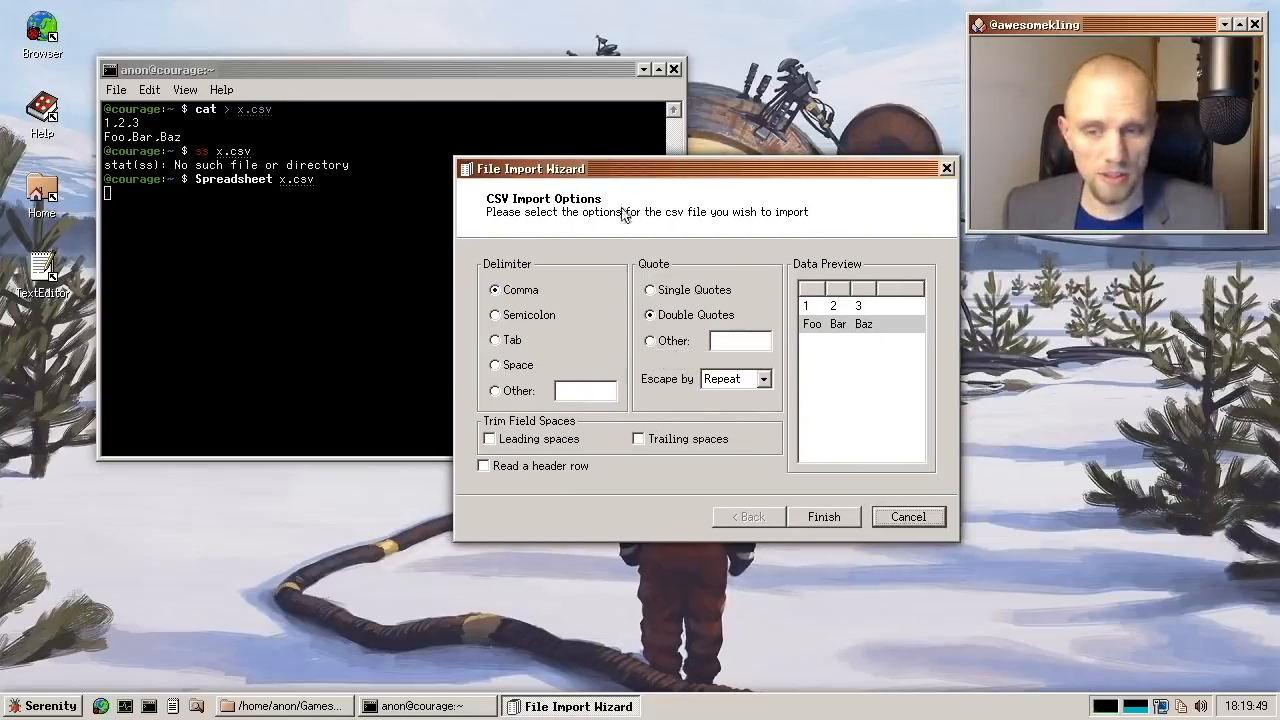
mouse_move(600, 292)
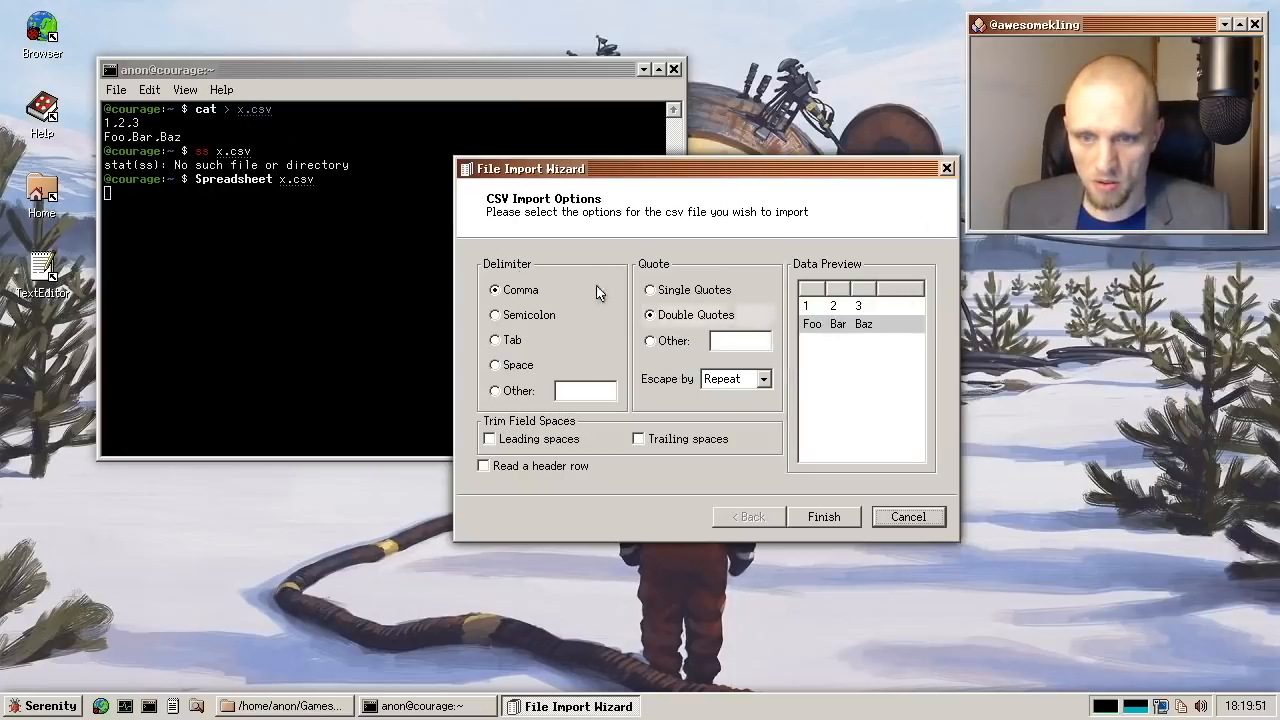
mouse_move(590, 319)
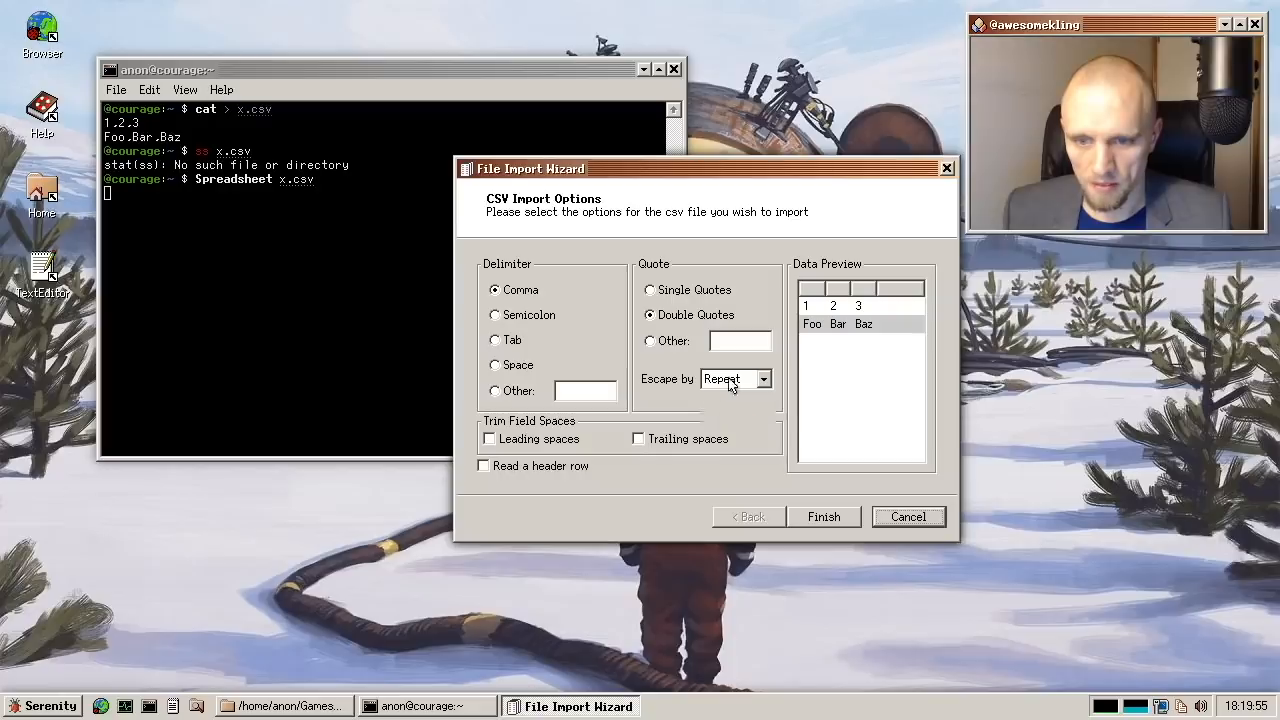
- Keep quote escaping set to Repeat, enable reading a header row, and finish the CSV import
click(763, 378)
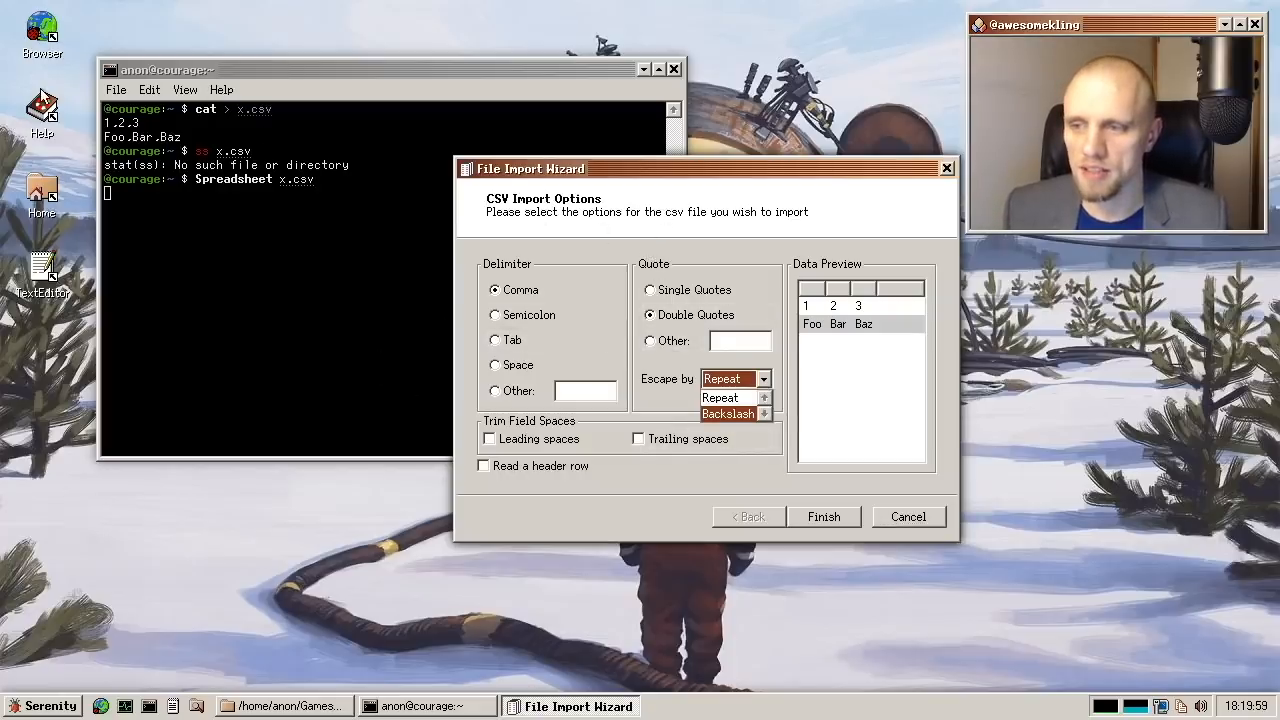
click(720, 397)
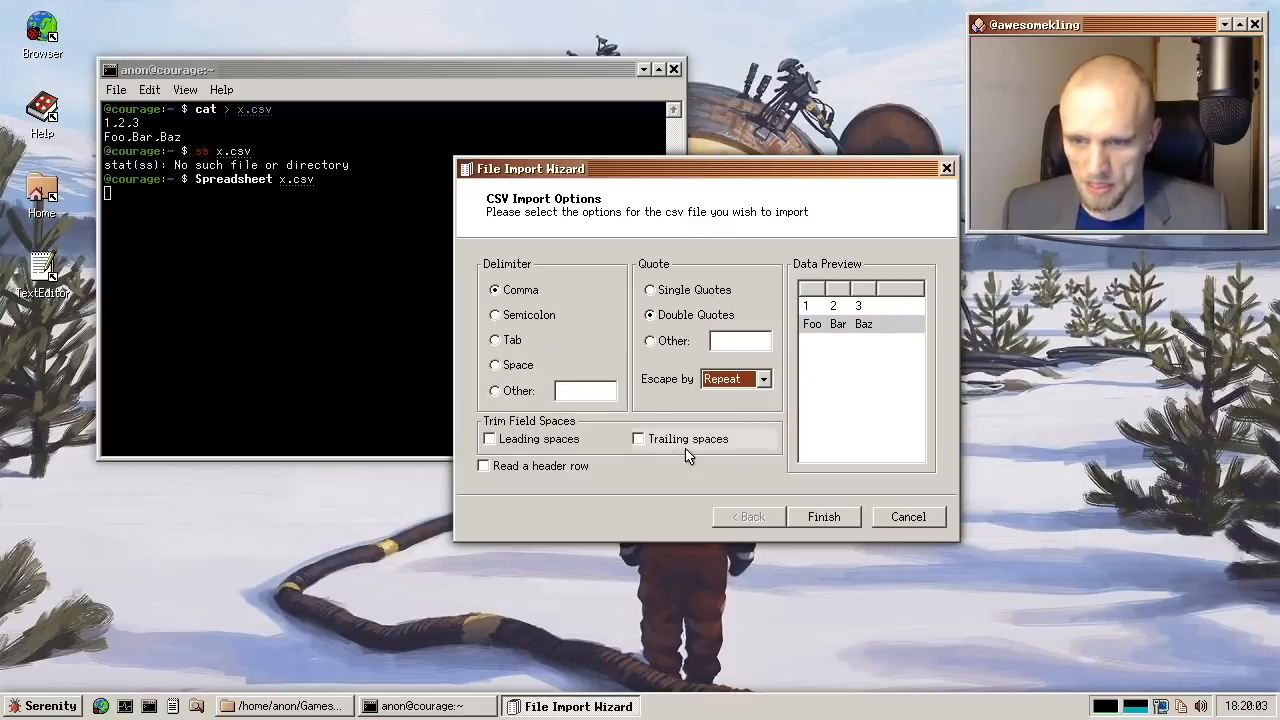
click(483, 465)
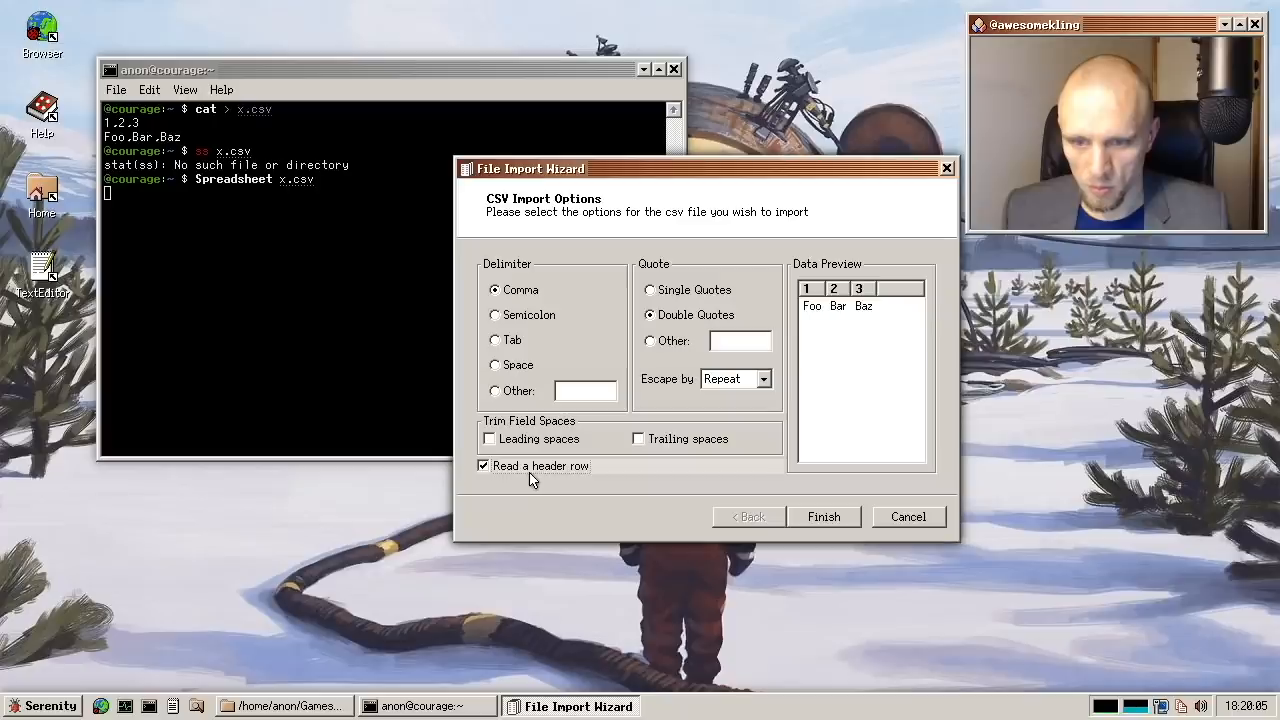
click(823, 517)
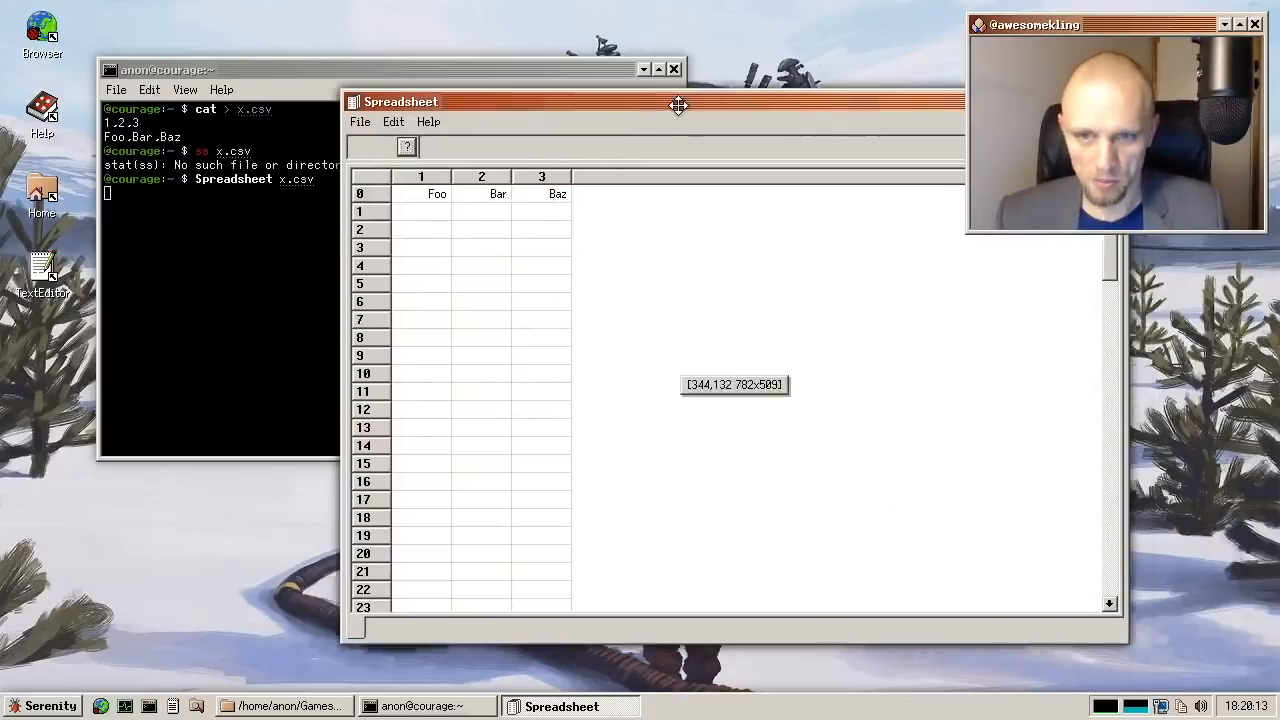
- Move and shrink the imported sheet's window to review it, then reposition the terminal window
drag(678, 101, 632, 105)
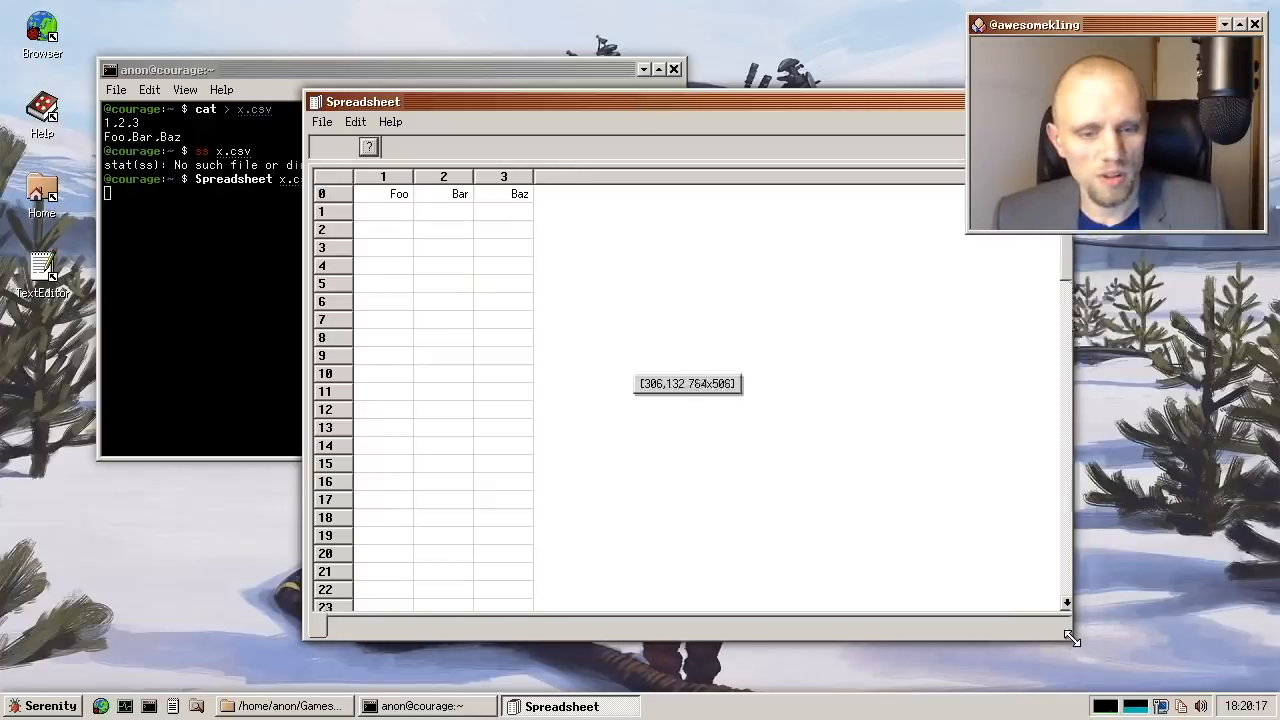
drag(1073, 638, 908, 557)
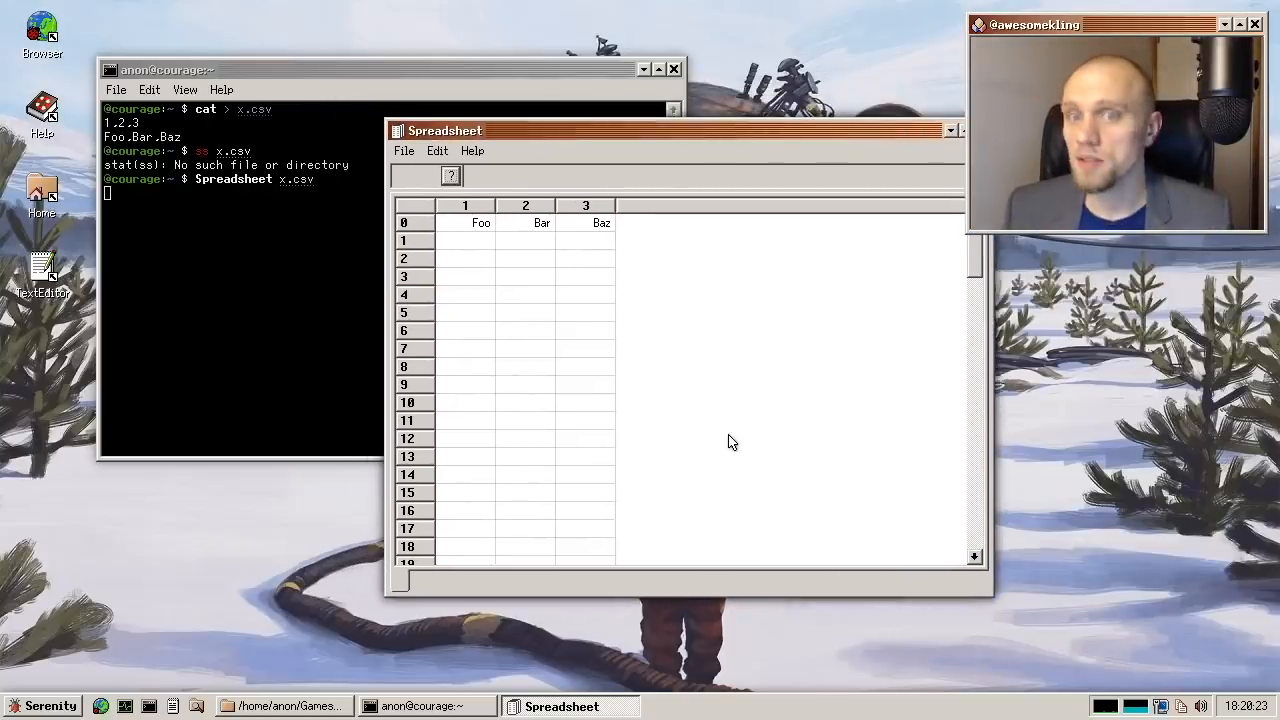
mouse_move(424, 156)
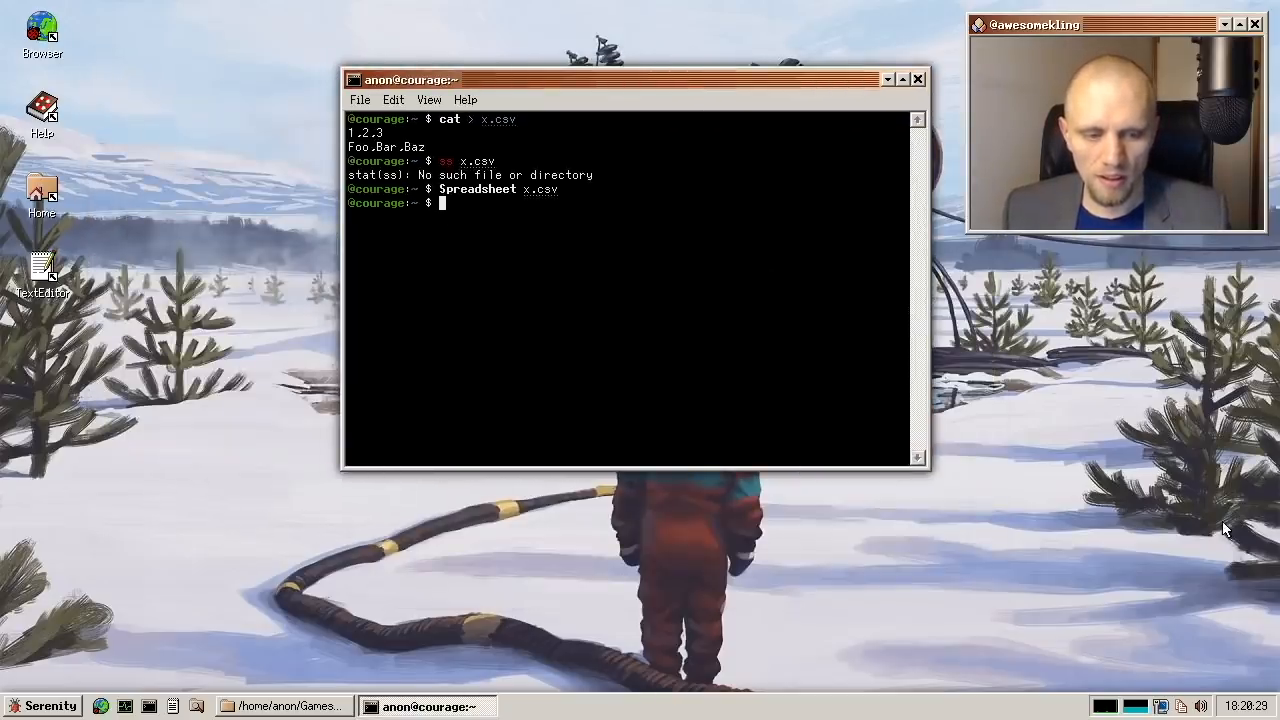
drag(630, 79, 473, 107)
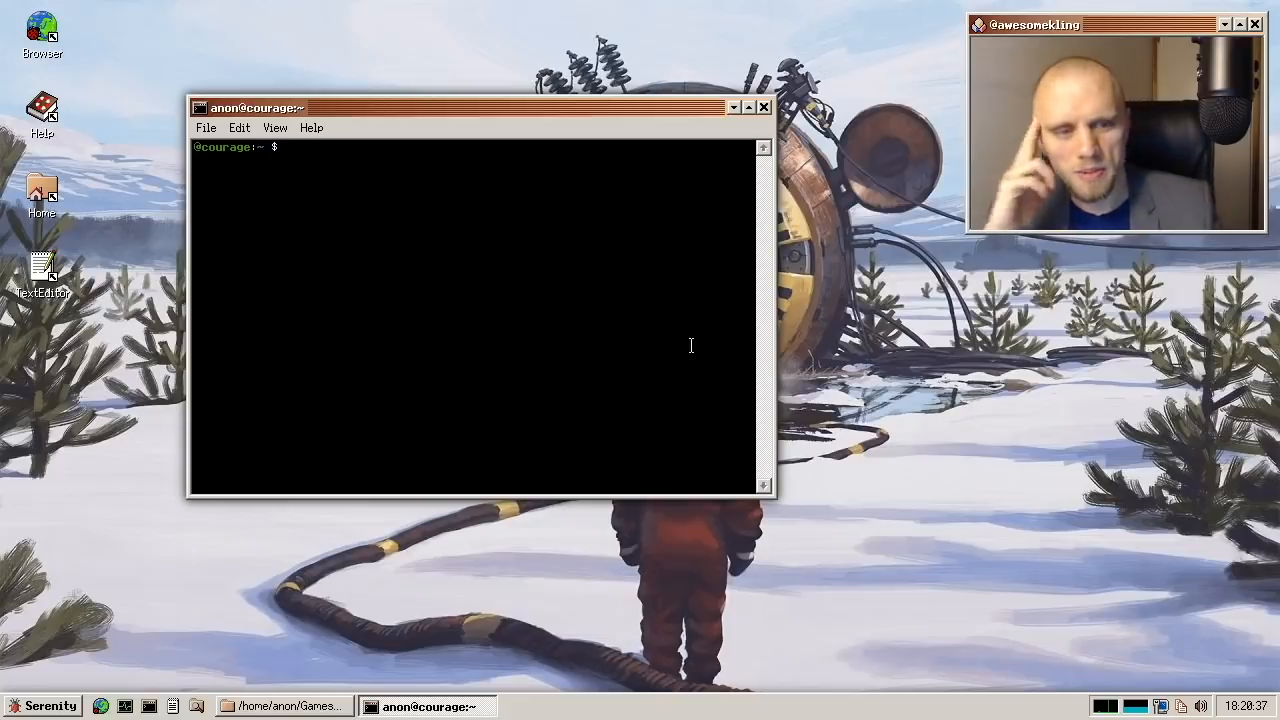
- Minimize the terminal window to reveal the desktop
click(748, 107)
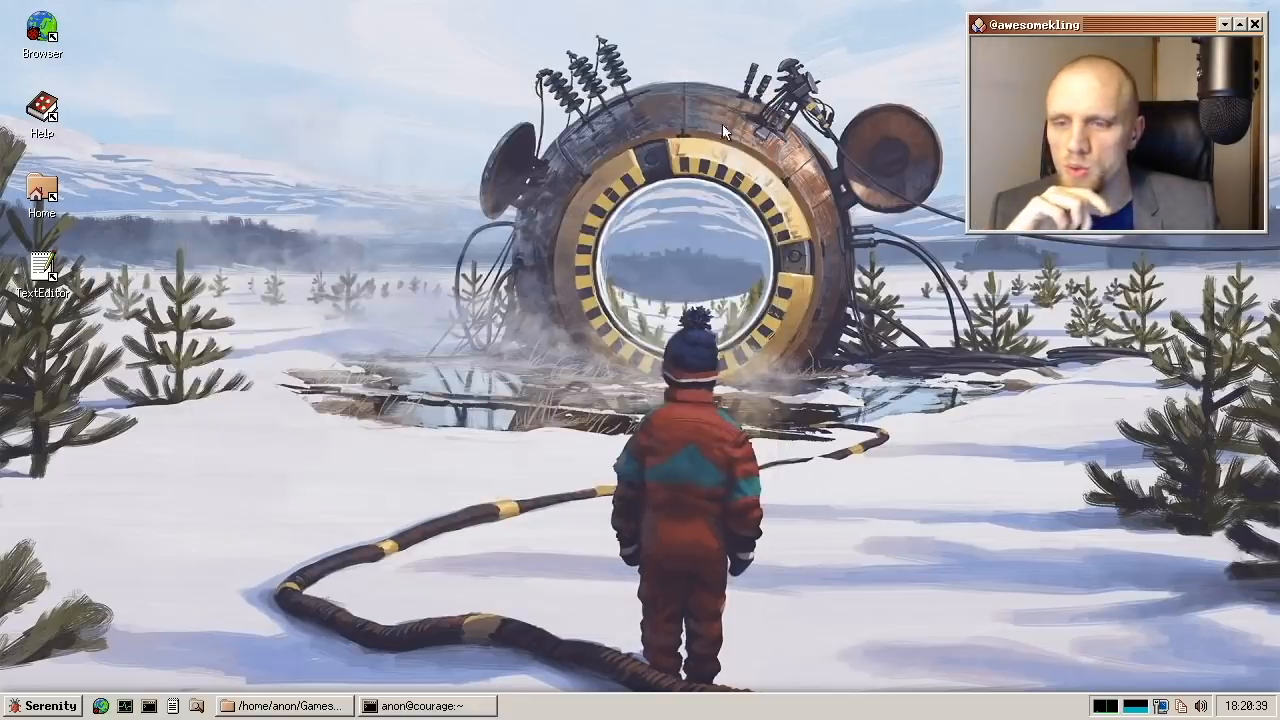
mouse_move(145, 575)
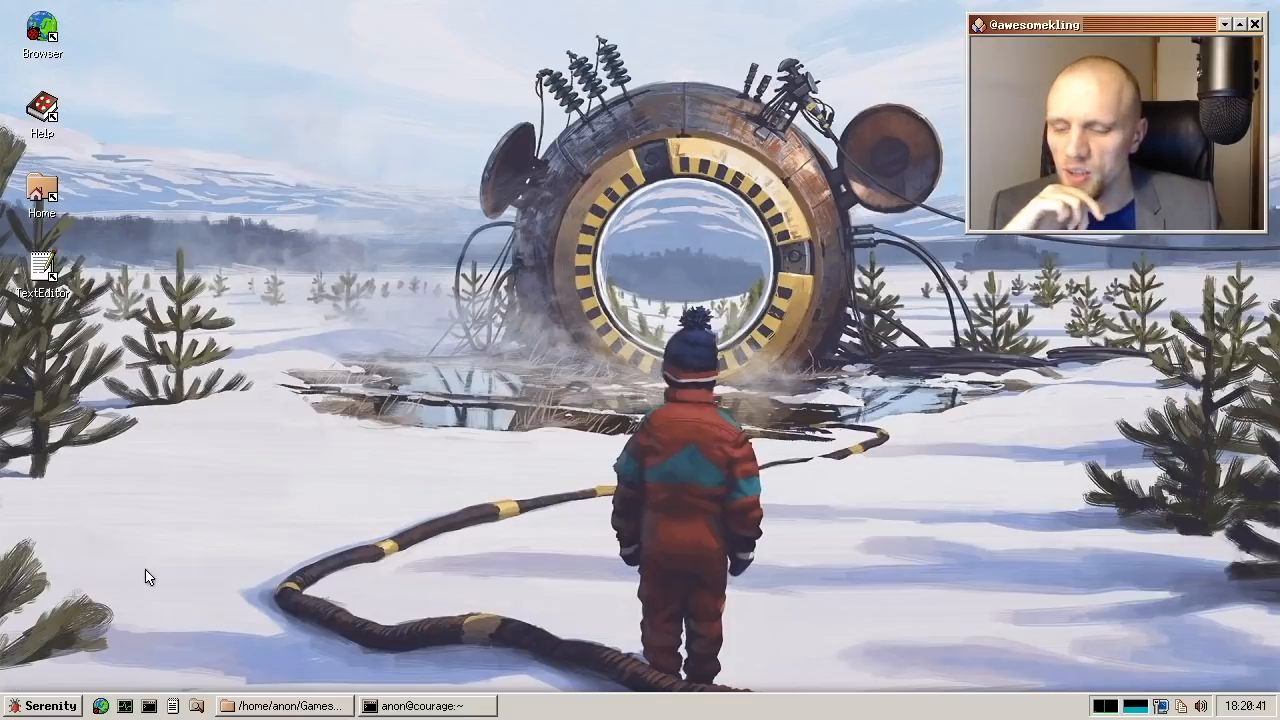